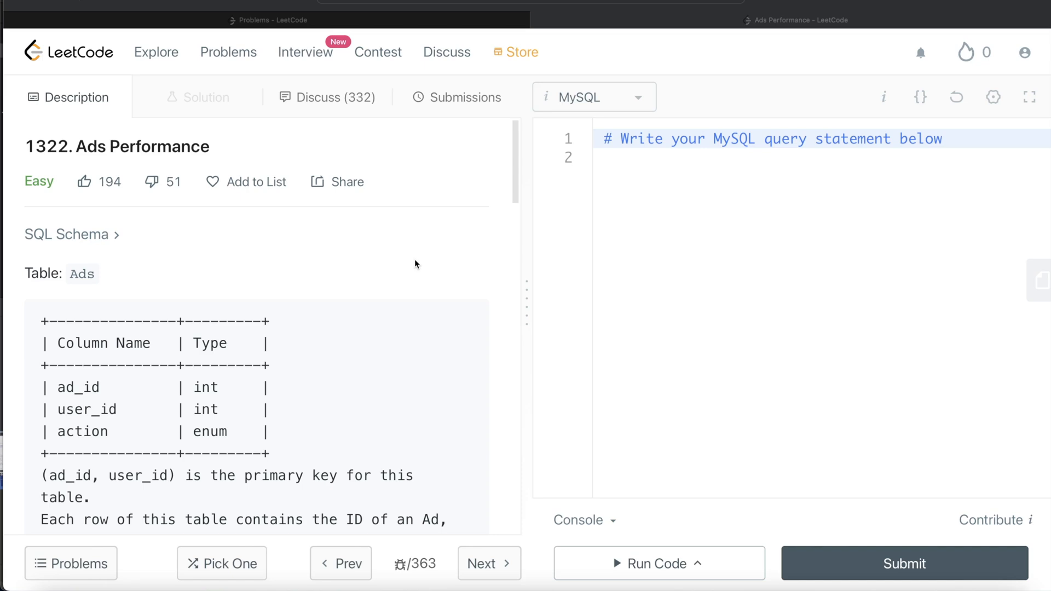
{"action": "mouse_move", "coordinate": [337, 215]}
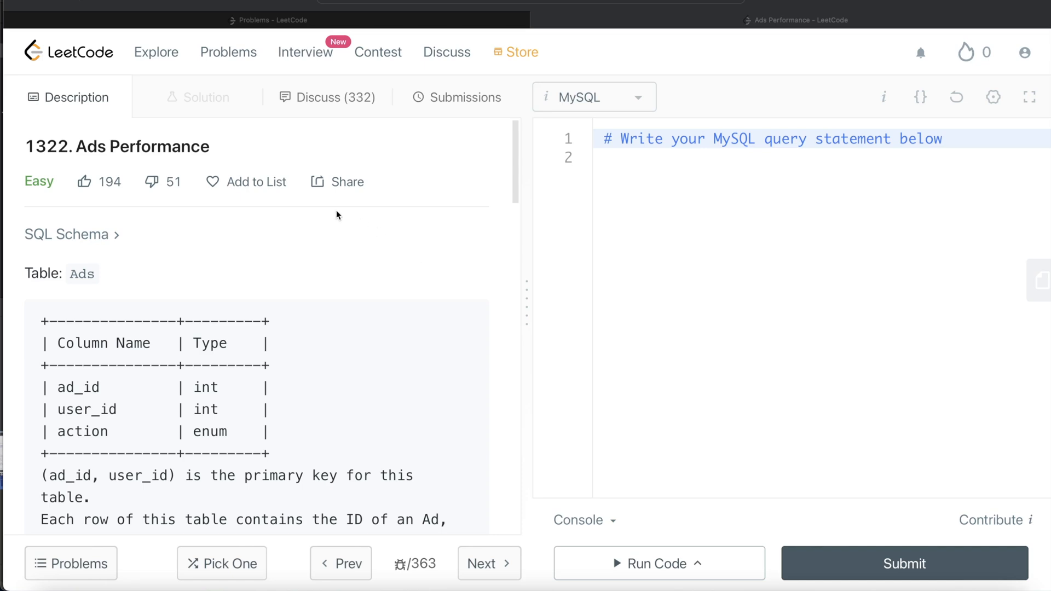
{"action": "mouse_move", "coordinate": [429, 291]}
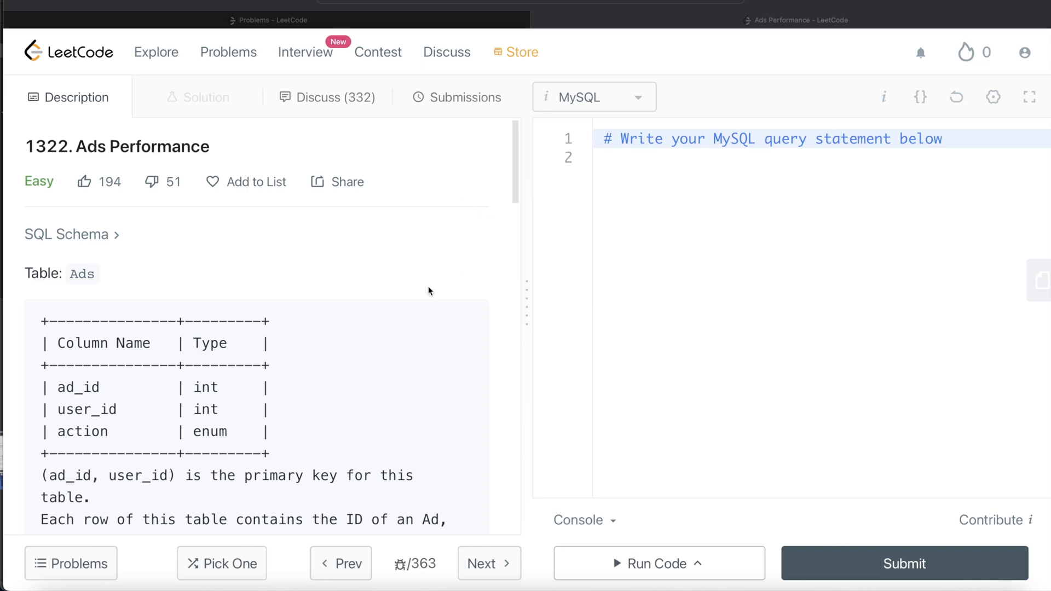
{"action": "mouse_move", "coordinate": [36, 192]}
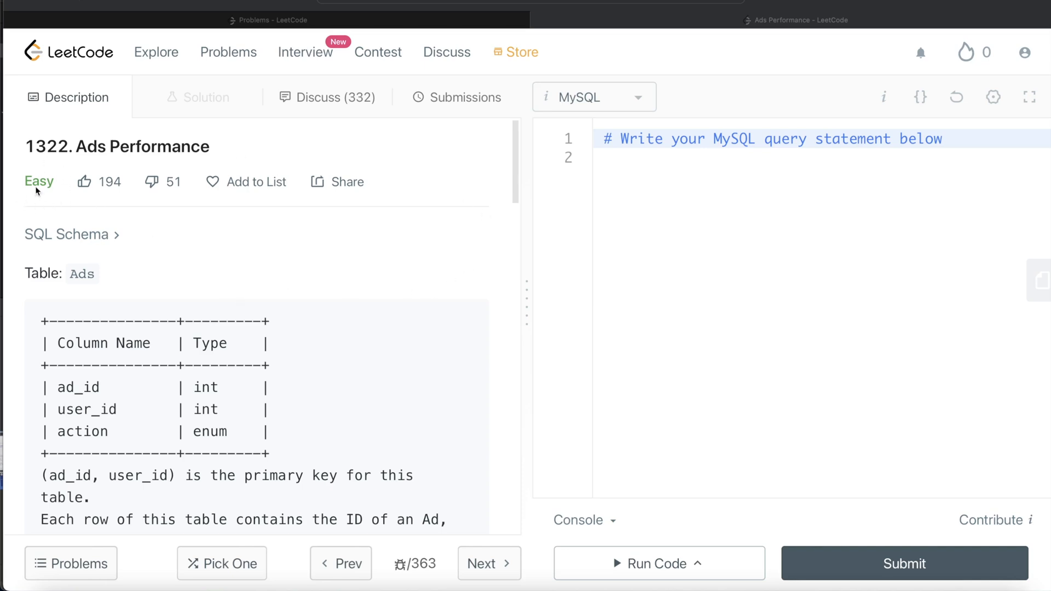
Scroll through the Ads Performance problem description and examples.
{"action": "scroll", "scroll_direction": "down", "scroll_amount": 3}
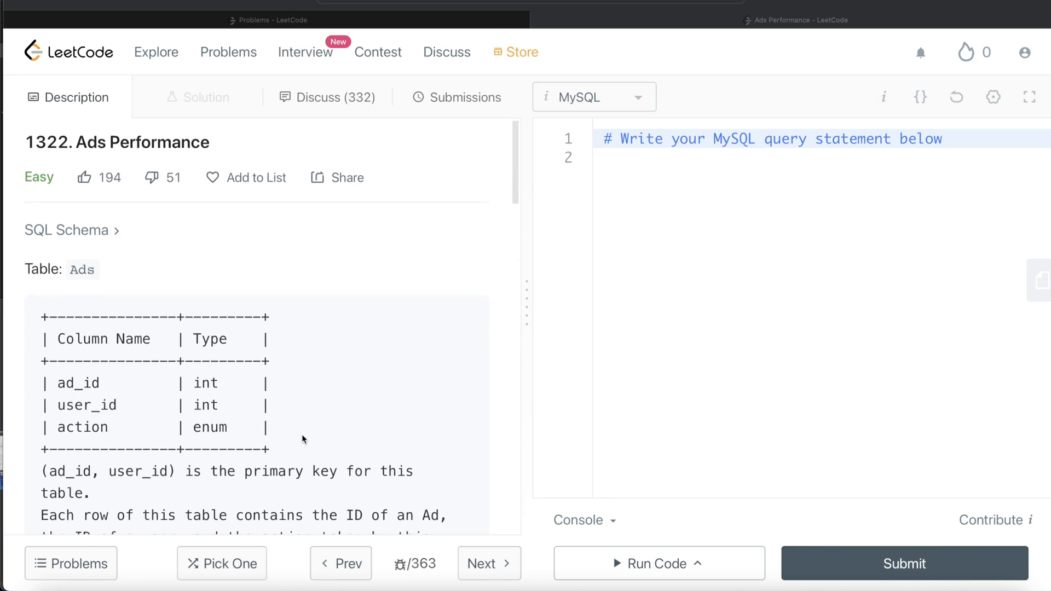
{"action": "scroll", "scroll_direction": "down", "scroll_amount": 3}
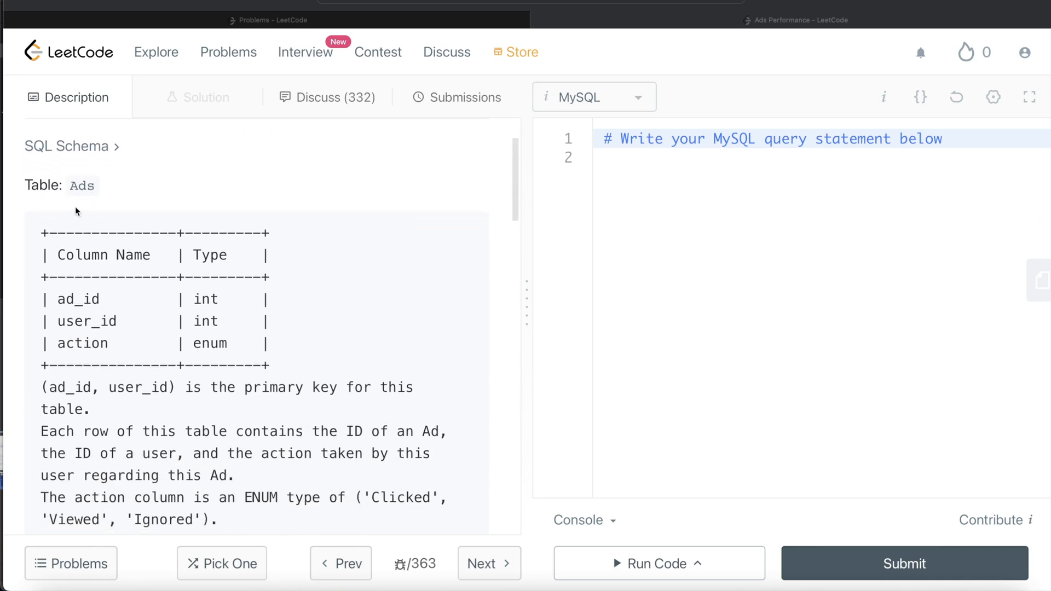
{"action": "mouse_move", "coordinate": [124, 365]}
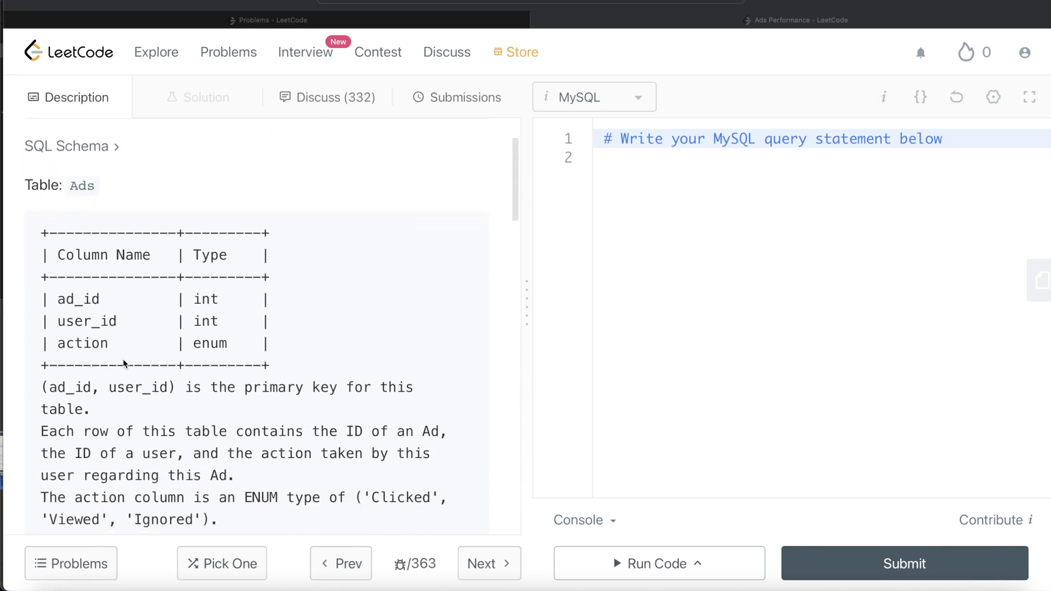
{"action": "scroll", "scroll_direction": "down", "scroll_amount": 3}
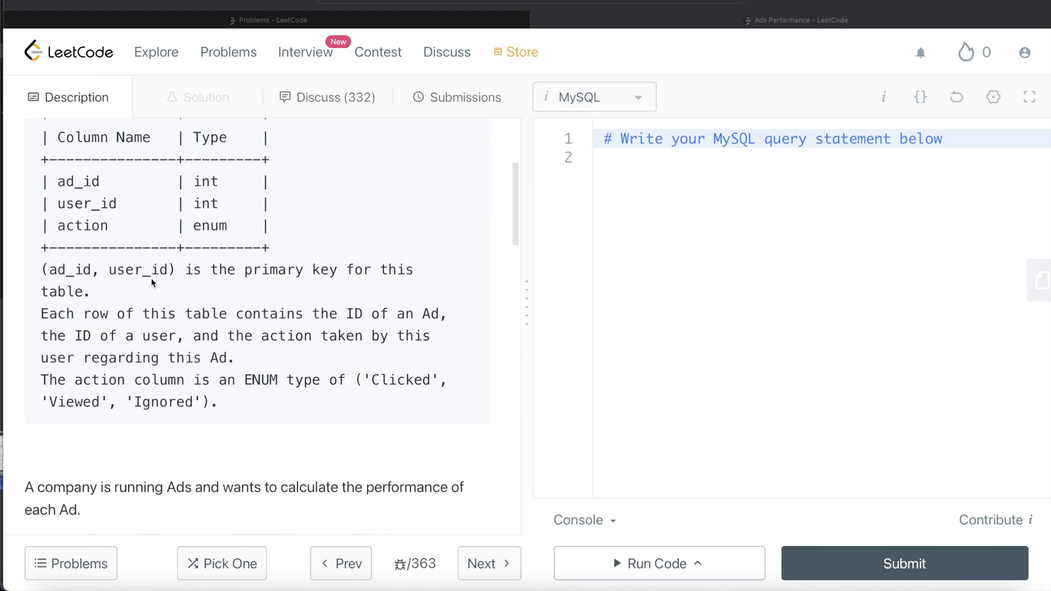
{"action": "mouse_move", "coordinate": [42, 327]}
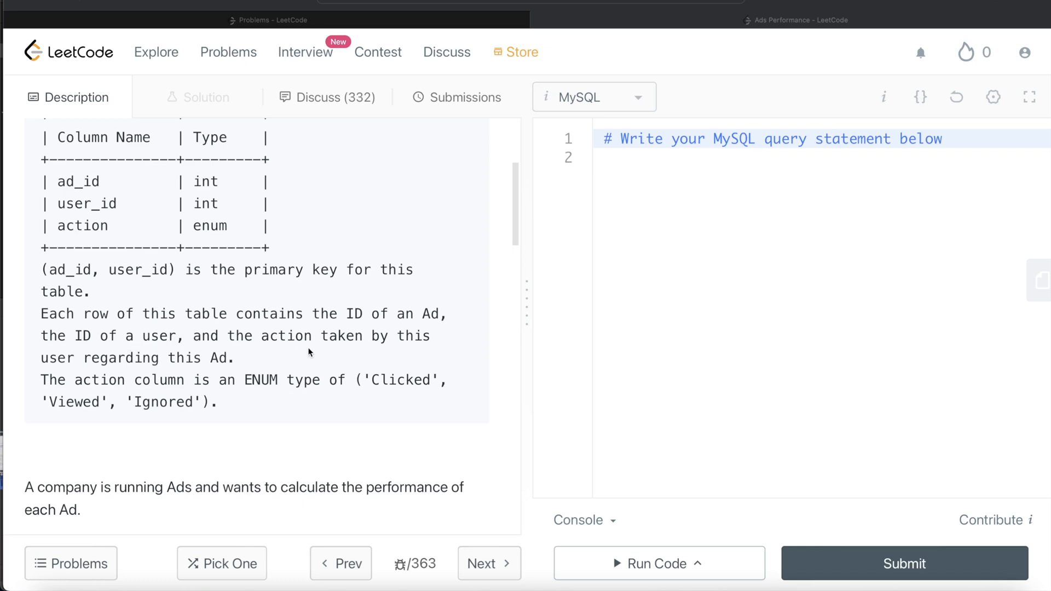
{"action": "mouse_move", "coordinate": [180, 362]}
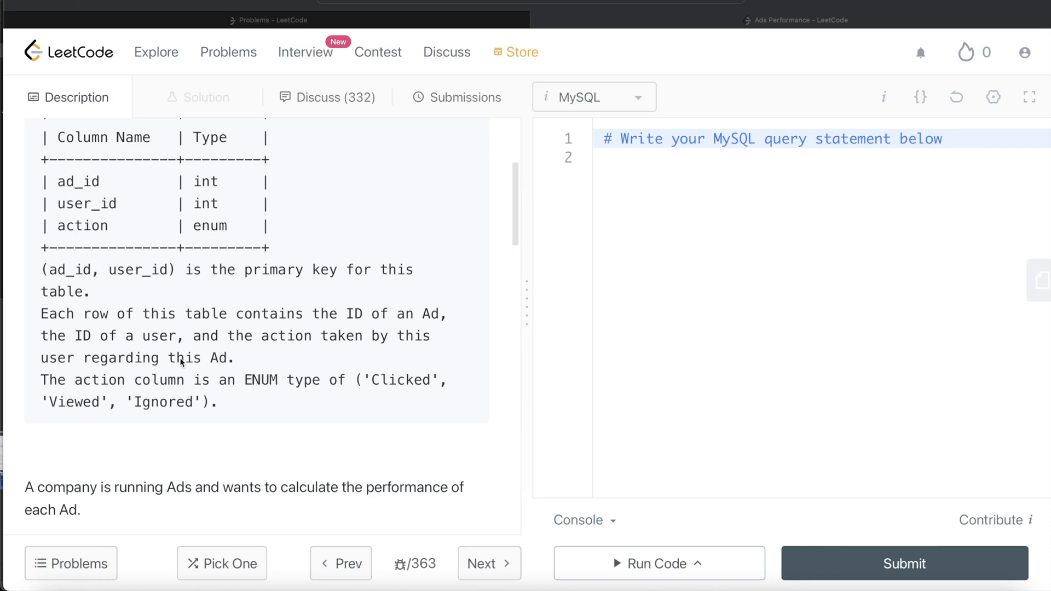
{"action": "mouse_move", "coordinate": [179, 404]}
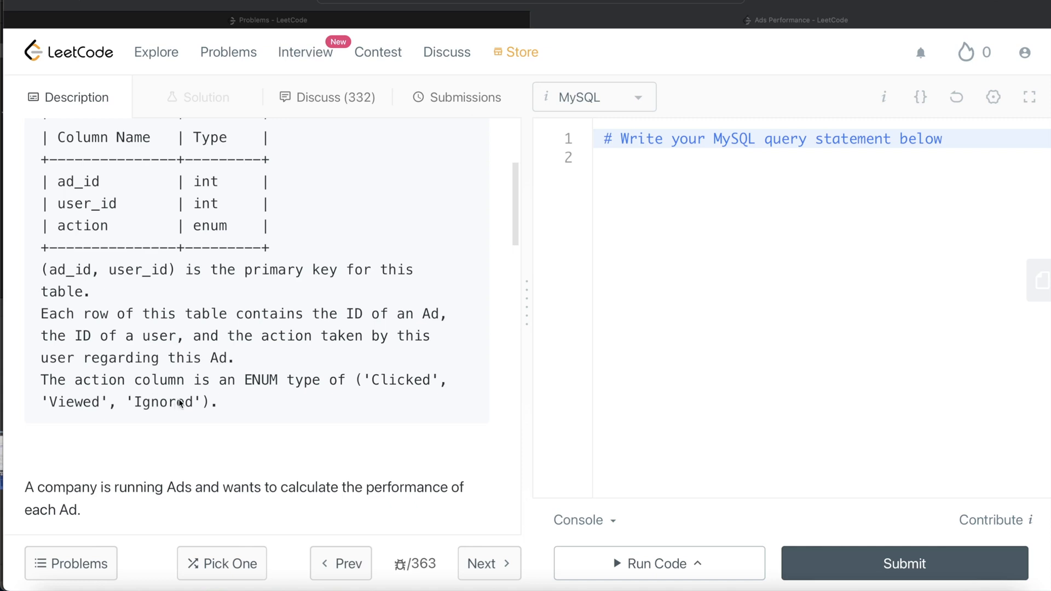
{"action": "mouse_move", "coordinate": [385, 397]}
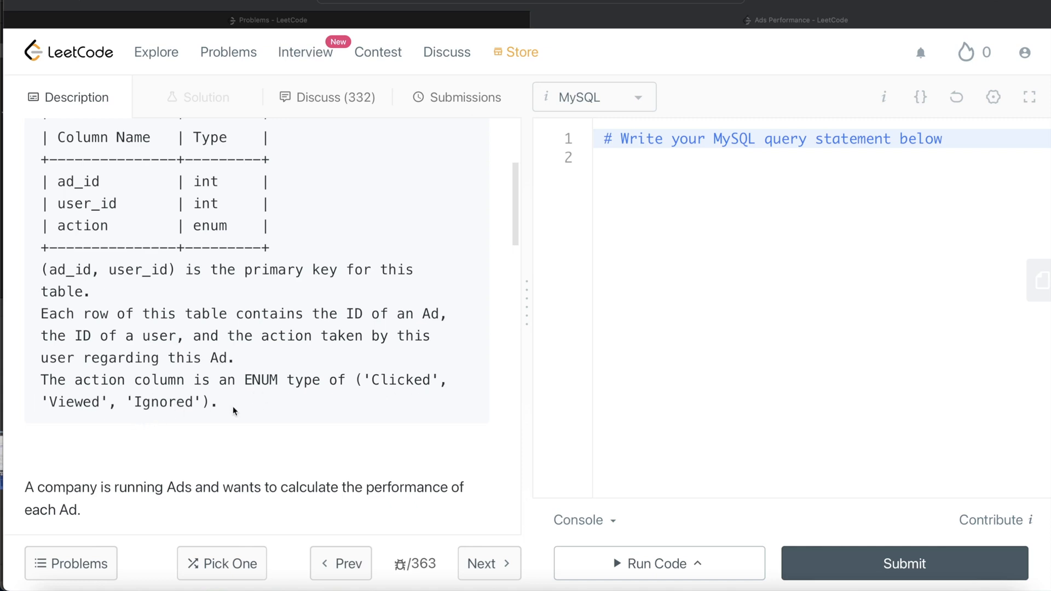
{"action": "scroll", "scroll_direction": "down", "scroll_amount": 3}
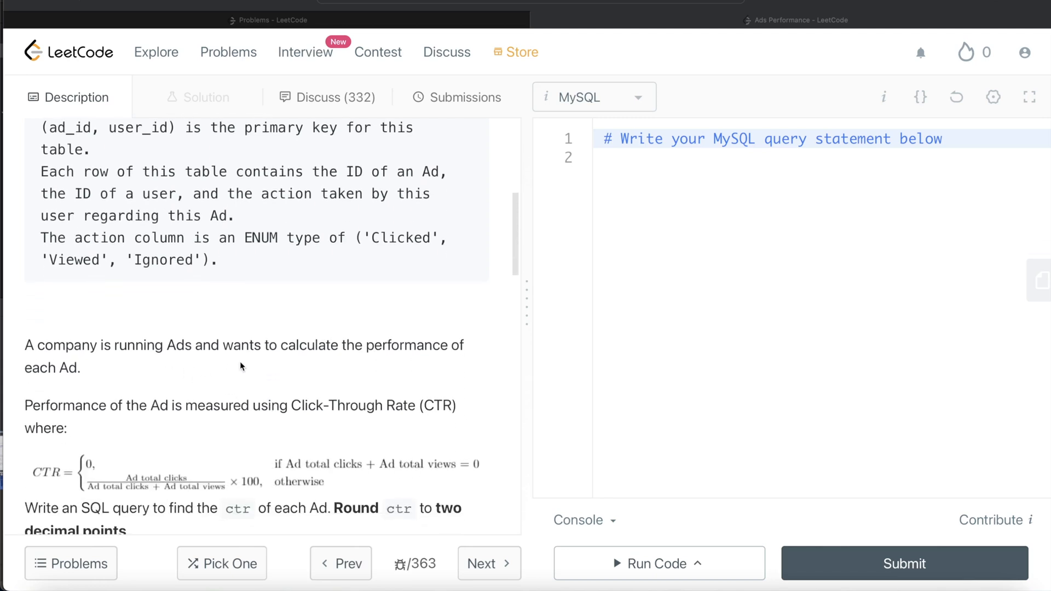
{"action": "mouse_move", "coordinate": [151, 391]}
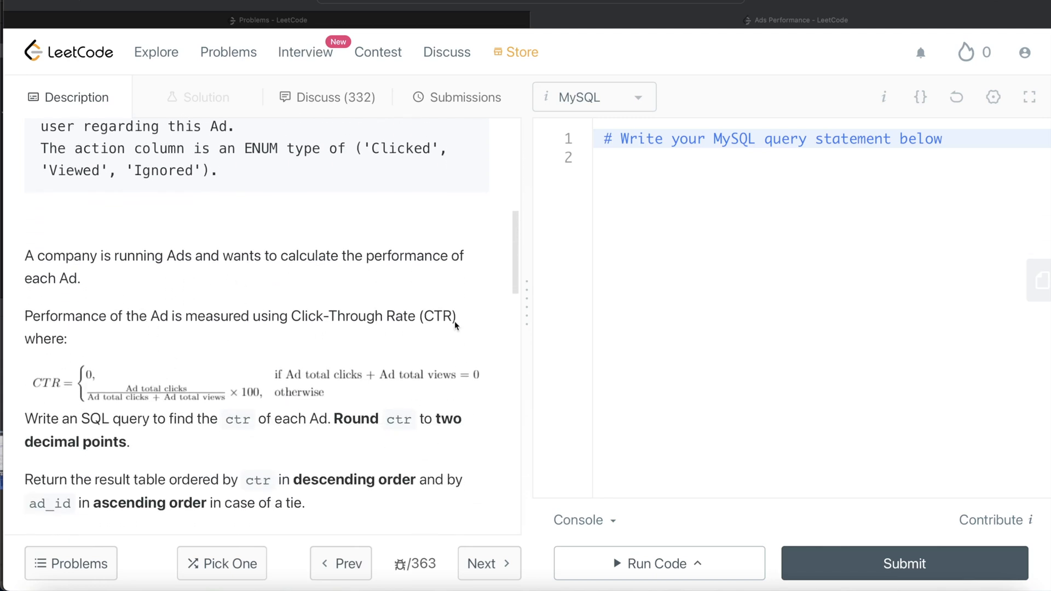
{"action": "scroll", "scroll_direction": "down", "scroll_amount": 3}
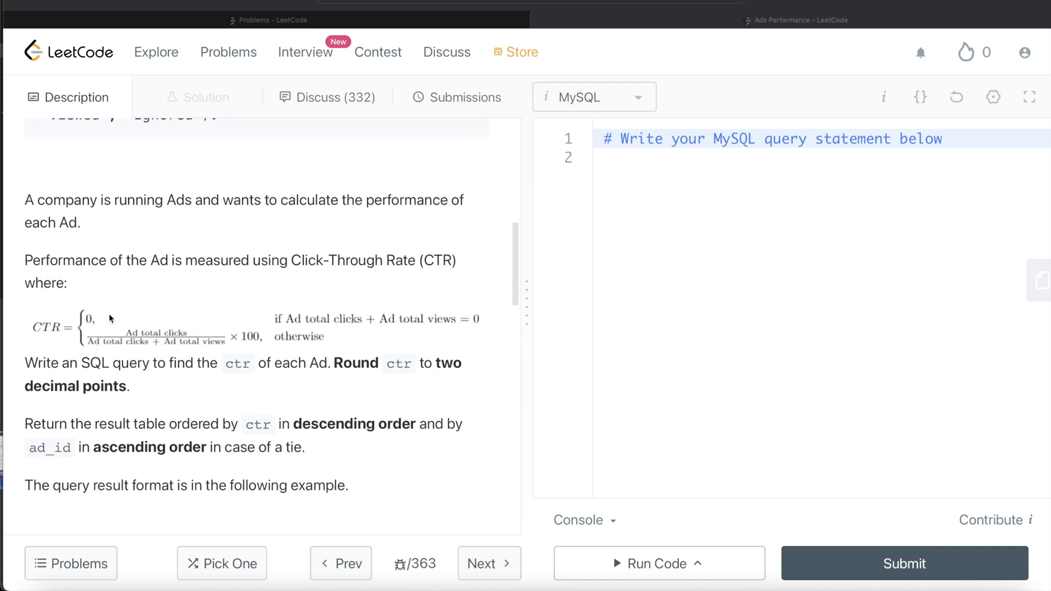
{"action": "mouse_move", "coordinate": [395, 329]}
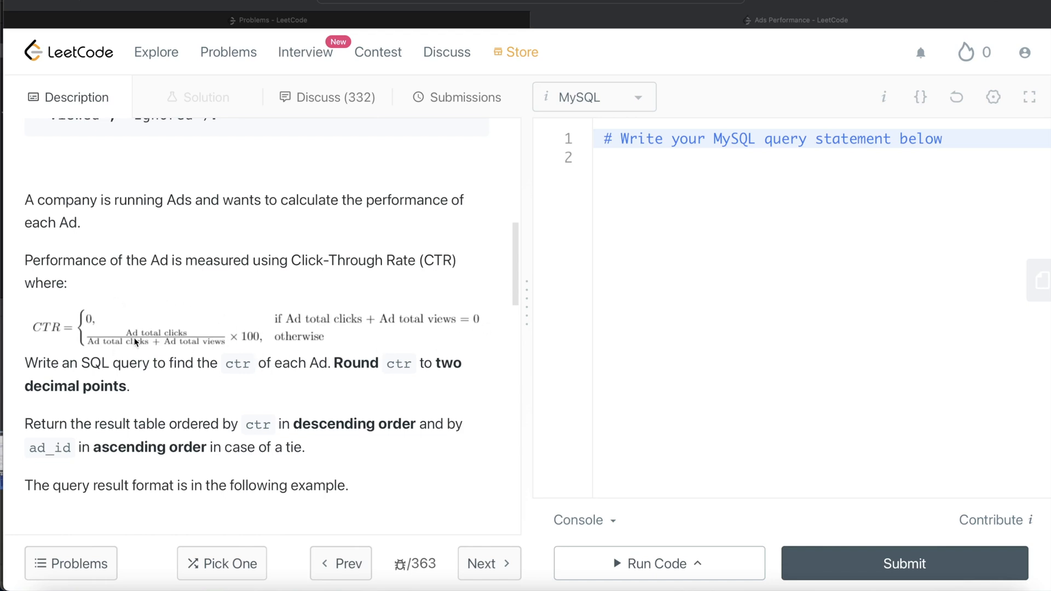
{"action": "mouse_move", "coordinate": [173, 349]}
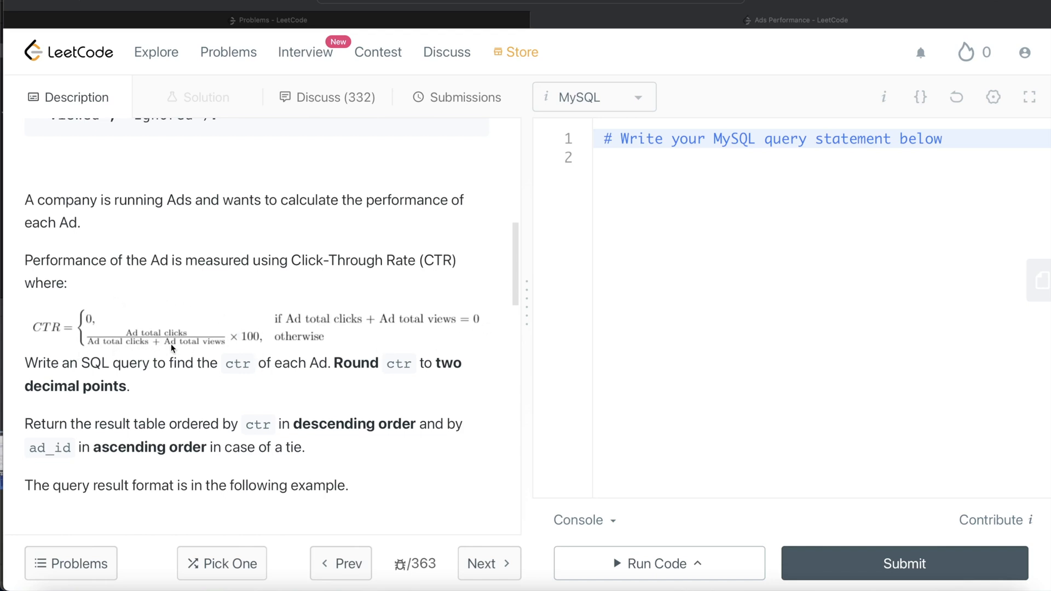
{"action": "mouse_move", "coordinate": [188, 381]}
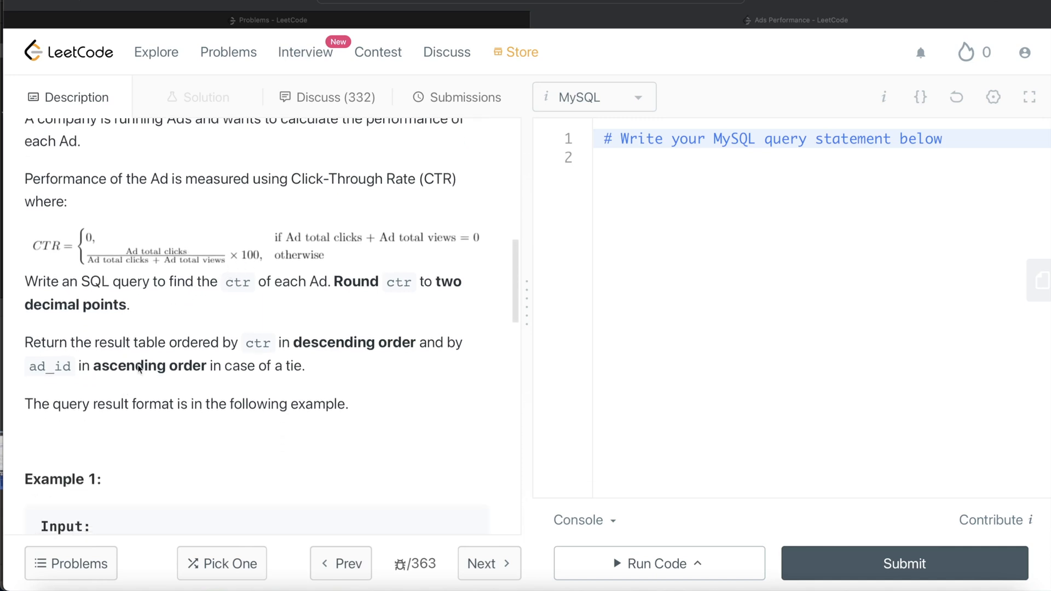
{"action": "mouse_move", "coordinate": [225, 309]}
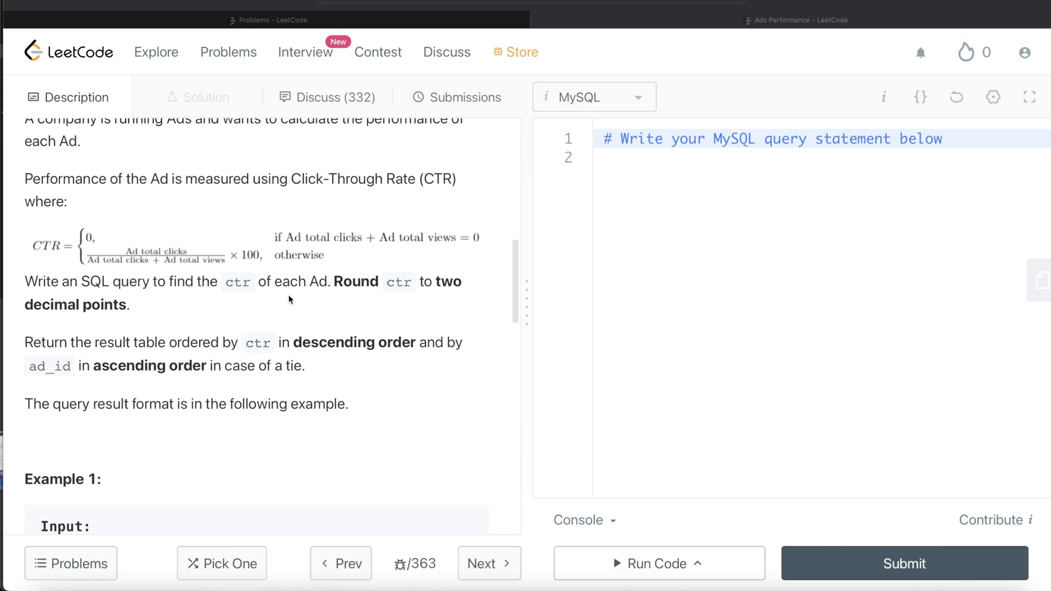
{"action": "scroll", "scroll_direction": "down", "scroll_amount": 3}
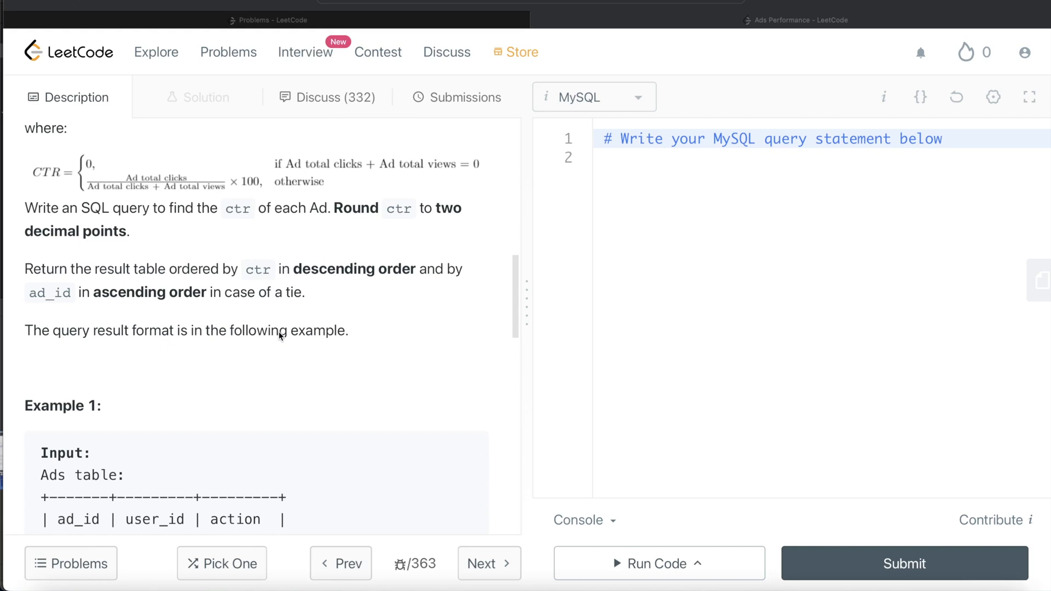
{"action": "mouse_move", "coordinate": [391, 279]}
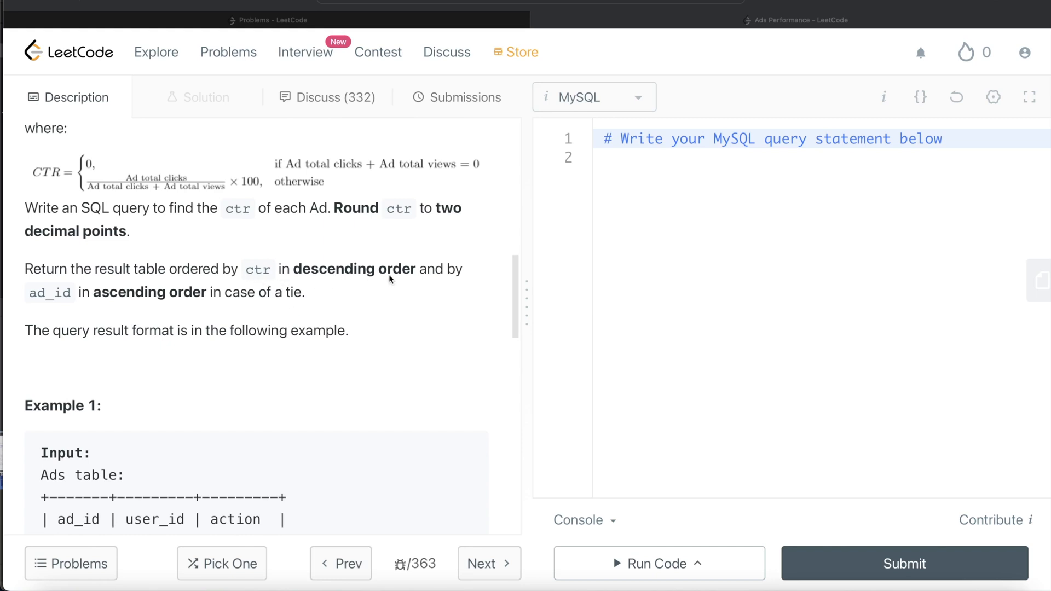
{"action": "mouse_move", "coordinate": [206, 307]}
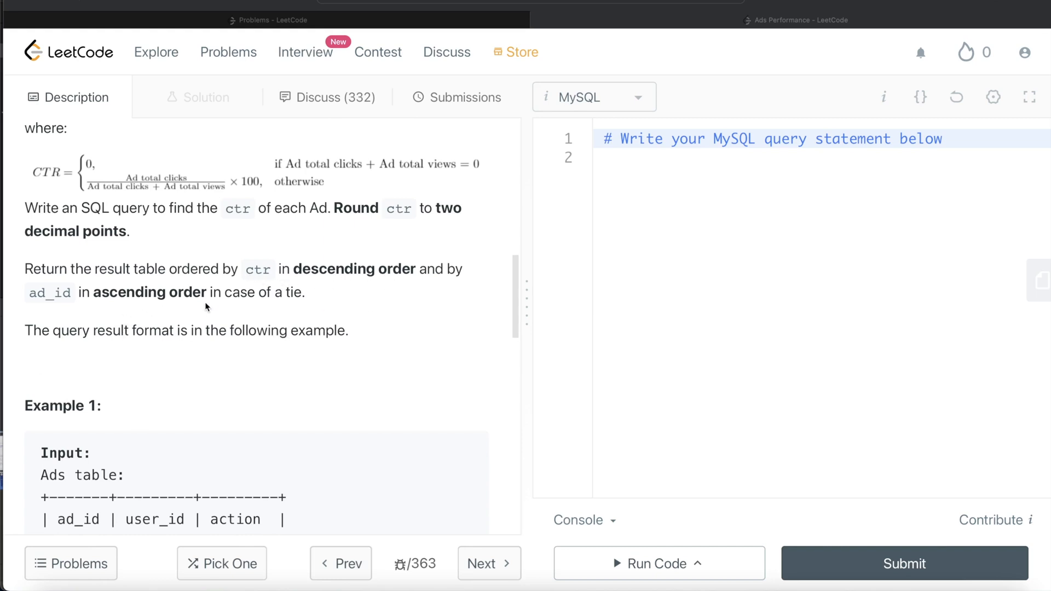
{"action": "scroll", "scroll_direction": "down", "scroll_amount": 3}
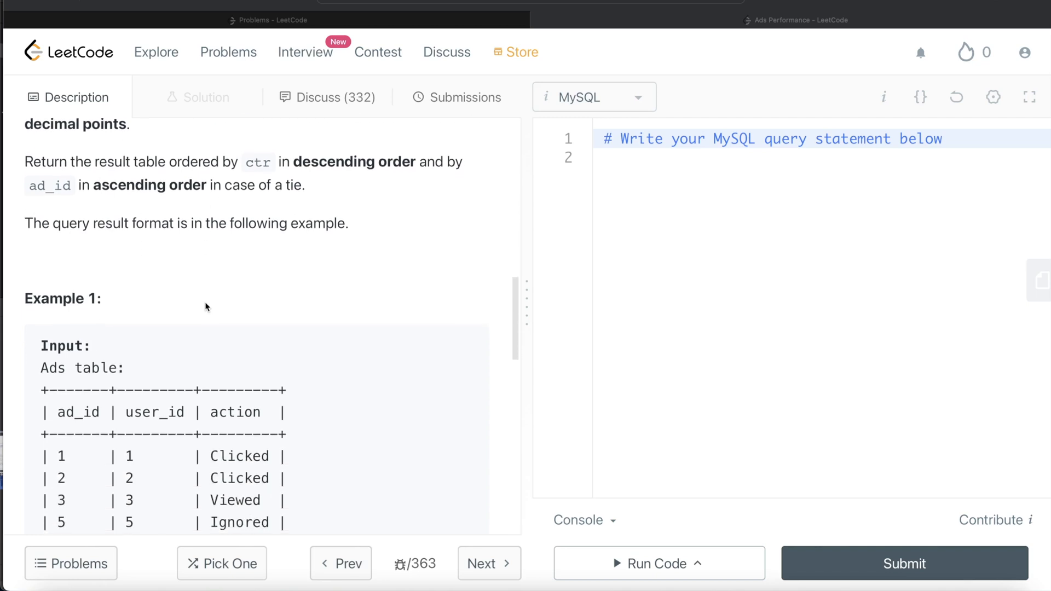
{"action": "scroll", "scroll_direction": "down", "scroll_amount": 3}
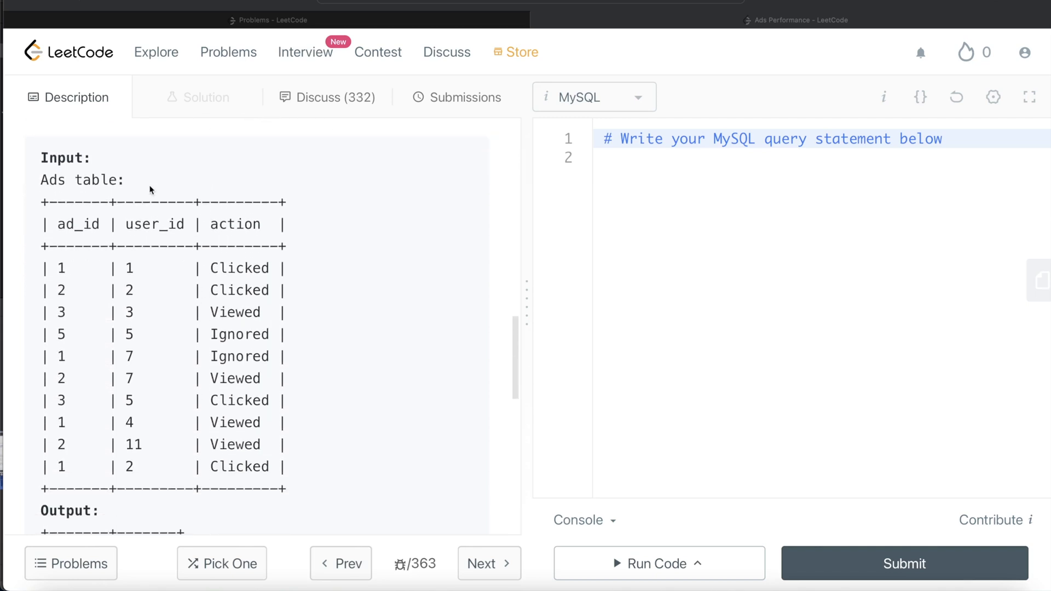
{"action": "mouse_move", "coordinate": [251, 499]}
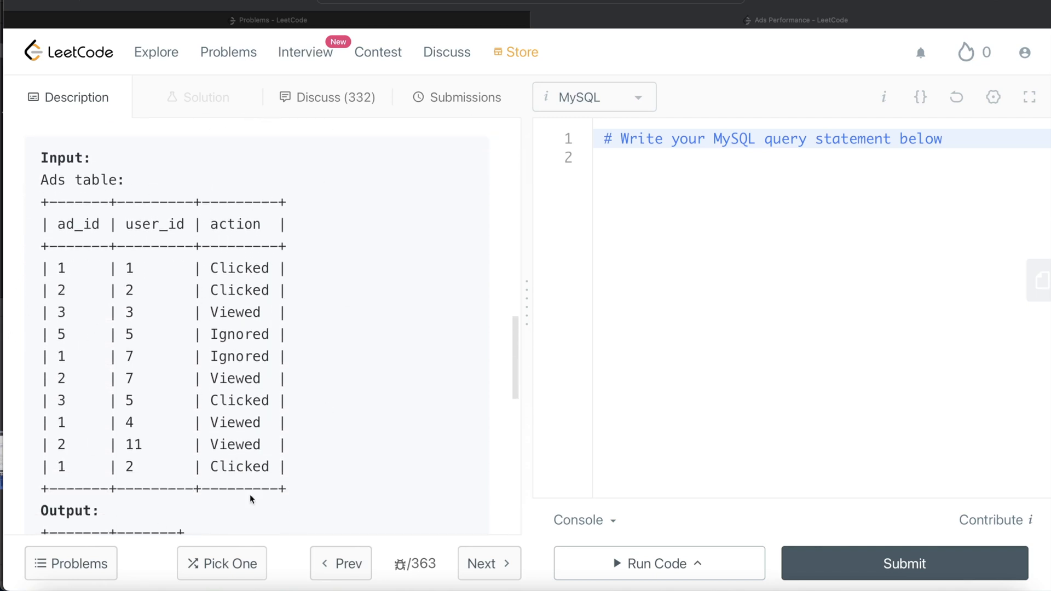
{"action": "mouse_move", "coordinate": [271, 421]}
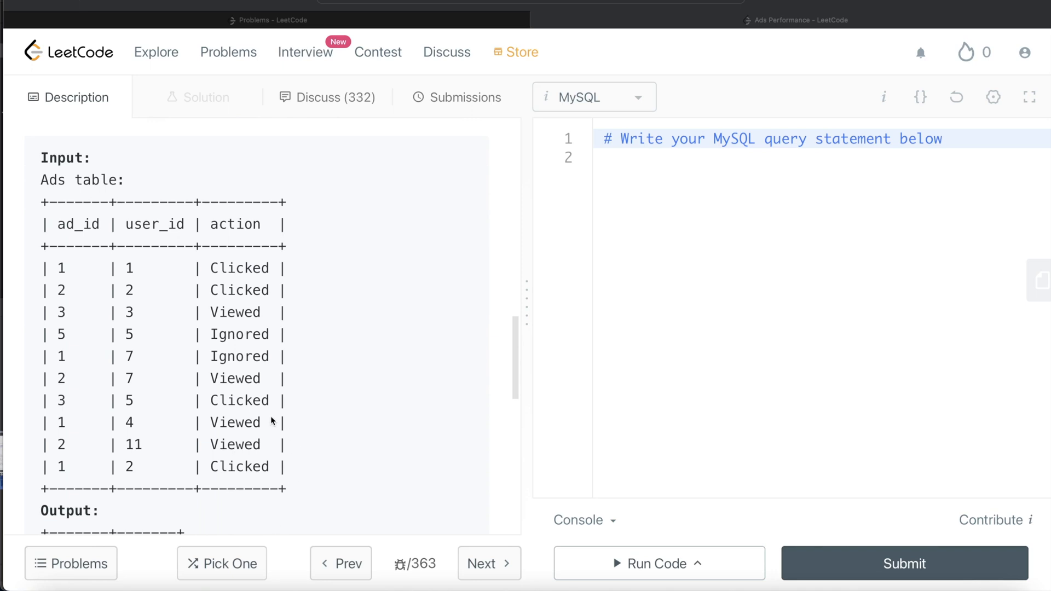
{"action": "mouse_move", "coordinate": [80, 275]}
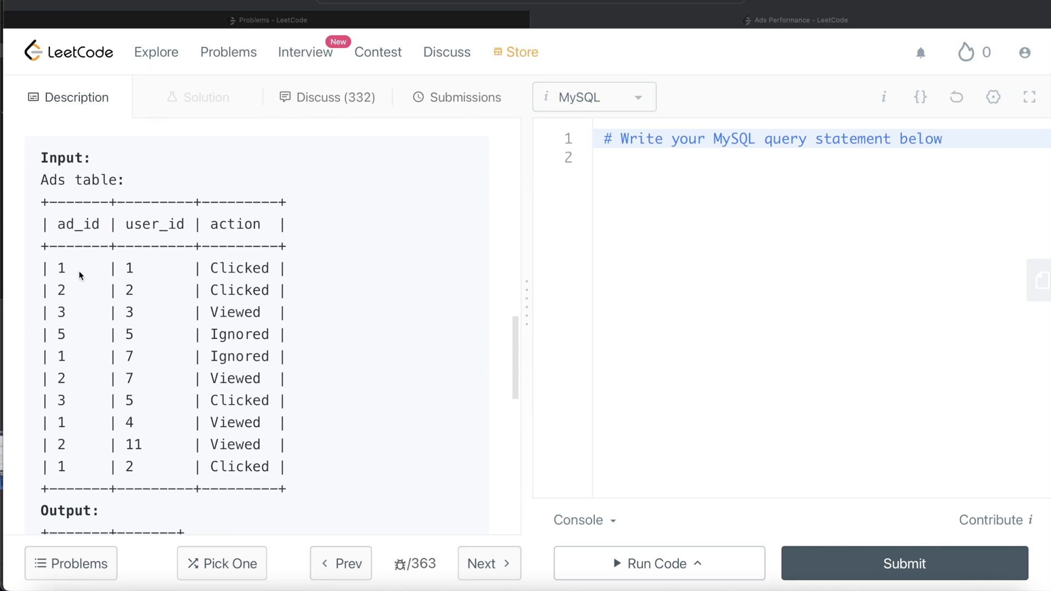
{"action": "mouse_move", "coordinate": [73, 272]}
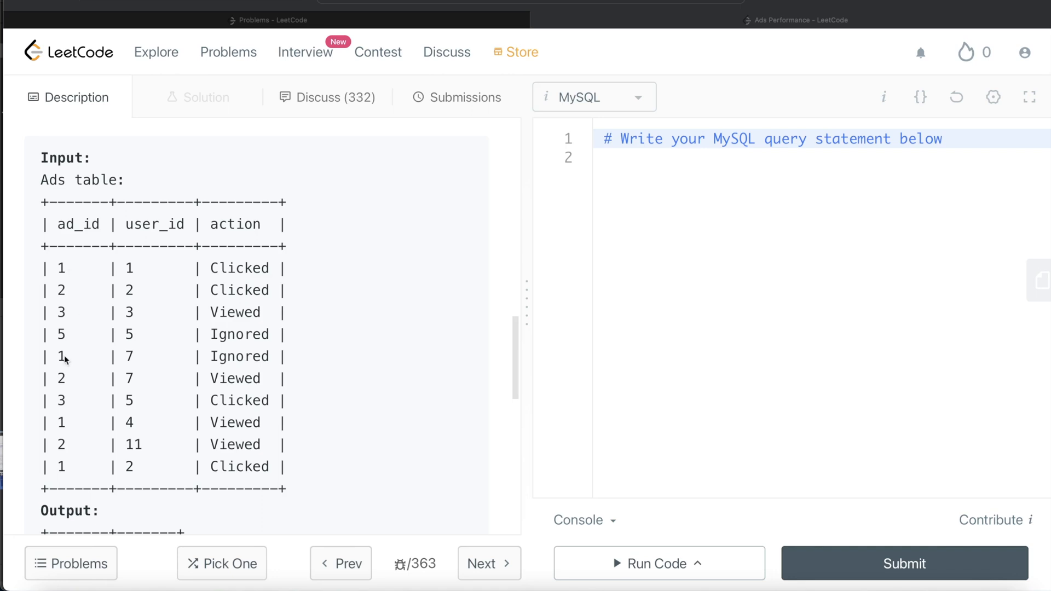
{"action": "mouse_move", "coordinate": [111, 340]}
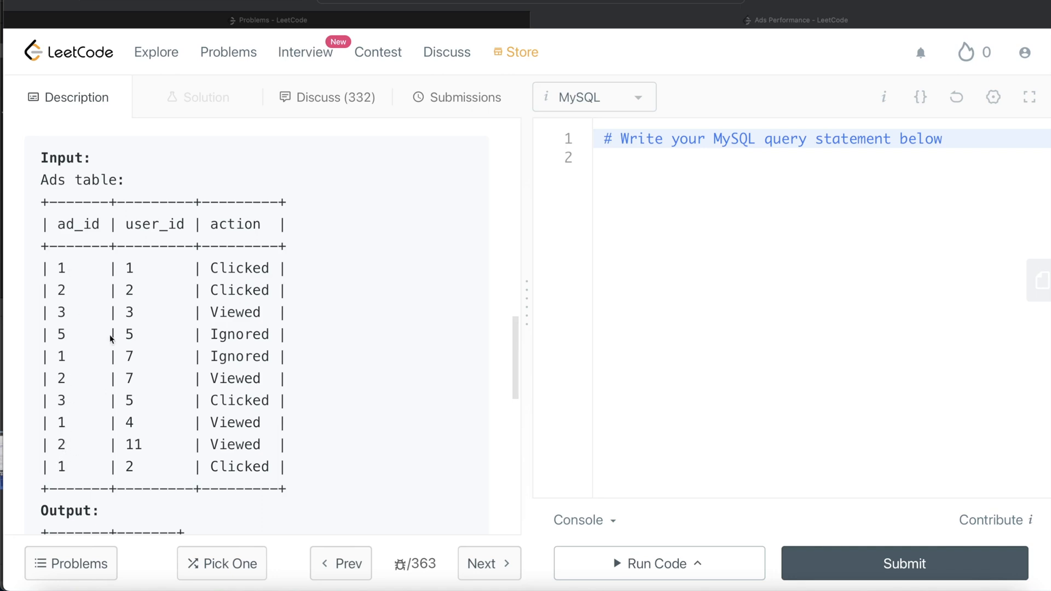
{"action": "mouse_move", "coordinate": [87, 273]}
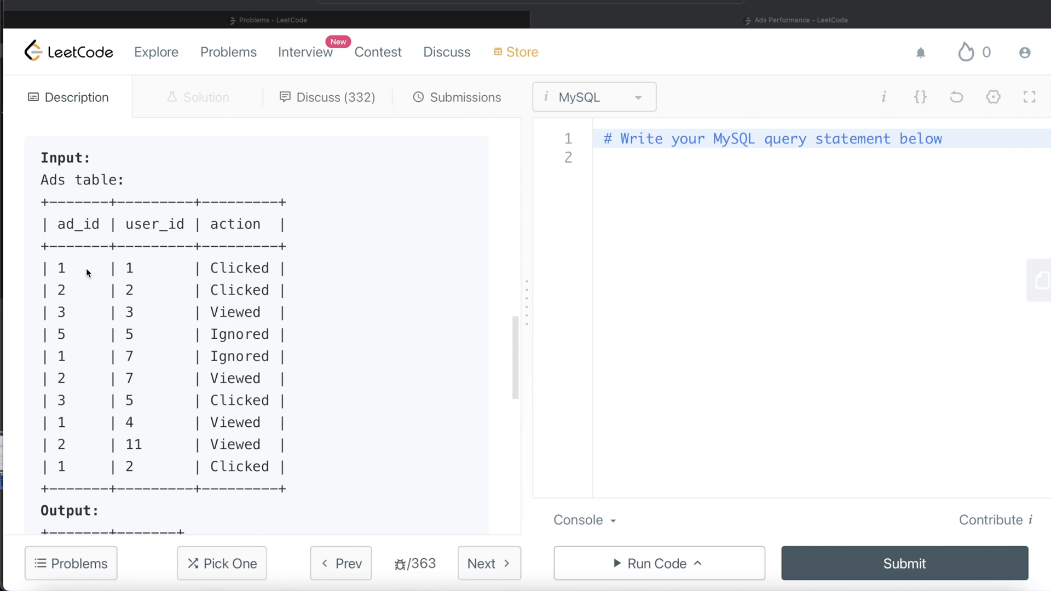
{"action": "mouse_move", "coordinate": [204, 353]}
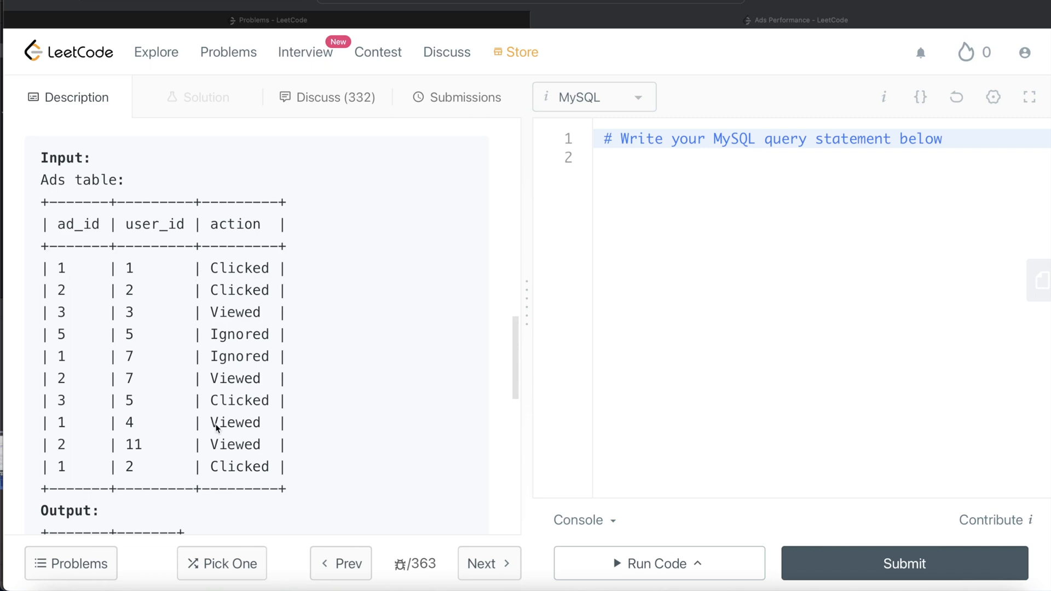
{"action": "mouse_move", "coordinate": [263, 472]}
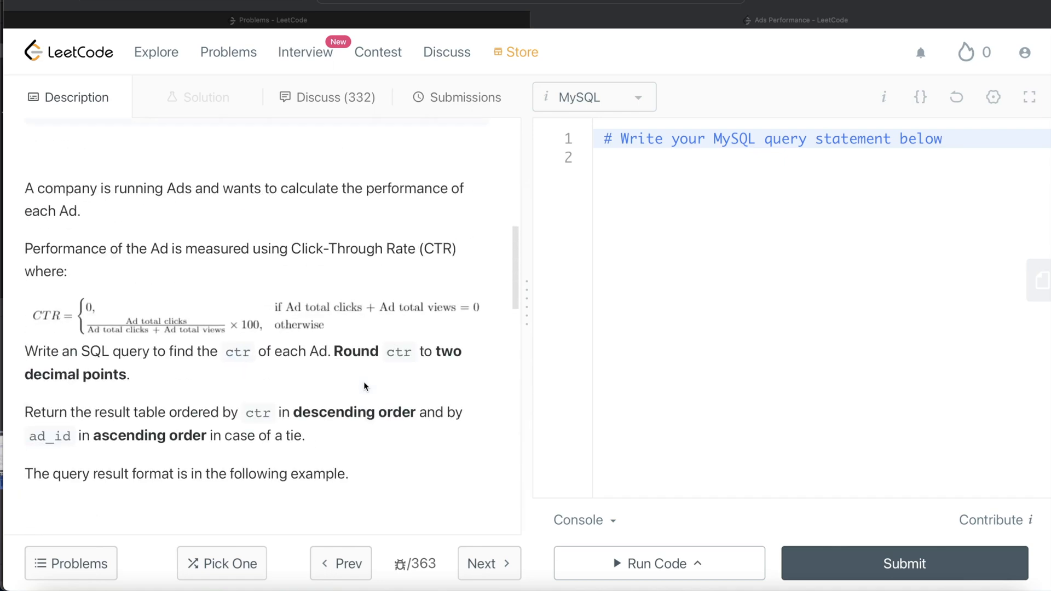
{"action": "scroll", "scroll_direction": "down", "scroll_amount": 3}
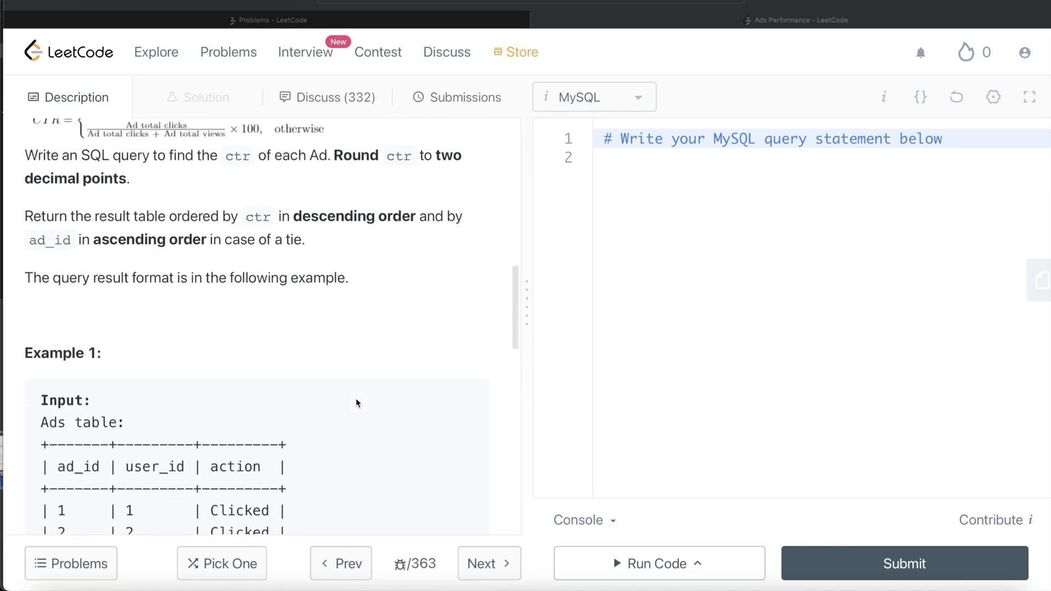
{"action": "scroll", "scroll_direction": "down", "scroll_amount": 3}
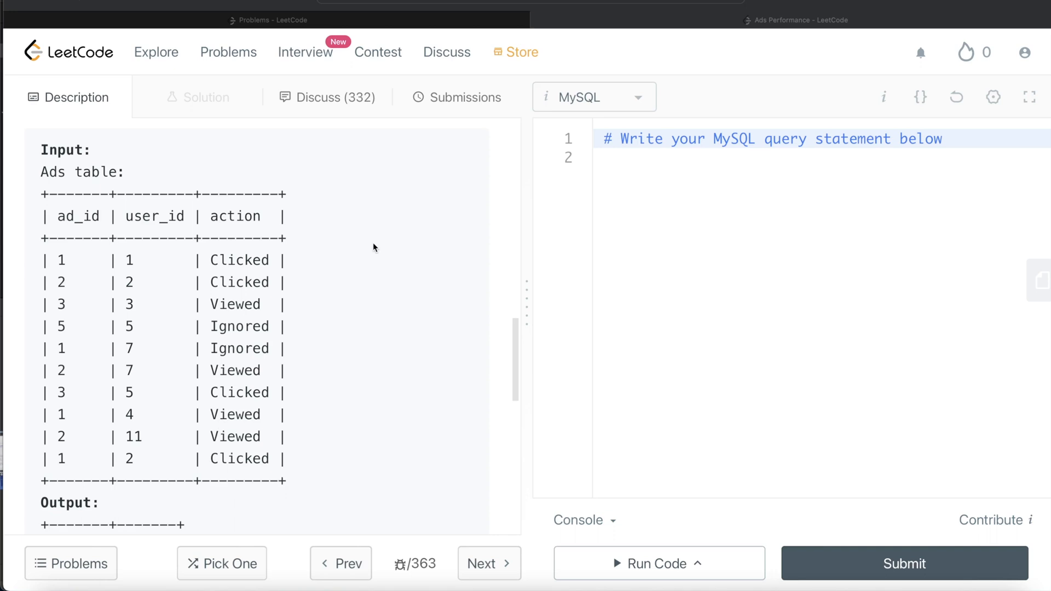
{"action": "mouse_move", "coordinate": [253, 269]}
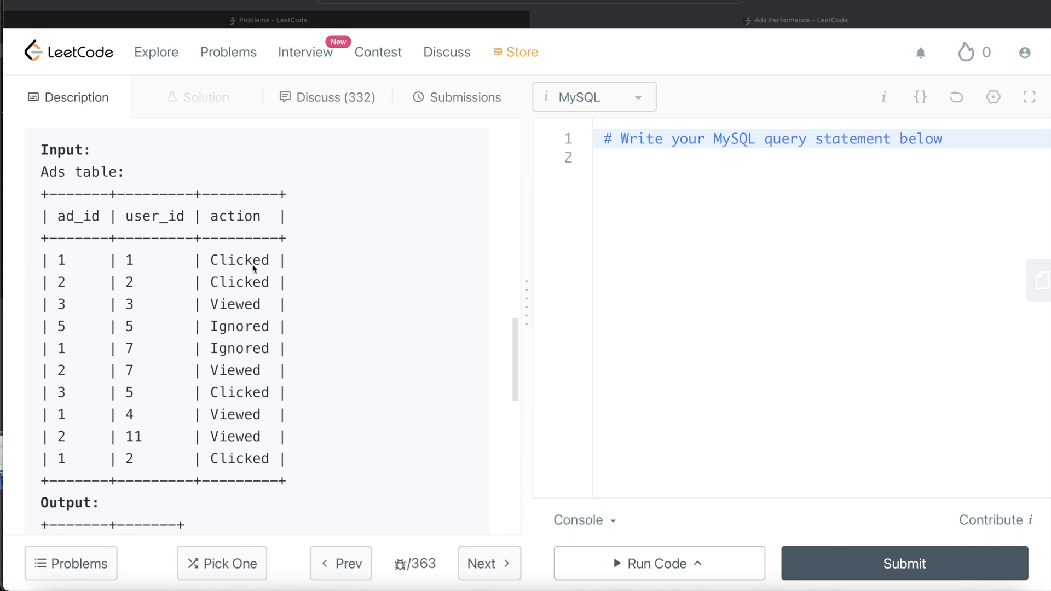
{"action": "mouse_move", "coordinate": [274, 463]}
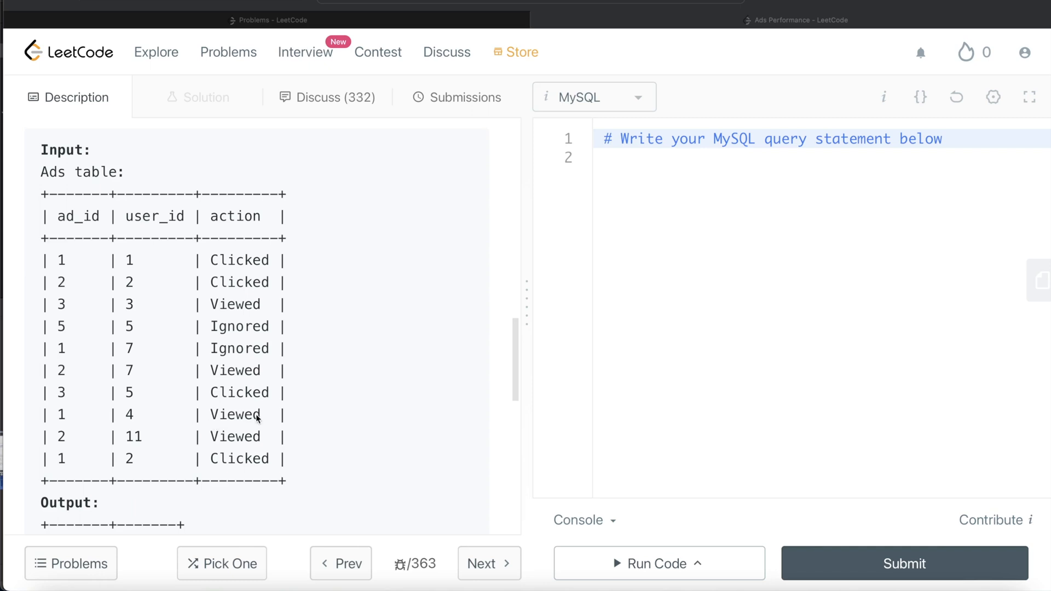
{"action": "mouse_move", "coordinate": [359, 337]}
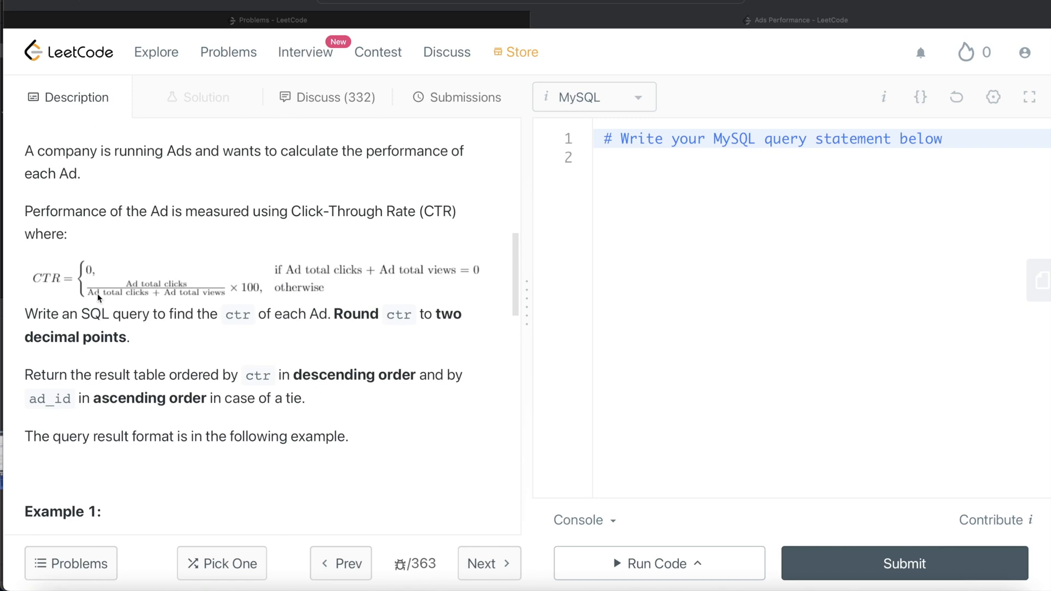
{"action": "mouse_move", "coordinate": [218, 303]}
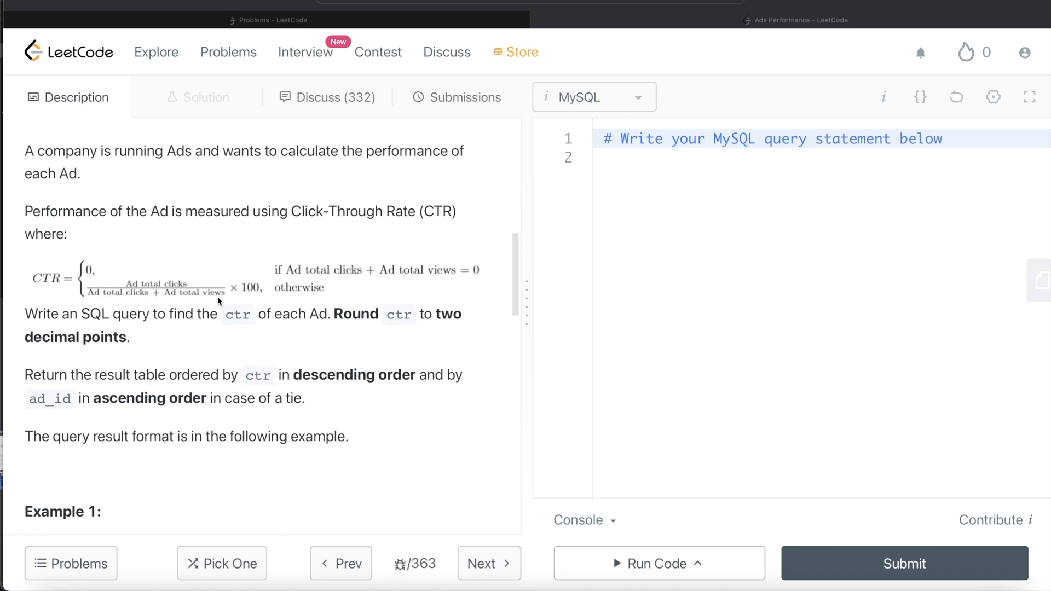
{"action": "mouse_move", "coordinate": [243, 297]}
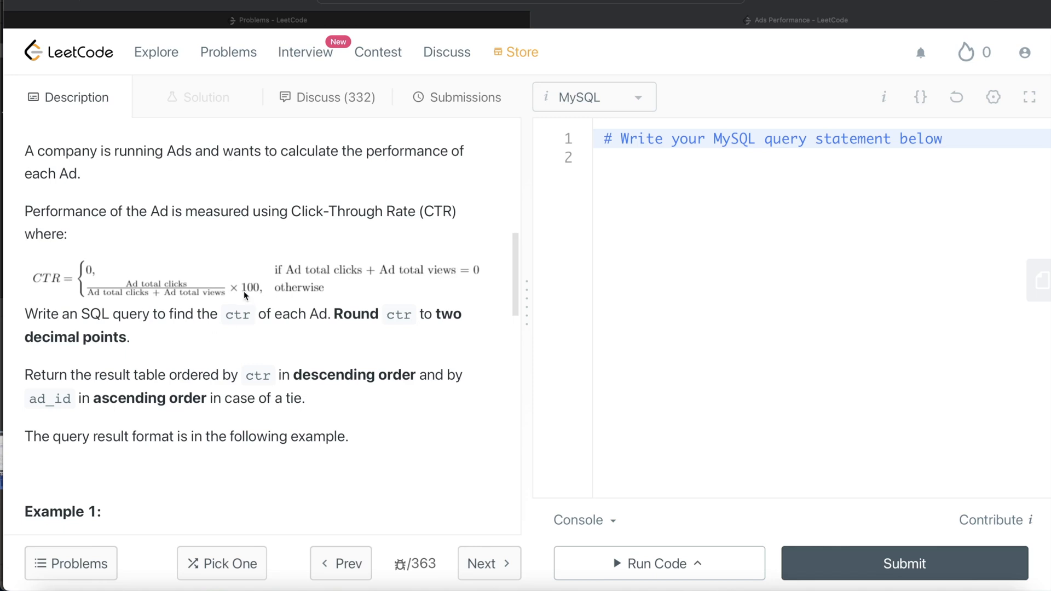
{"action": "mouse_move", "coordinate": [250, 328]}
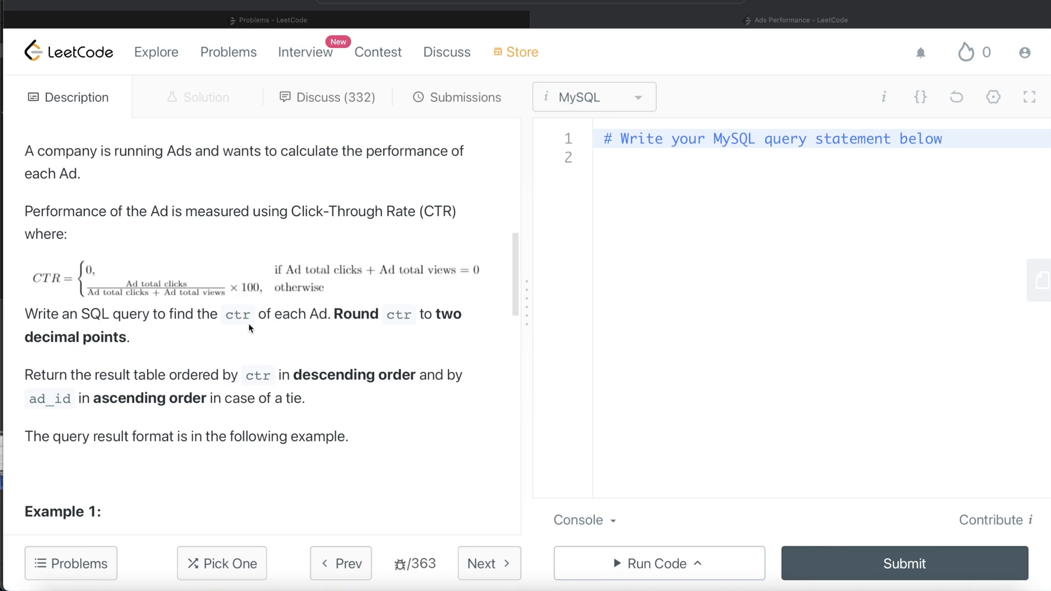
{"action": "scroll", "scroll_direction": "down", "scroll_amount": 3}
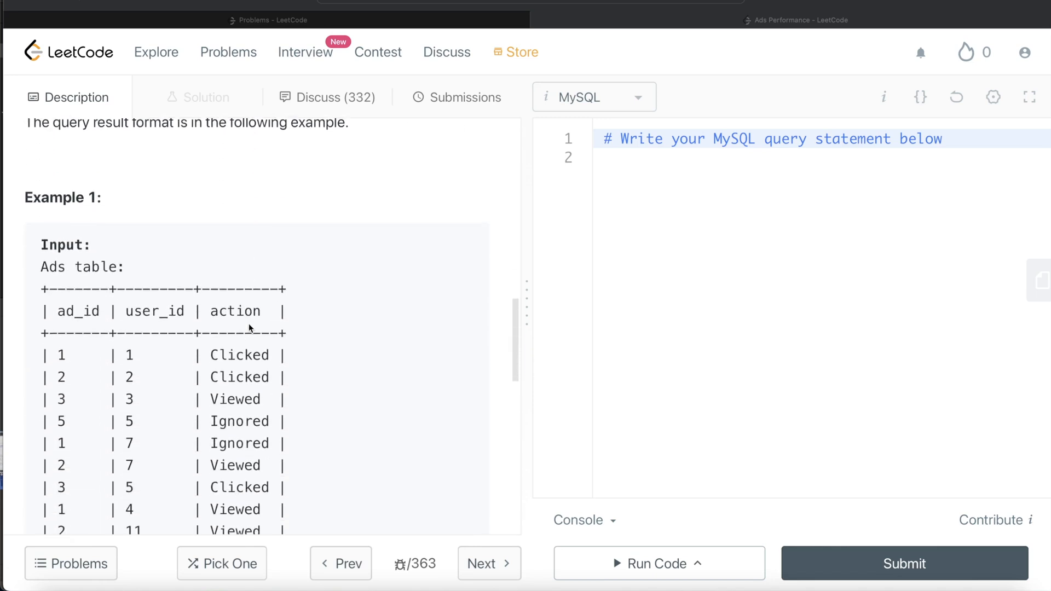
{"action": "scroll", "scroll_direction": "down", "scroll_amount": 3}
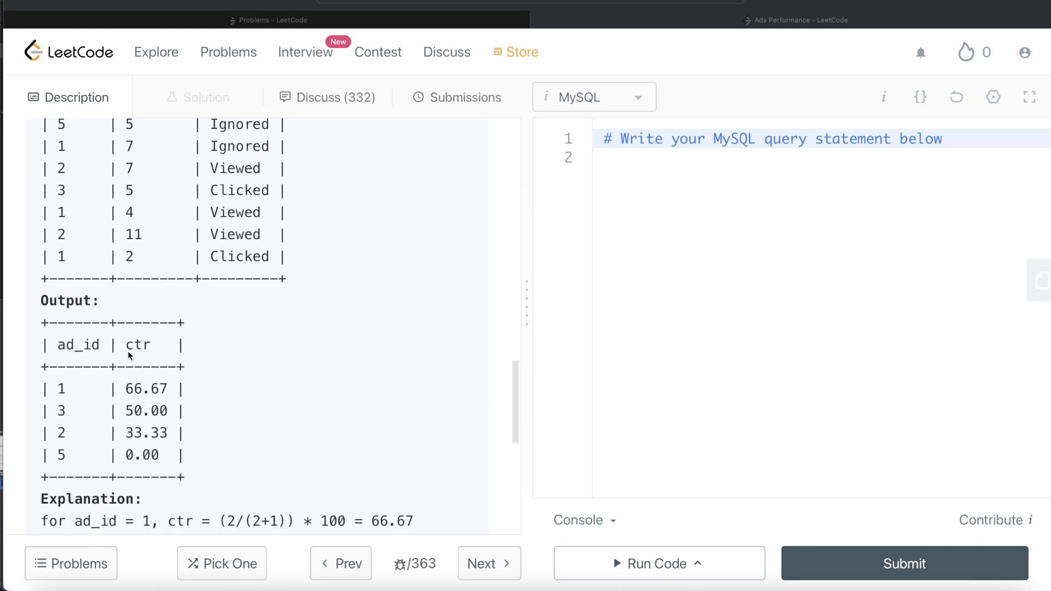
{"action": "mouse_move", "coordinate": [132, 380]}
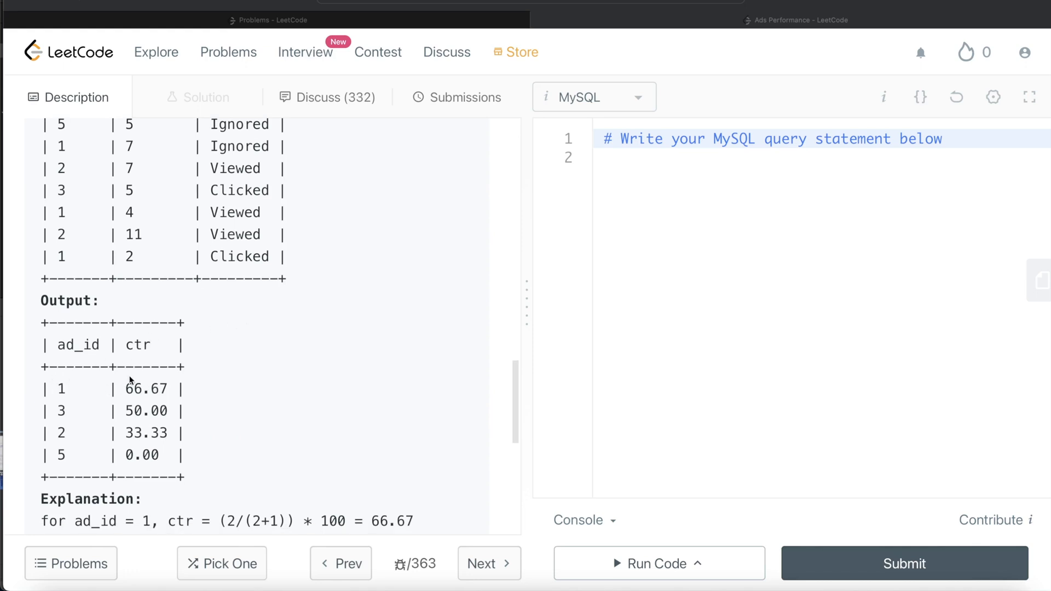
{"action": "scroll", "scroll_direction": "down", "scroll_amount": 3}
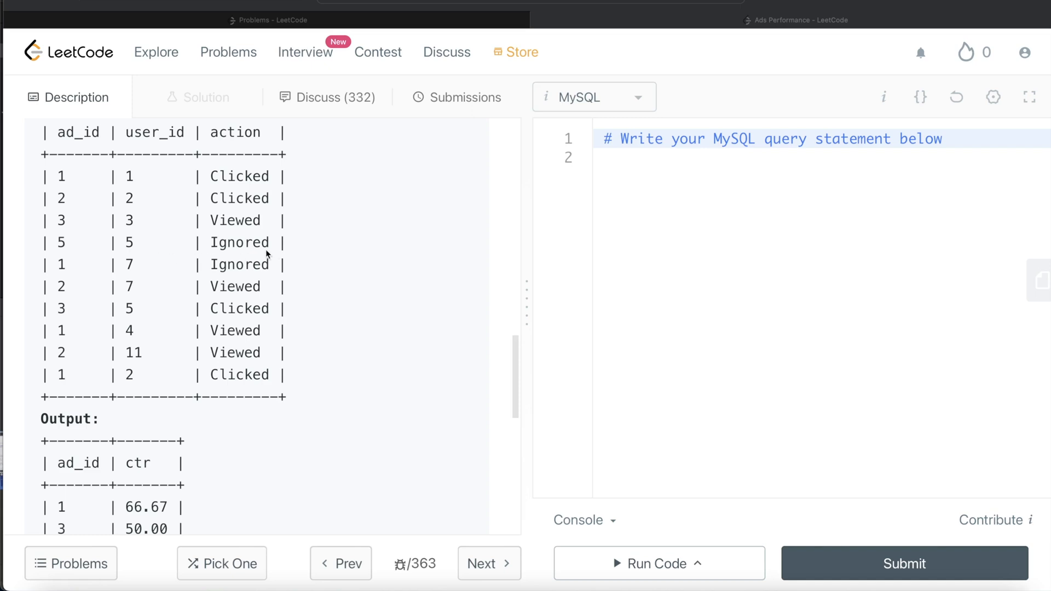
{"action": "mouse_move", "coordinate": [292, 251]}
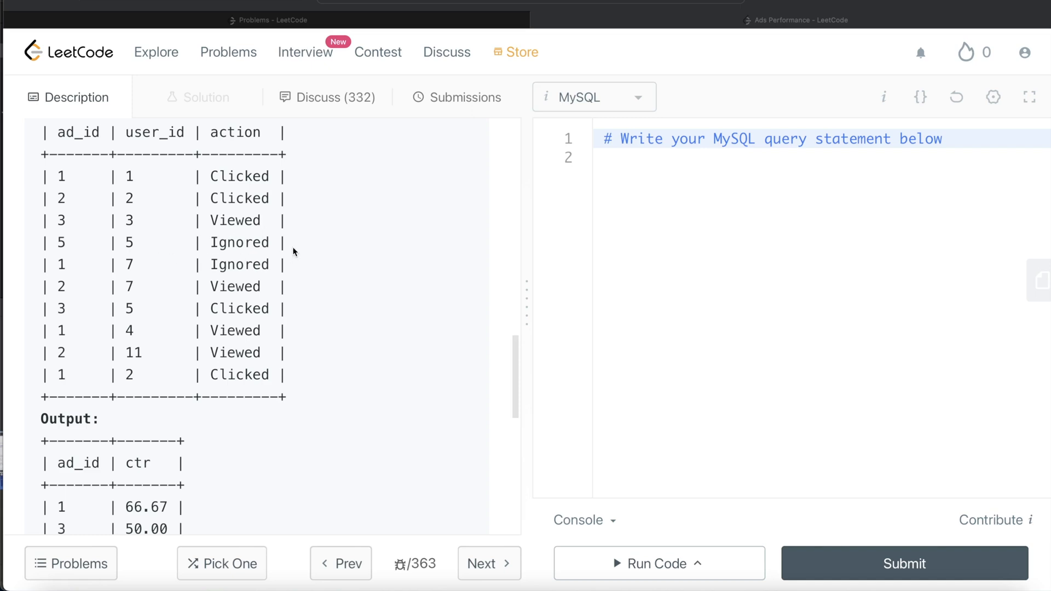
{"action": "scroll", "scroll_direction": "down", "scroll_amount": 3}
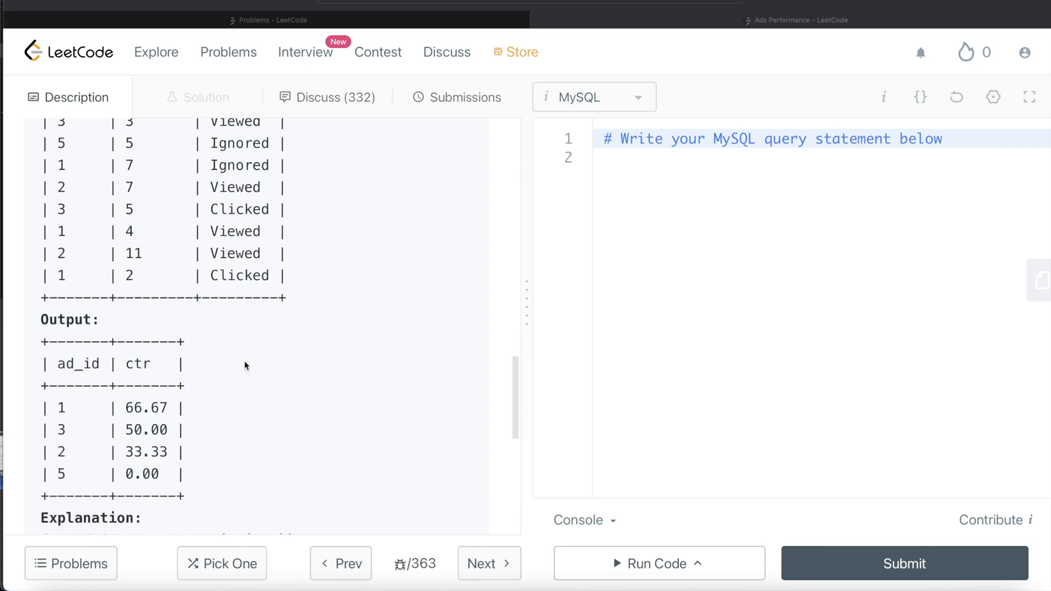
{"action": "mouse_move", "coordinate": [323, 476]}
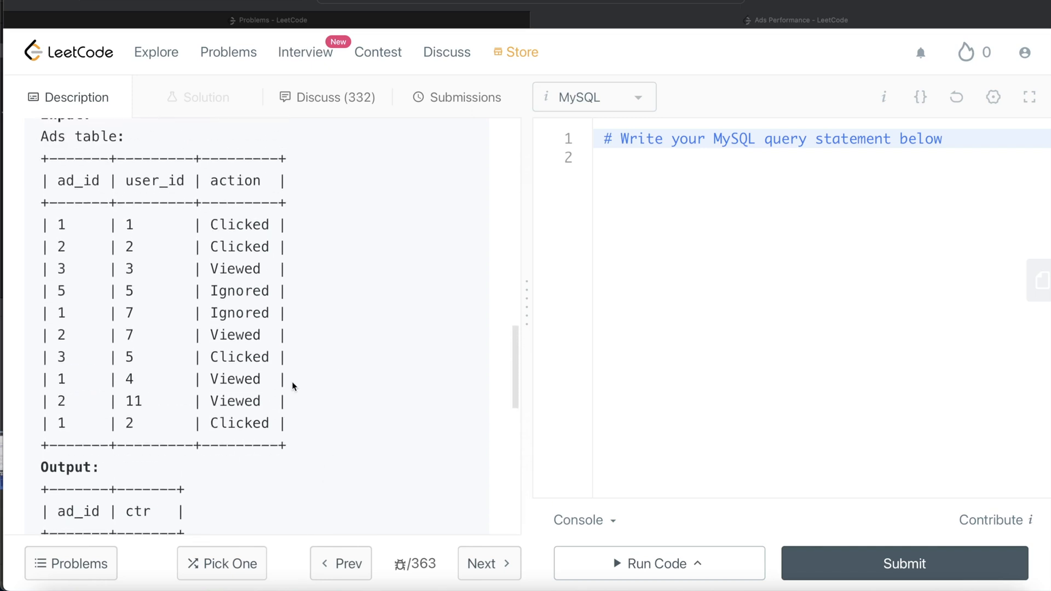
{"action": "mouse_move", "coordinate": [98, 416]}
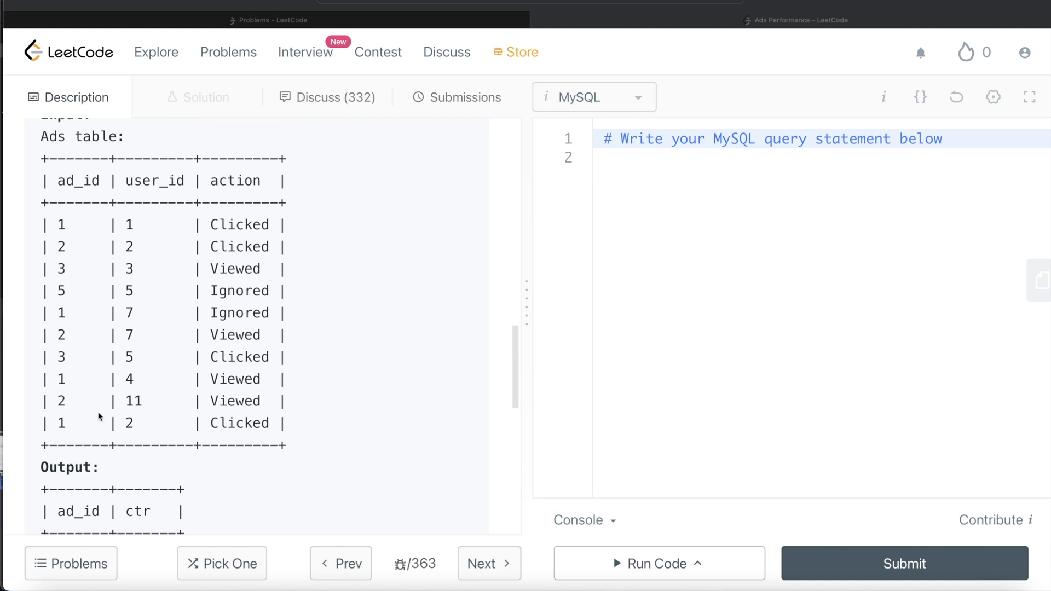
{"action": "mouse_move", "coordinate": [89, 136]}
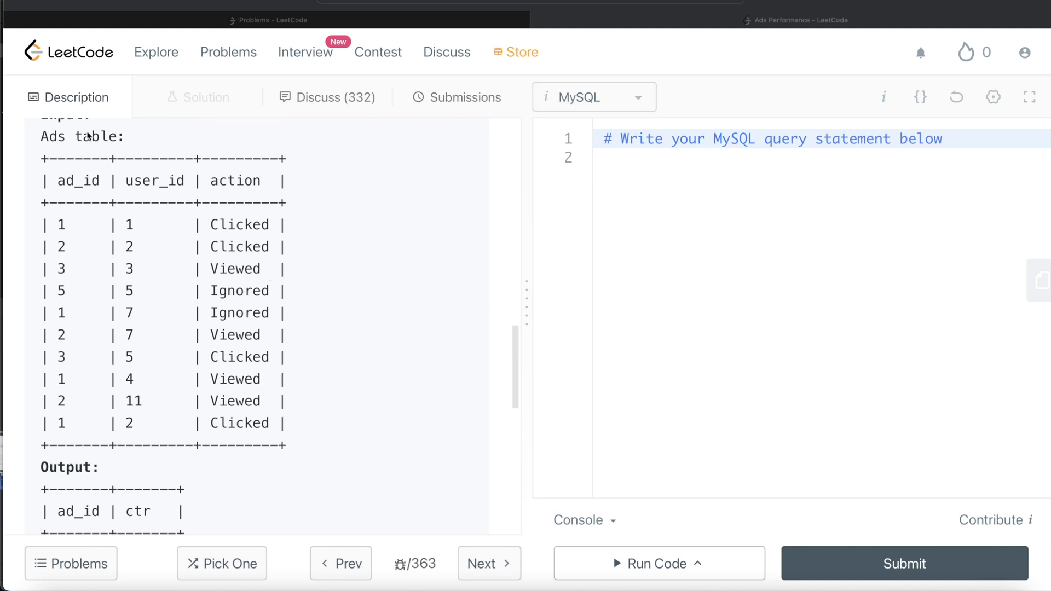
{"action": "mouse_move", "coordinate": [243, 181]}
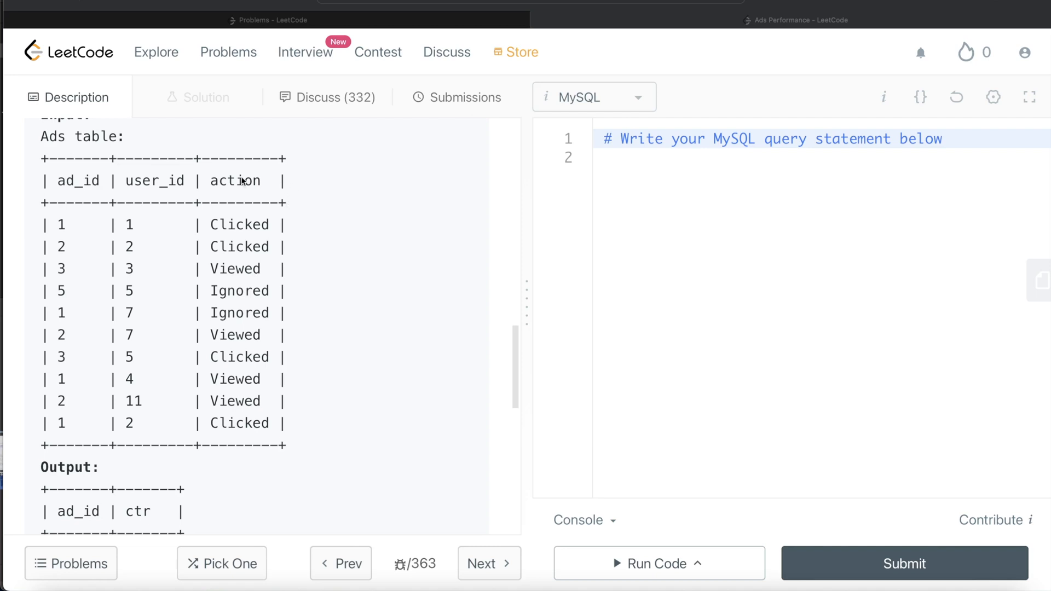
{"action": "mouse_move", "coordinate": [236, 257]}
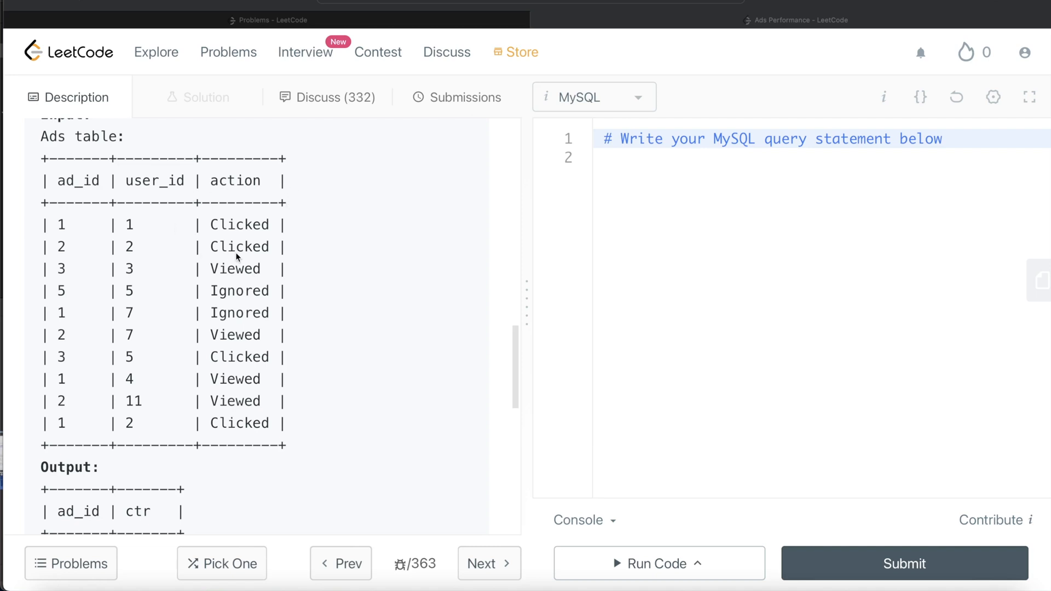
{"action": "mouse_move", "coordinate": [246, 231]}
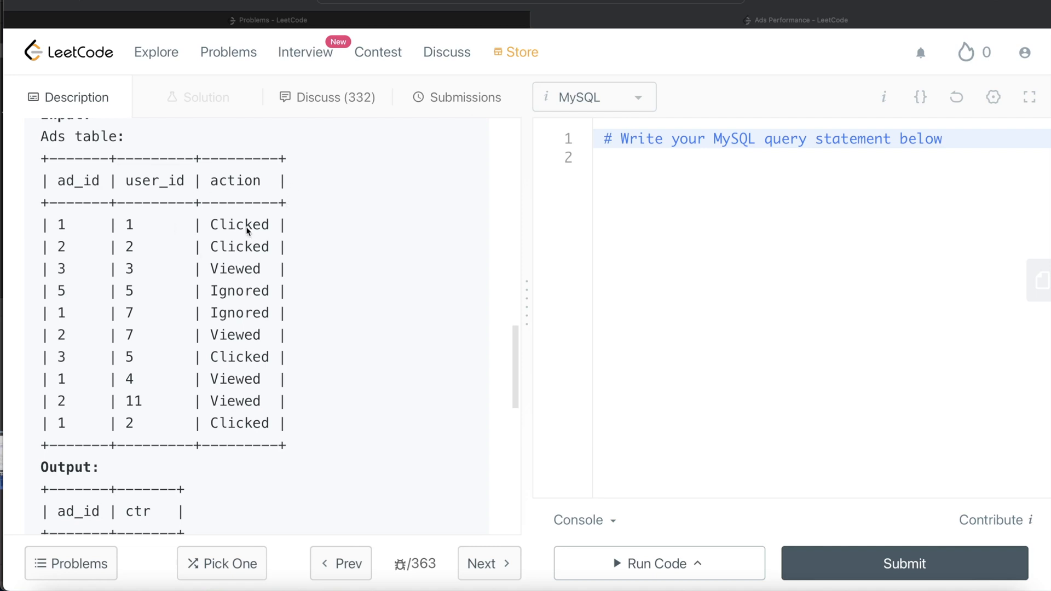
{"action": "mouse_move", "coordinate": [244, 263]}
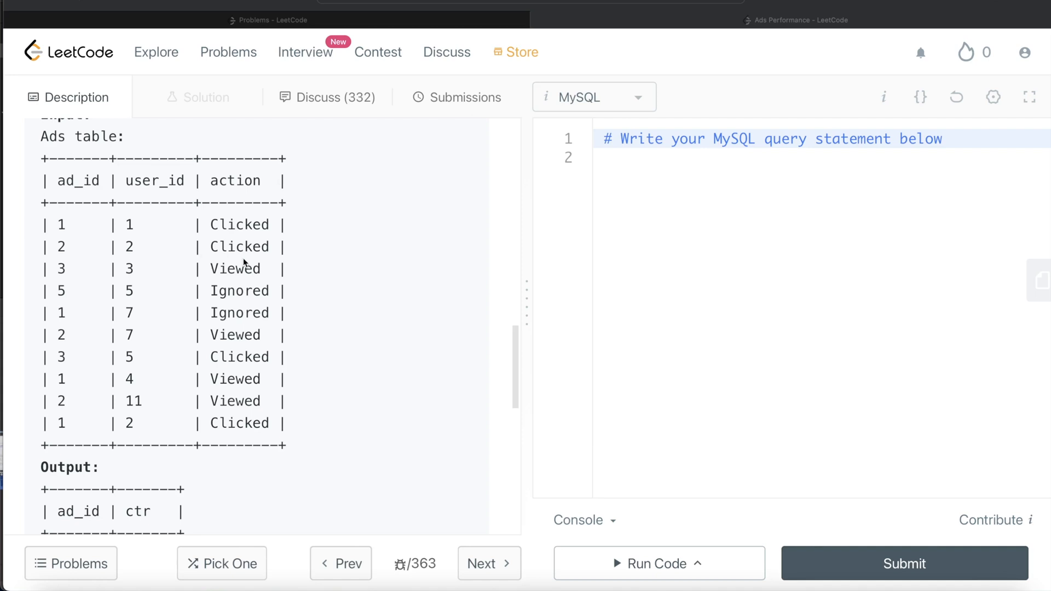
{"action": "mouse_move", "coordinate": [641, 179]}
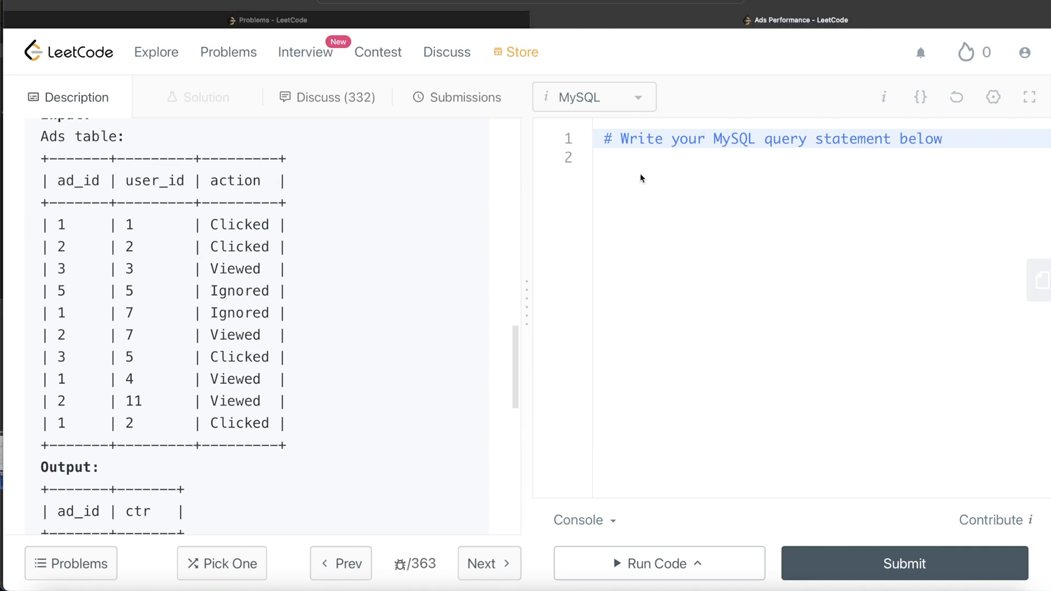
Write the query skeleton SELECT ad_id FROM Ads GROUP BY ad_id.
{"action": "type", "text": "FROM"}
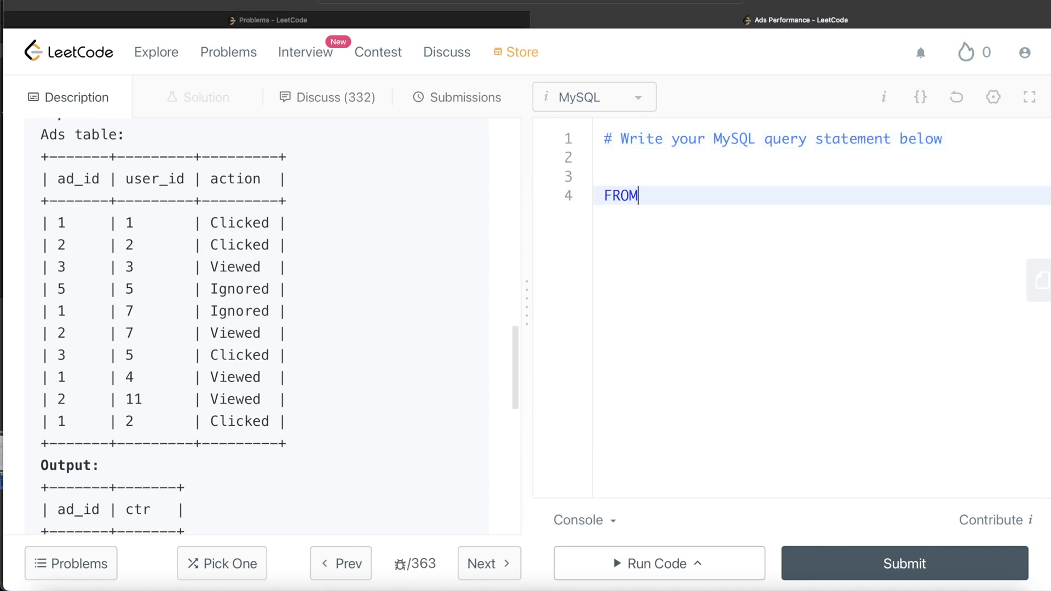
{"action": "type", "text": "Ads"}
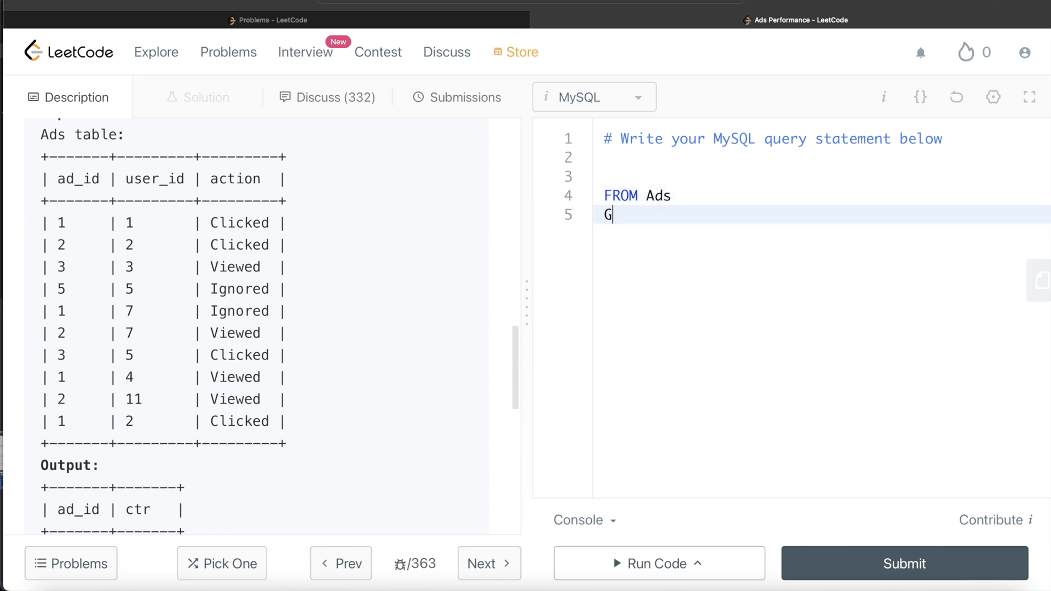
{"action": "type", "text": "ROUP BY"}
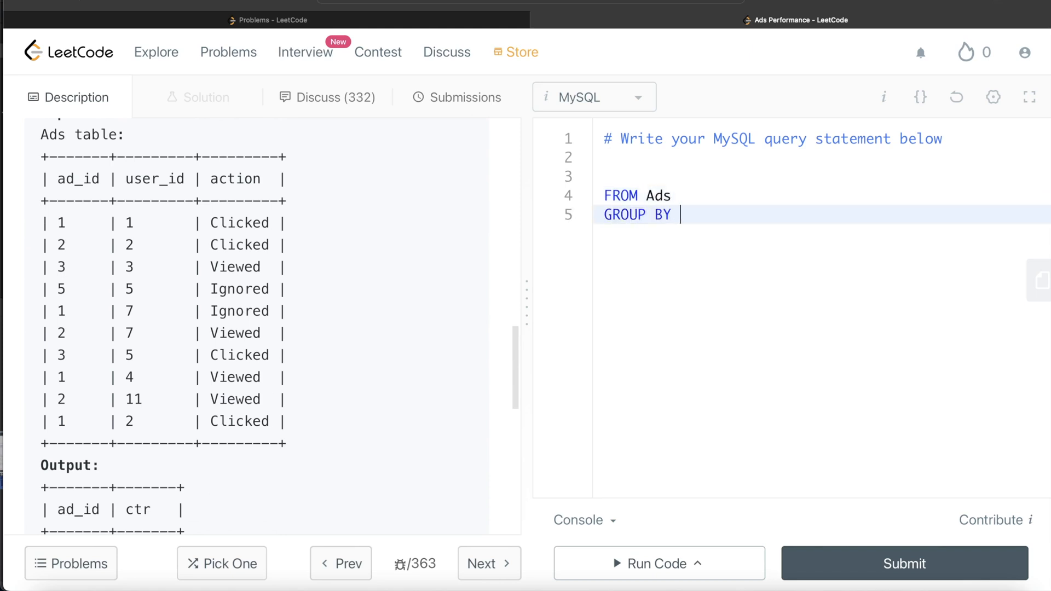
{"action": "type", "text": "ad_id"}
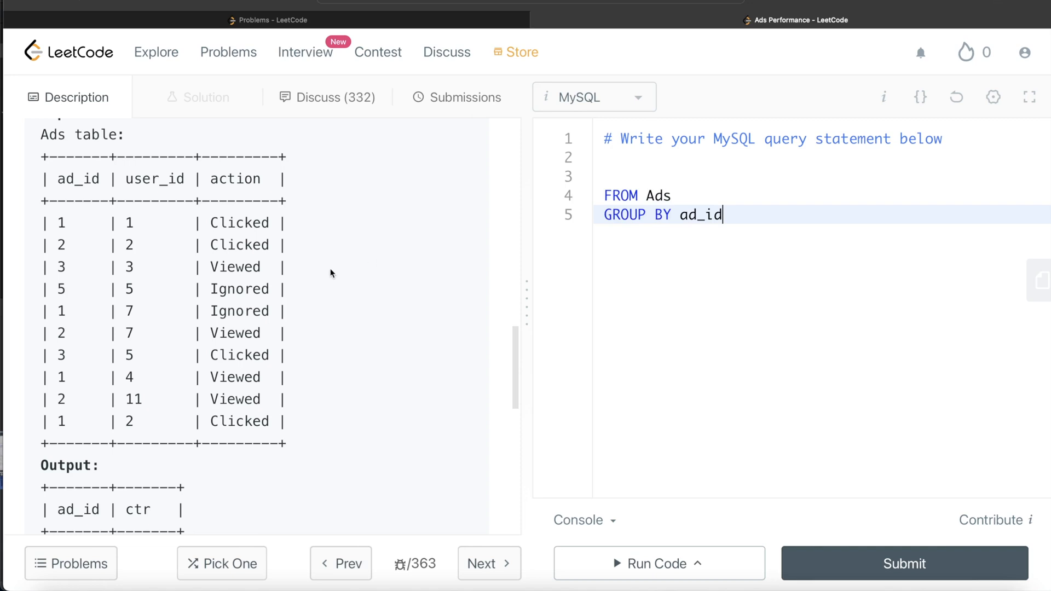
{"action": "type", "text": "SELE"}
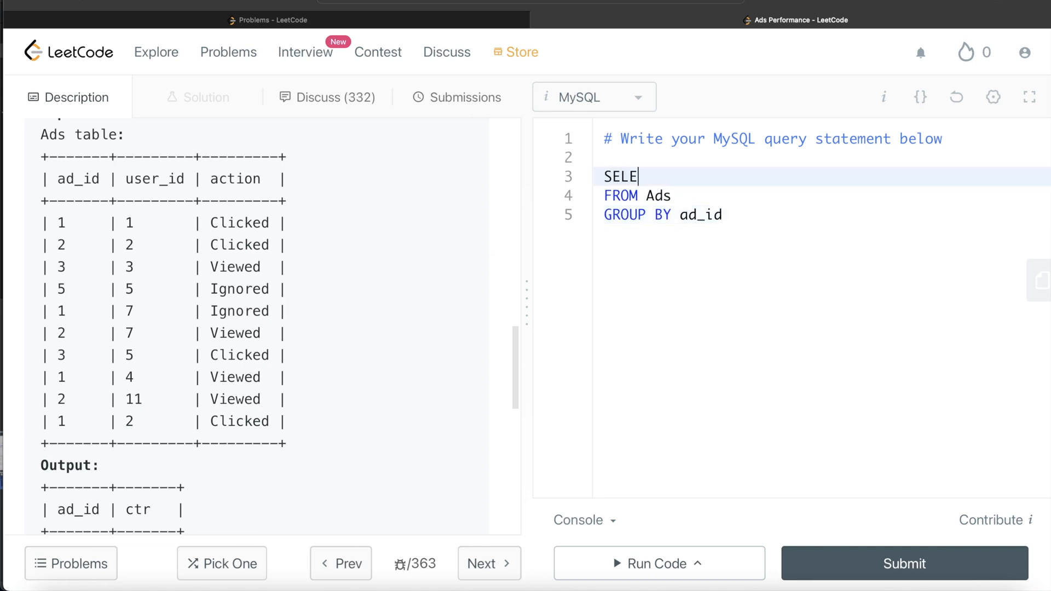
{"action": "type", "text": "CT ad_id,"}
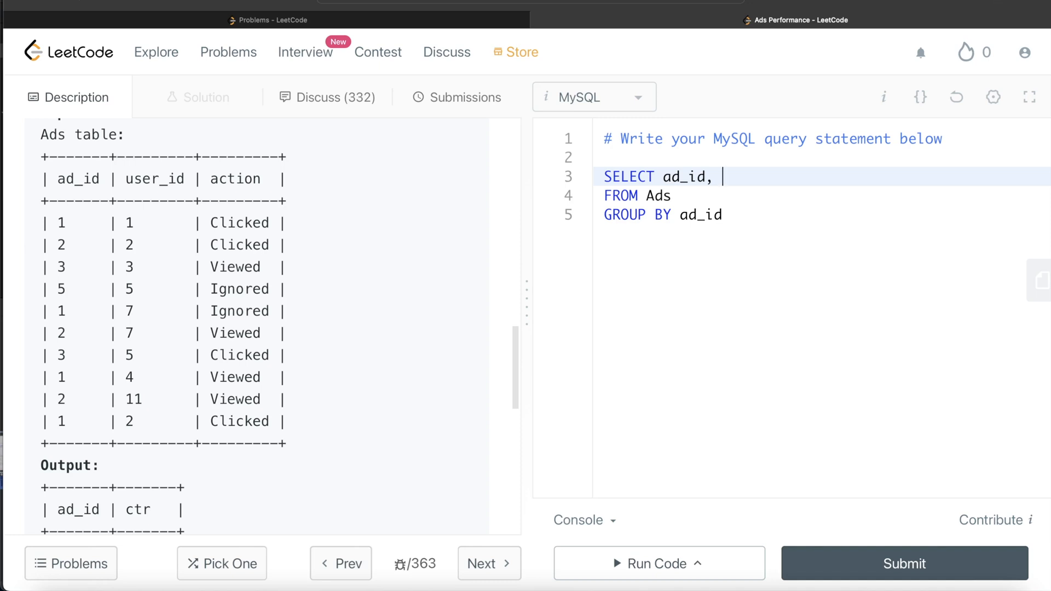
Add SUM(CASE WHEN action = 'Clicked' THEN 1 ELSE 0 END) AS Clicked to the select list.
{"action": "type", "text": "CASE WHEN"}
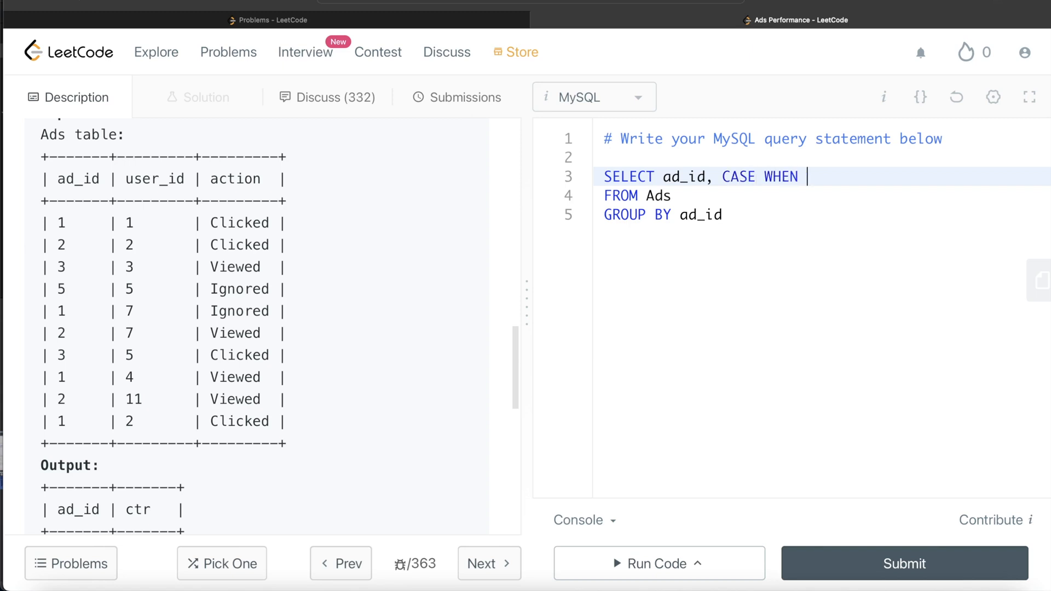
{"action": "type", "text": "action"}
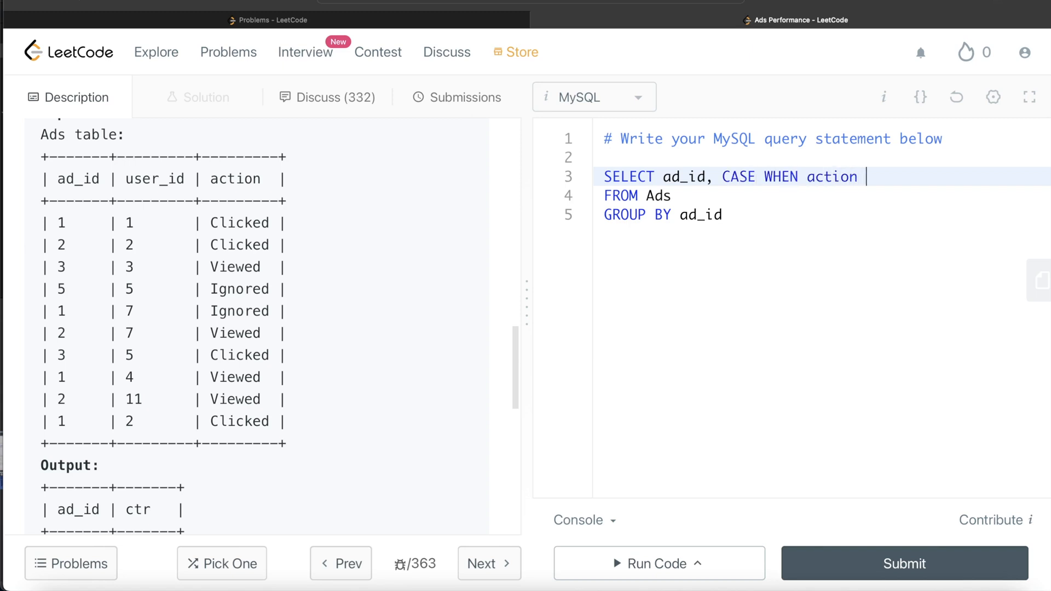
{"action": "type", "text": "= 'Click'"}
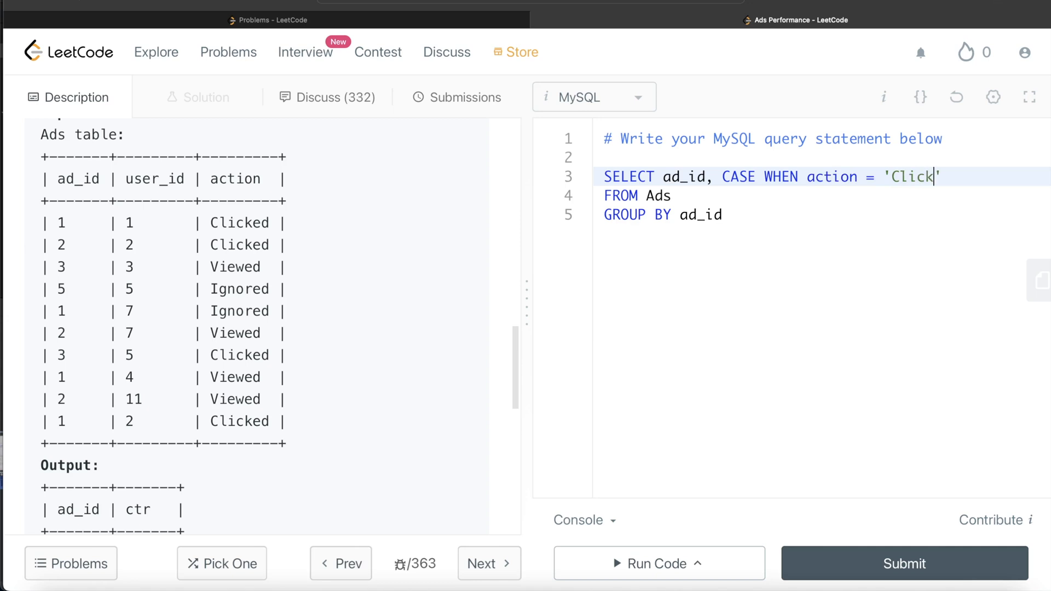
{"action": "type", "text": "ed' THEN 1 ELSE"}
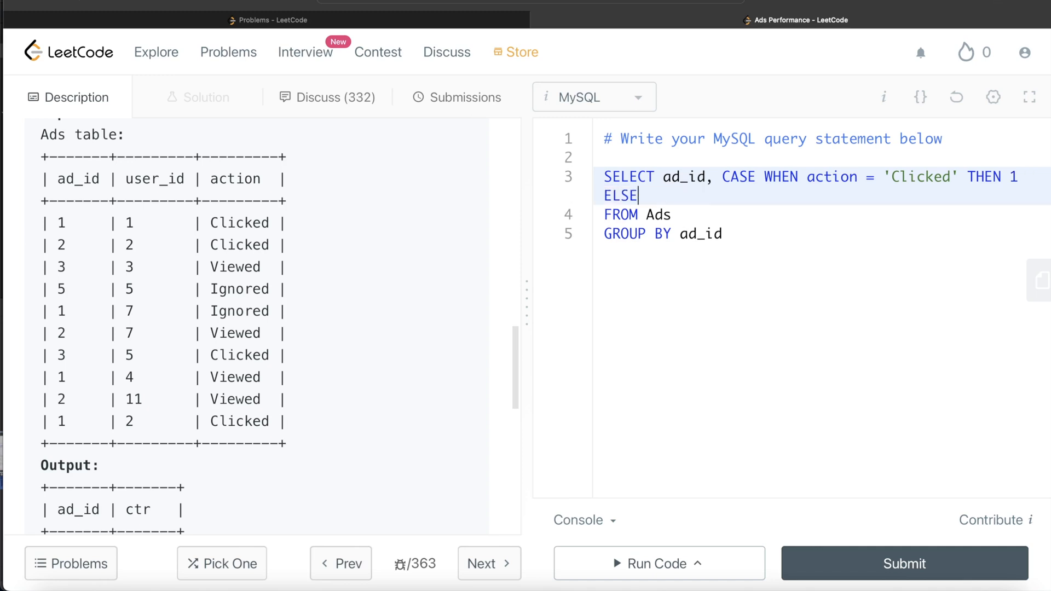
{"action": "type", "text": "0"}
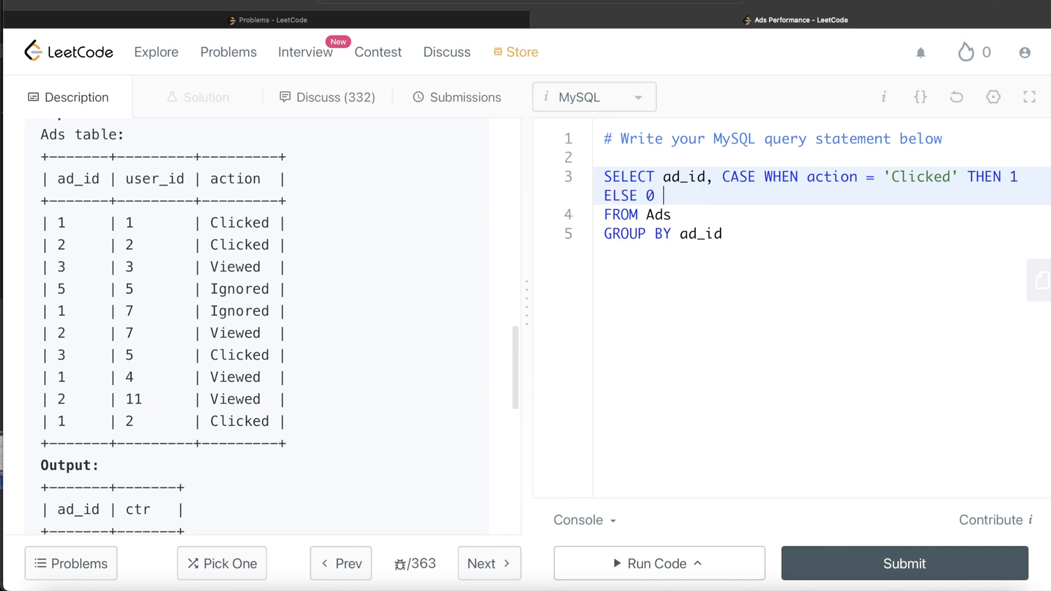
{"action": "type", "text": "END"}
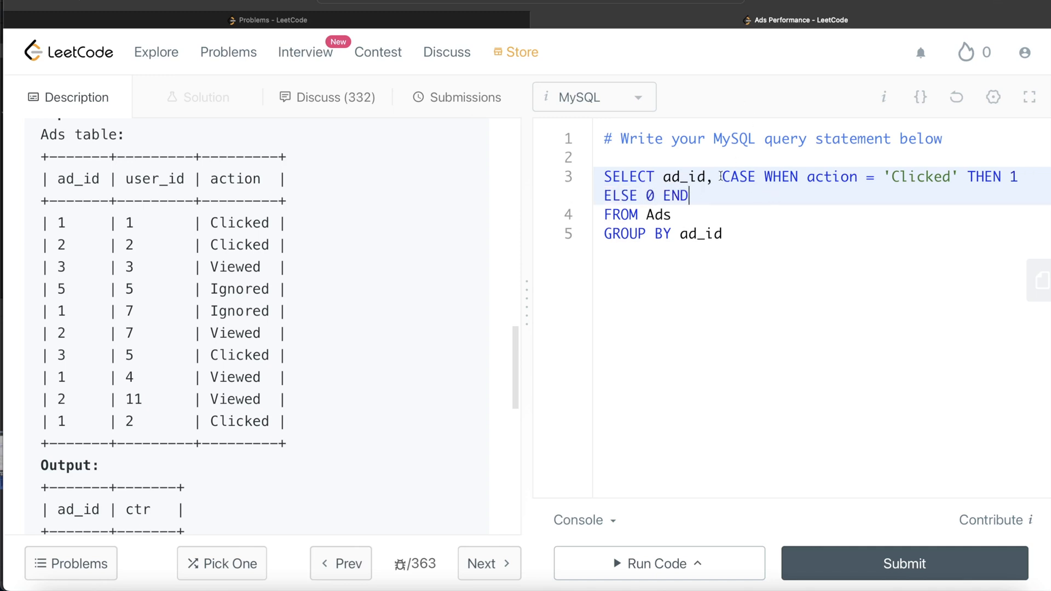
{"action": "type", "text": "SU"}
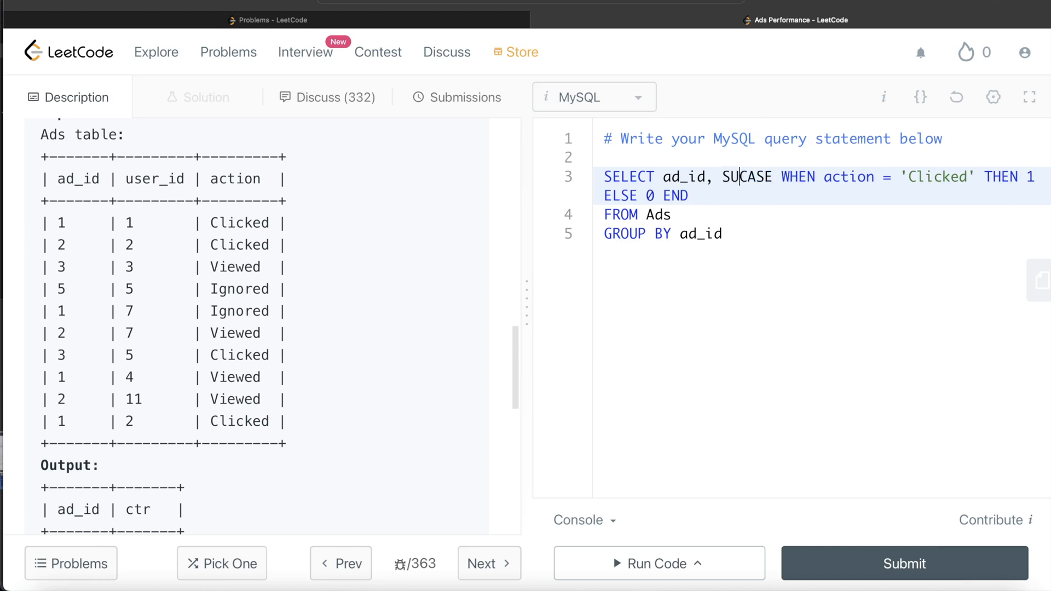
{"action": "type", "text": "M("}
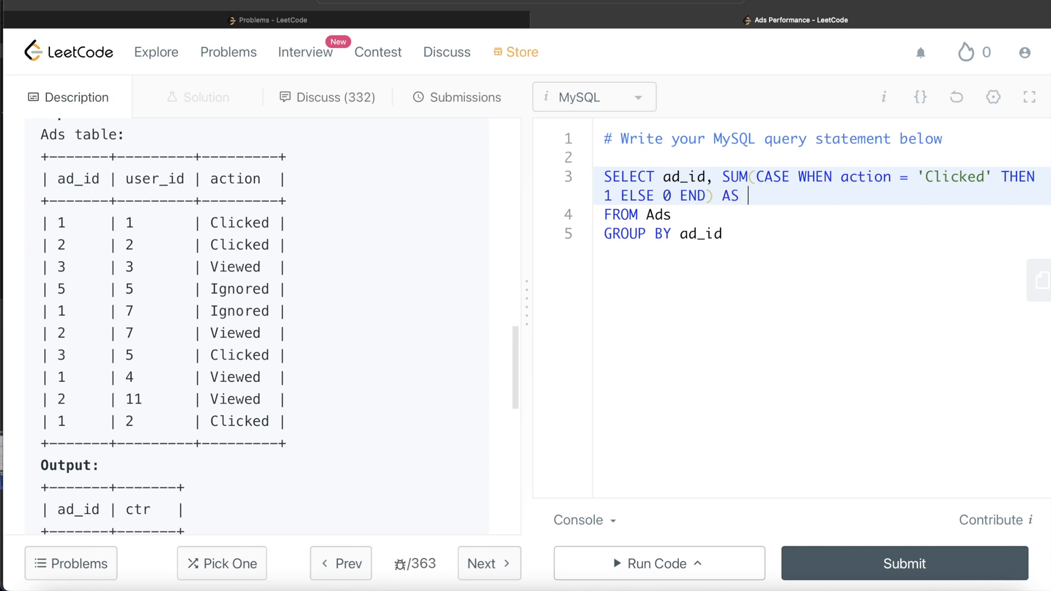
{"action": "type", "text": "Clicked"}
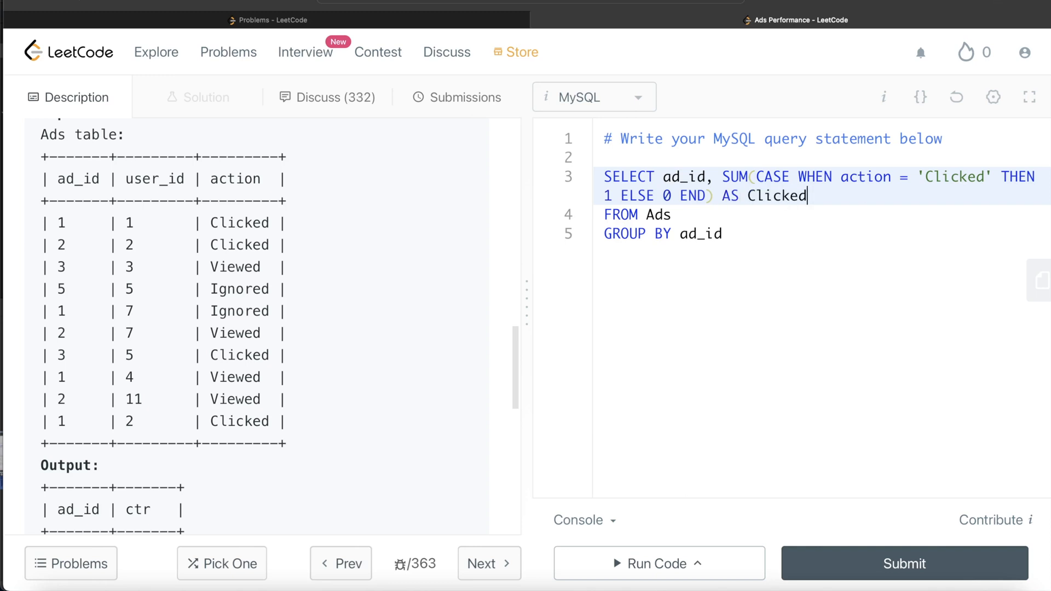
{"action": "type", "text": ","}
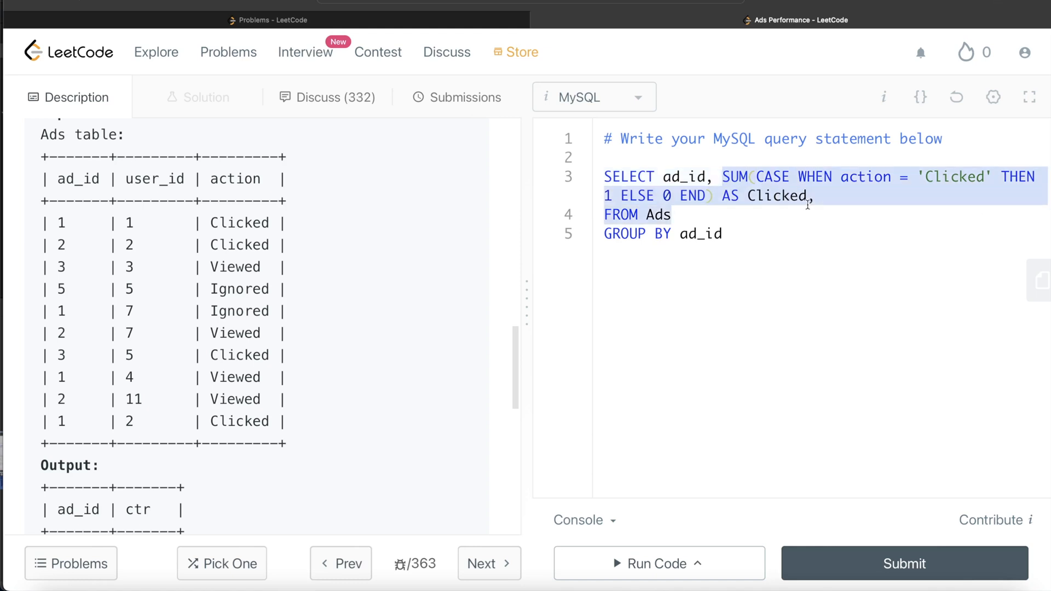
Add a matching SUM(CASE WHEN action = 'Viewed' ...) AS Viewed column after Clicked.
{"action": "left_click", "coordinate": [825, 196]}
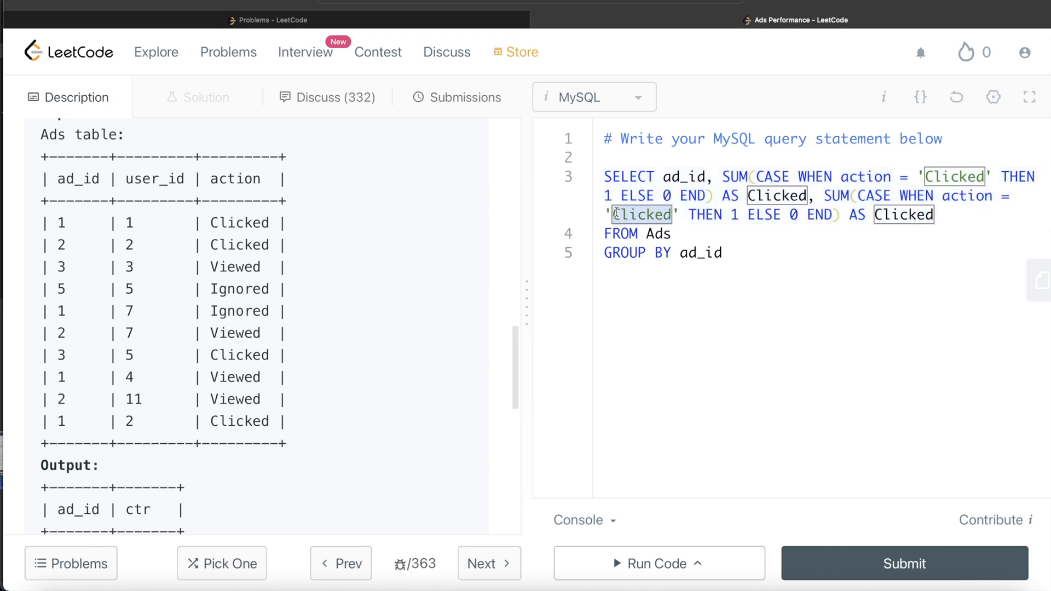
{"action": "type", "text": "View"}
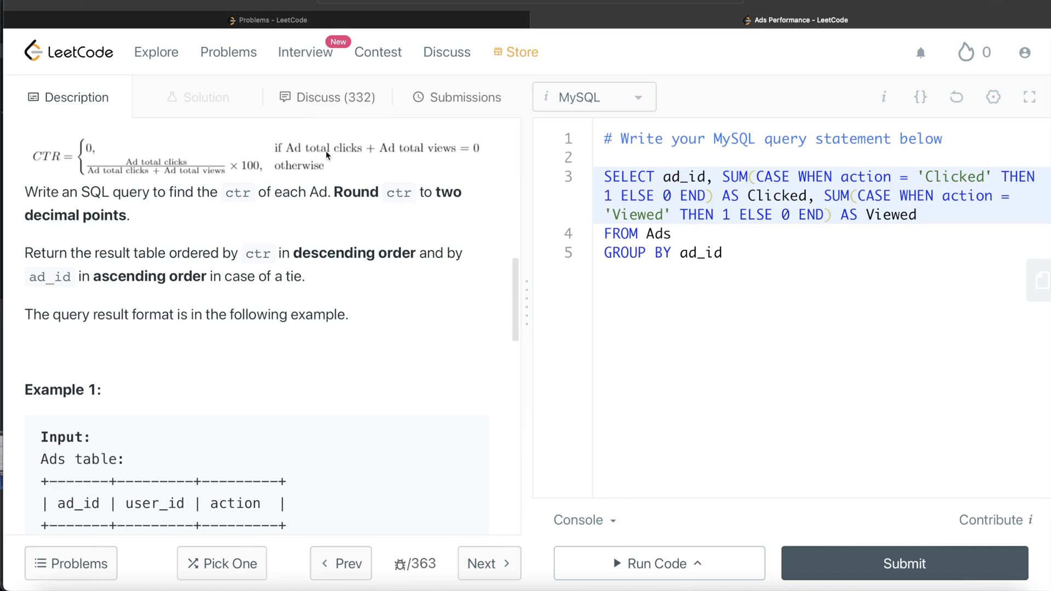
{"action": "mouse_move", "coordinate": [370, 176]}
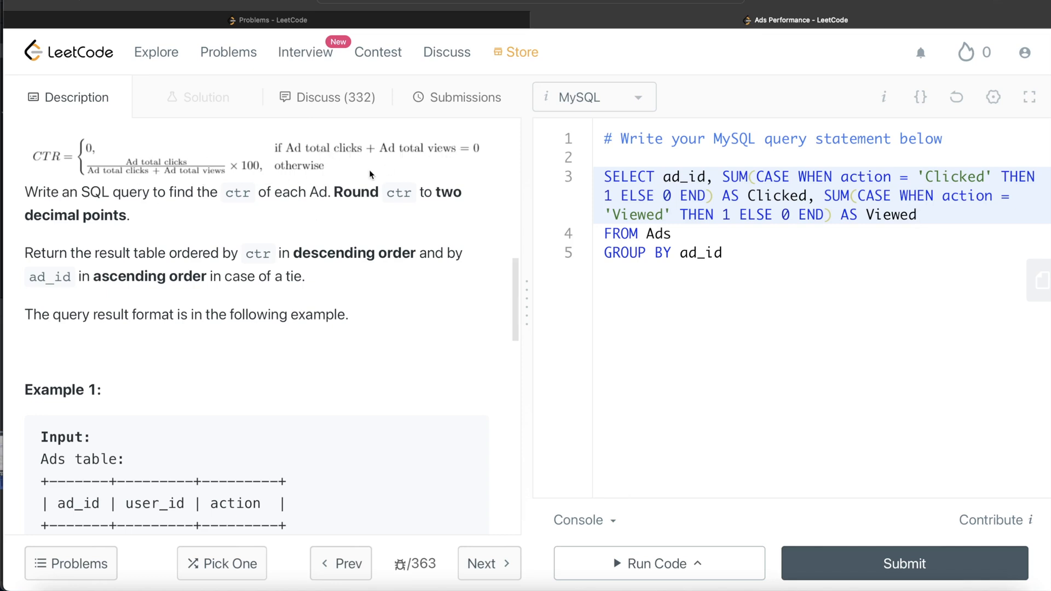
{"action": "mouse_move", "coordinate": [307, 143]}
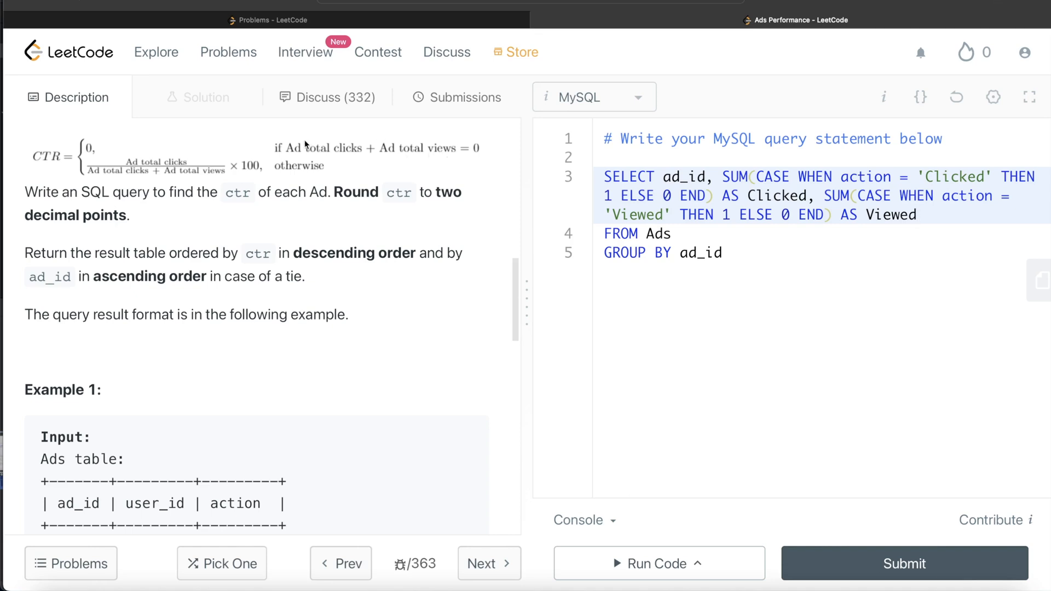
{"action": "mouse_move", "coordinate": [227, 160]}
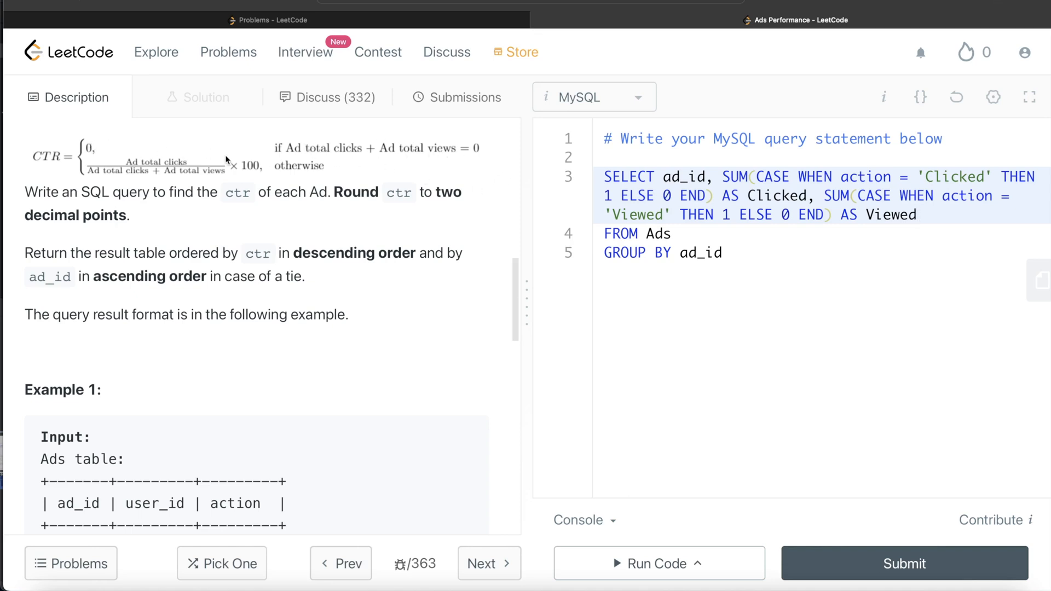
{"action": "mouse_move", "coordinate": [456, 213]}
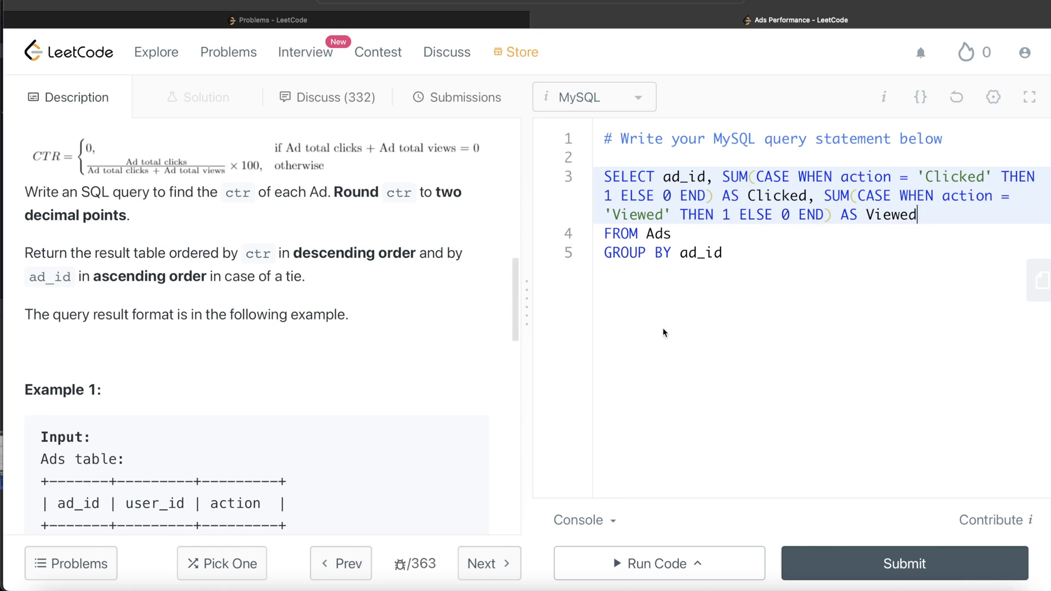
{"action": "mouse_move", "coordinate": [666, 388]}
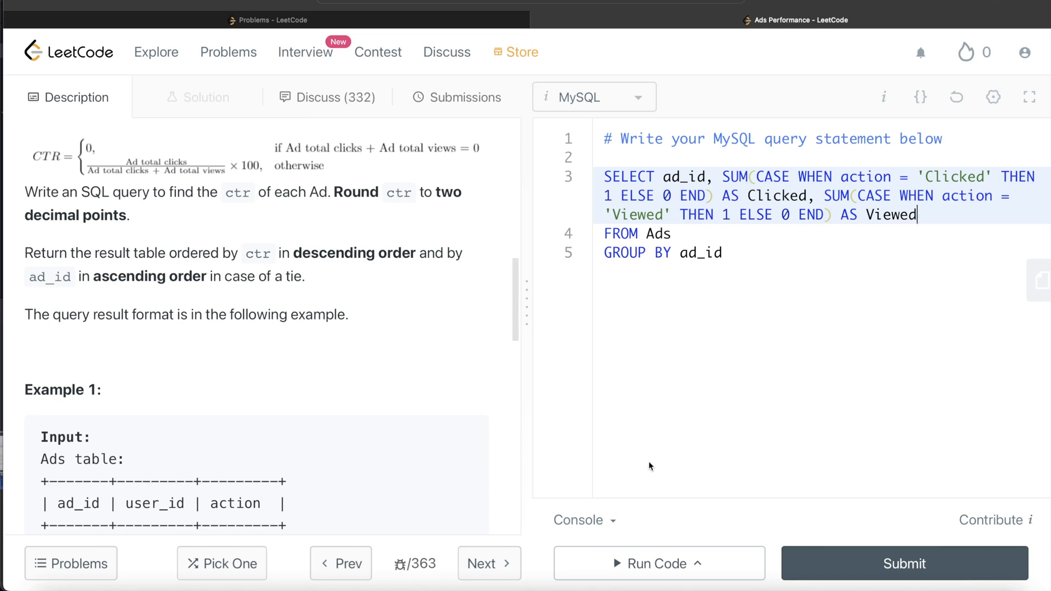
Run the count query on the example case, getting Wrong Answer.
{"action": "left_click", "coordinate": [659, 564]}
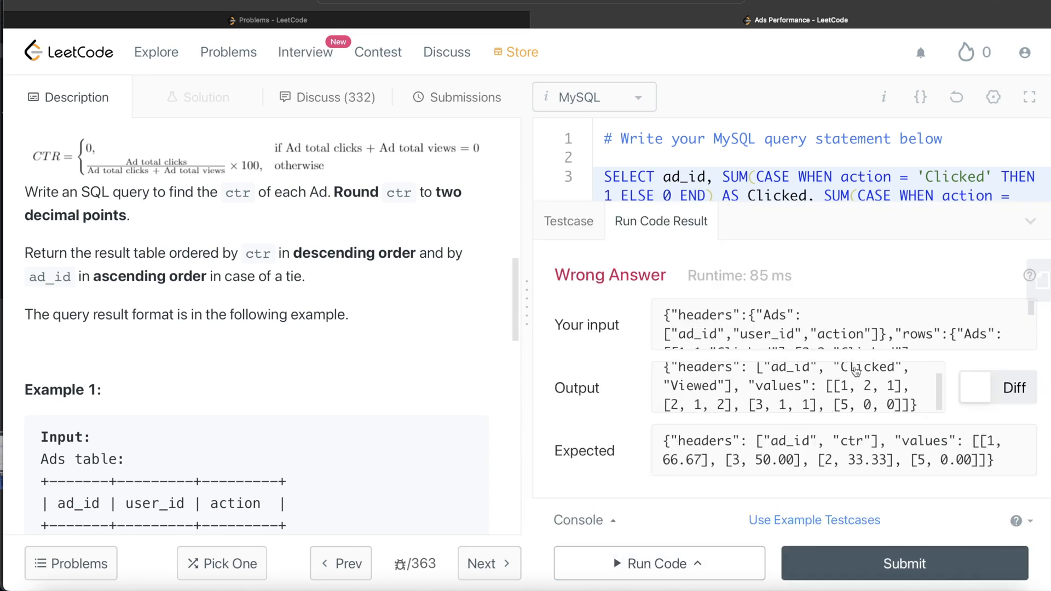
{"action": "mouse_move", "coordinate": [848, 393]}
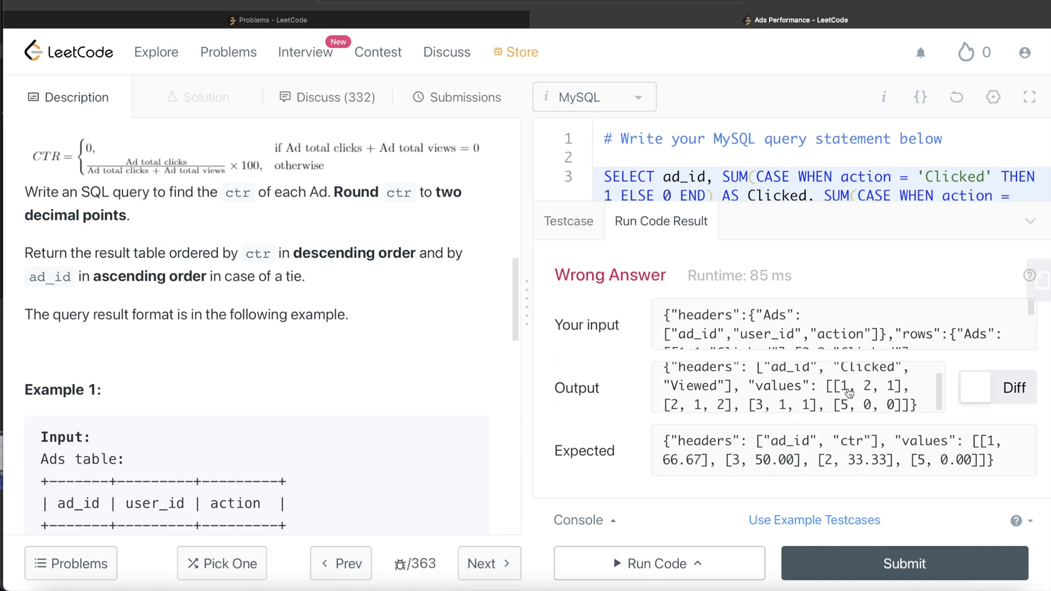
{"action": "mouse_move", "coordinate": [699, 418]}
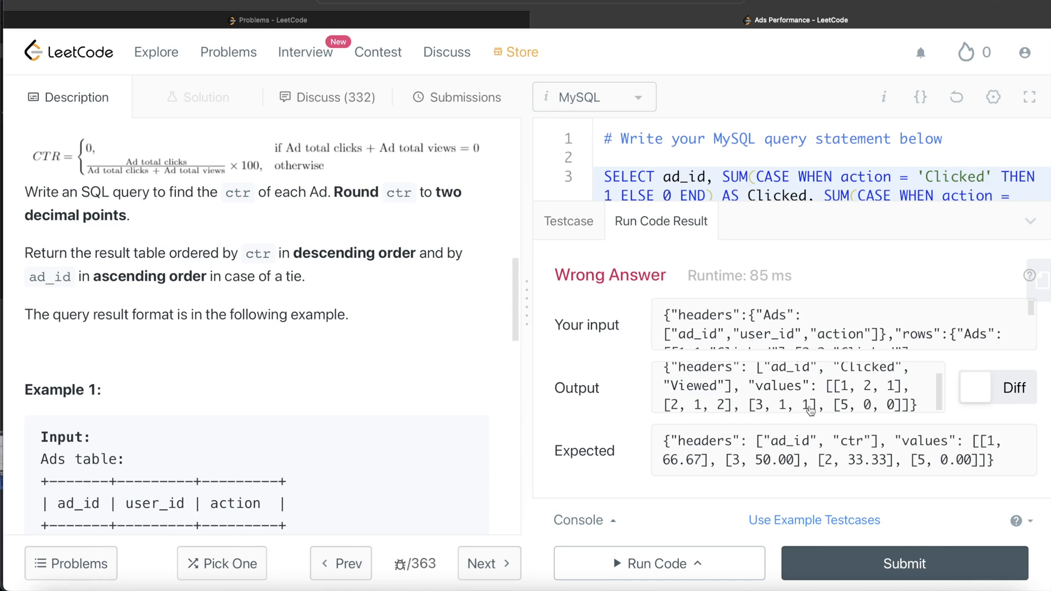
{"action": "mouse_move", "coordinate": [871, 415]}
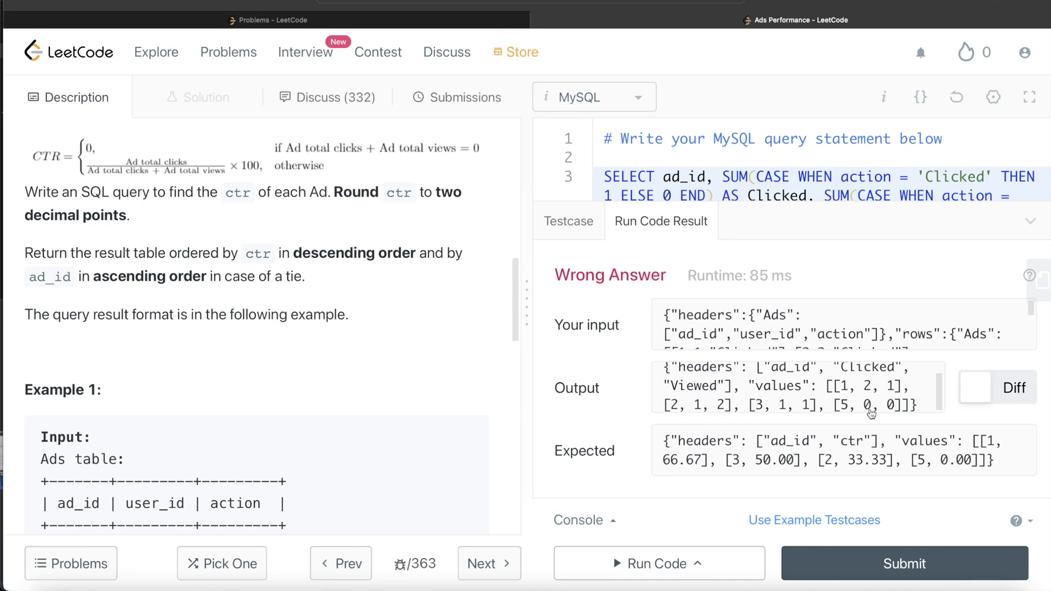
{"action": "mouse_move", "coordinate": [1024, 238]}
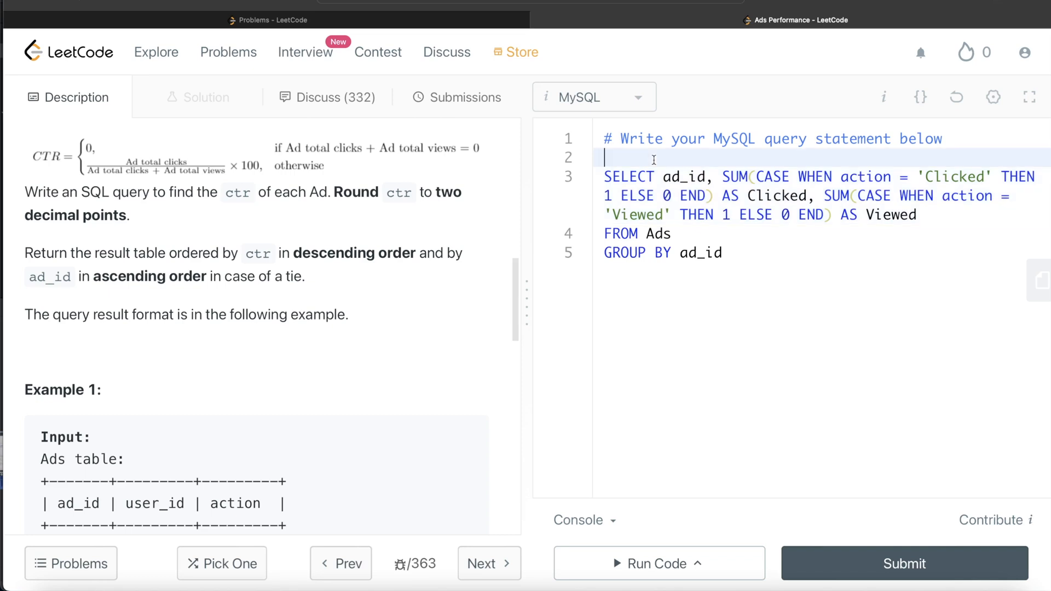
Wrap the counting query in WITH cte AS ( ... ) and begin an outer FROM cte.
{"action": "type", "text": "WITH ct"}
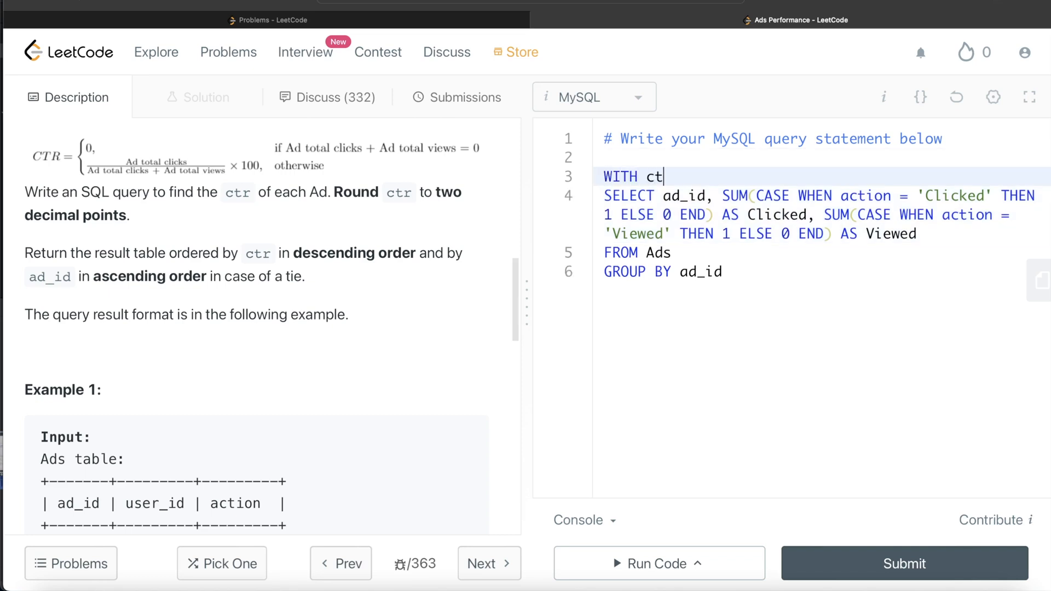
{"action": "type", "text": "e AS"}
{"action": "left_click", "coordinate": [821, 215]}
{"action": "type", "text": "("}
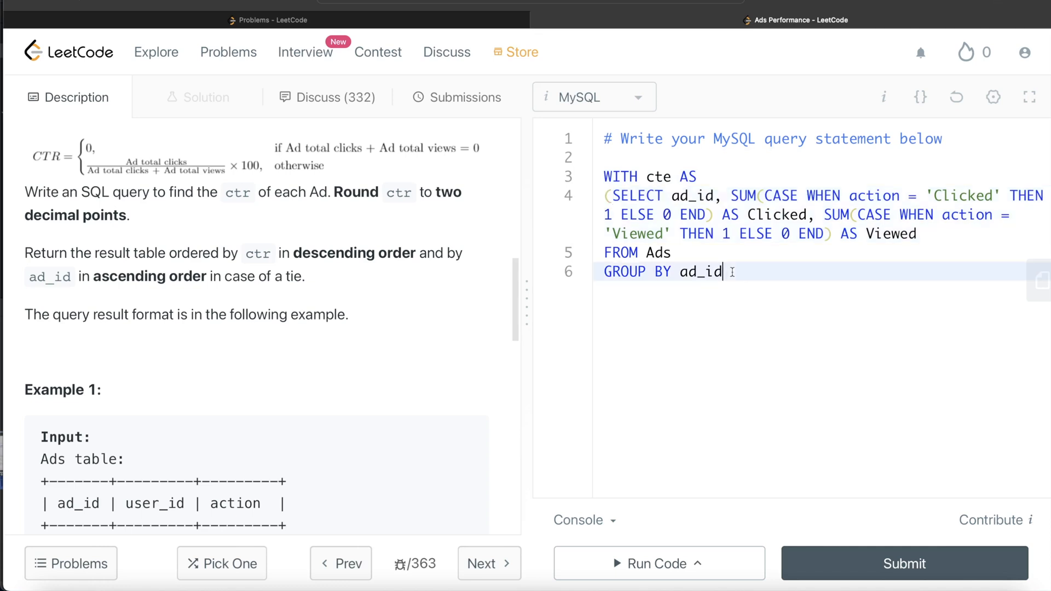
{"action": "type", "text": ")"}
{"action": "type", "text": "FROM cte"}
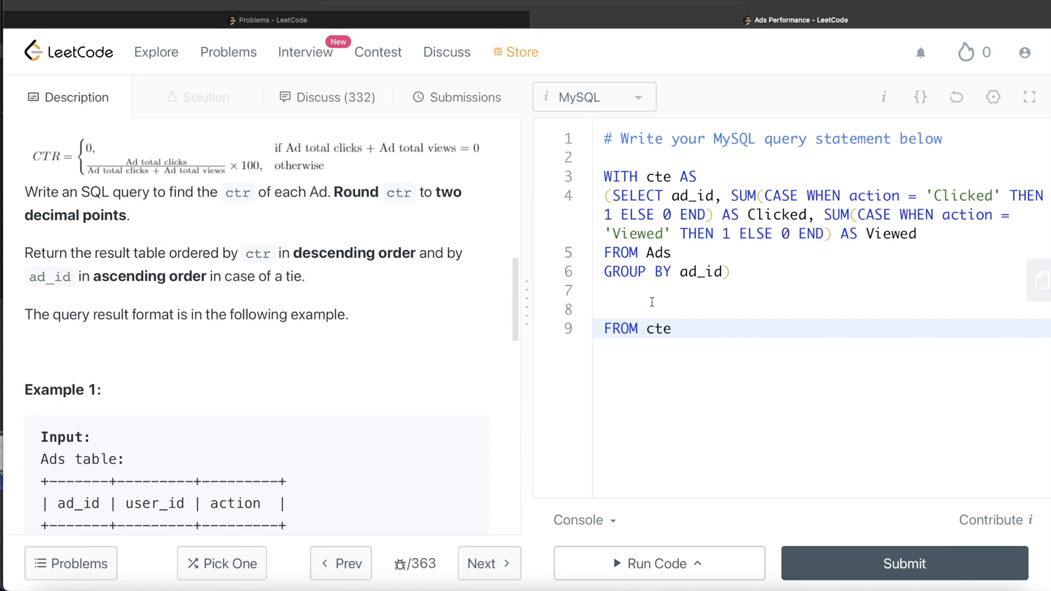
{"action": "scroll", "scroll_direction": "down", "scroll_amount": 3}
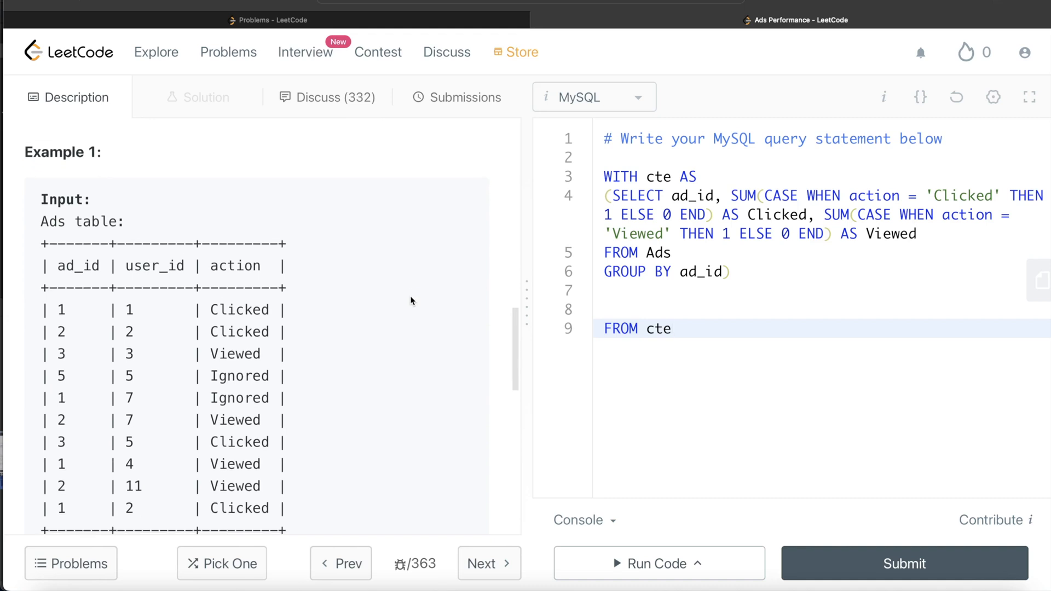
Start the outer SELECT ad_id with CASE WHEN Clicked+Viewed = 0 THEN 0.00.
{"action": "type", "text": "SEL"}
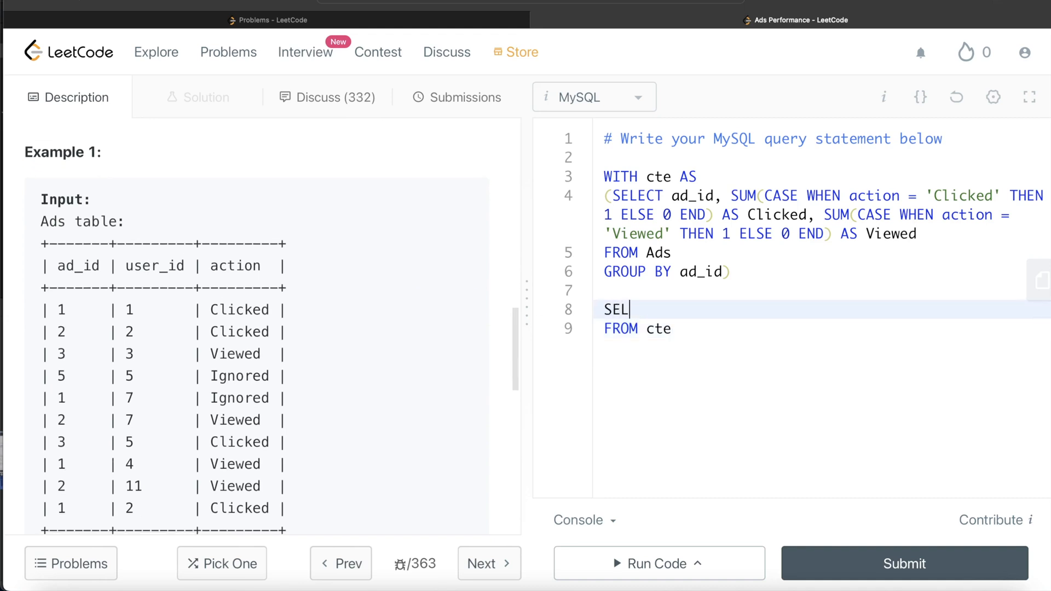
{"action": "type", "text": "ECT"}
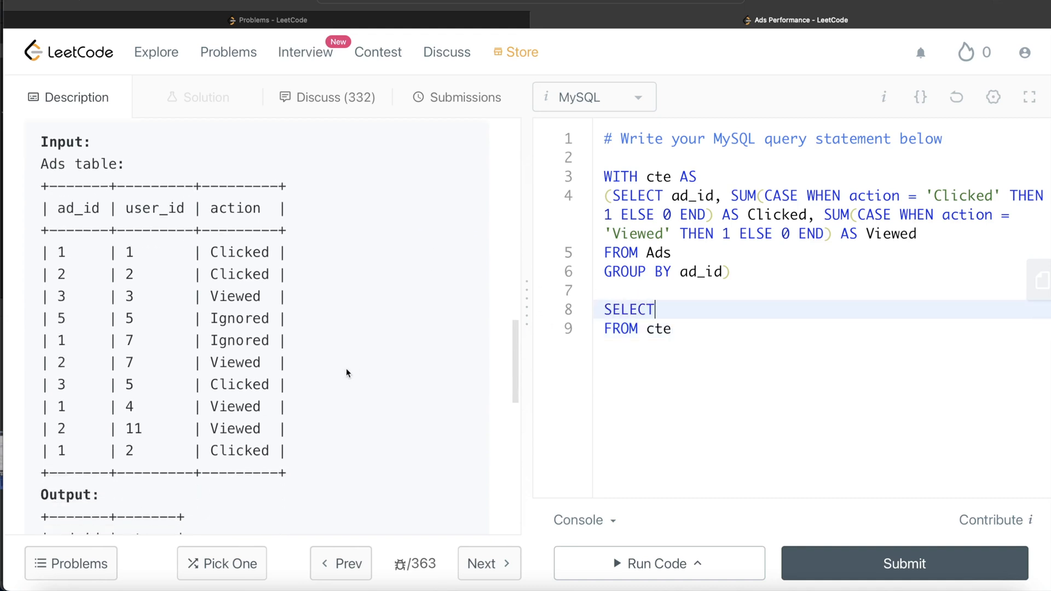
{"action": "type", "text": "a"}
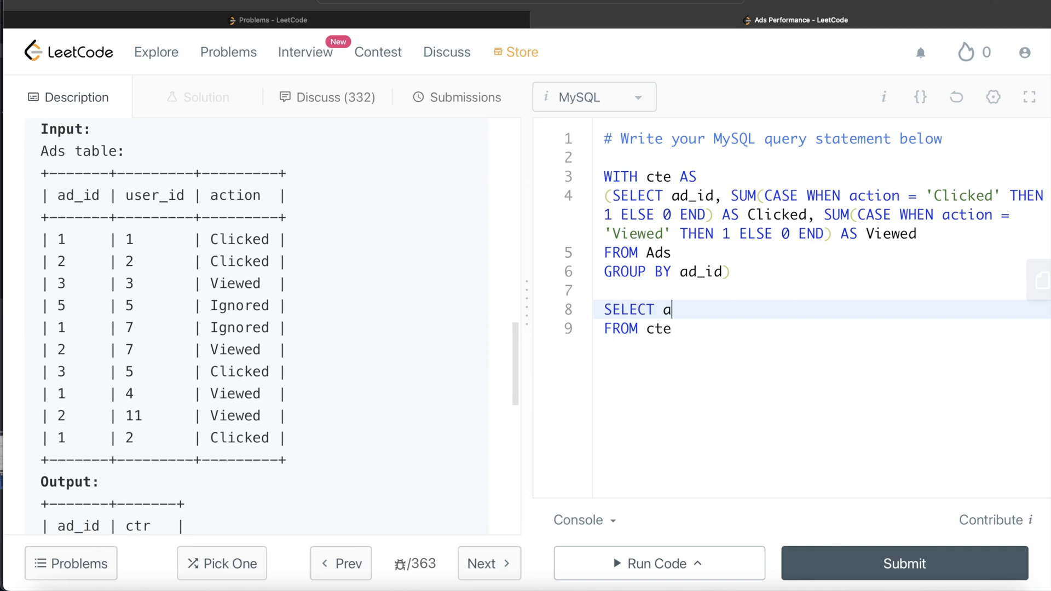
{"action": "type", "text": "d_id,"}
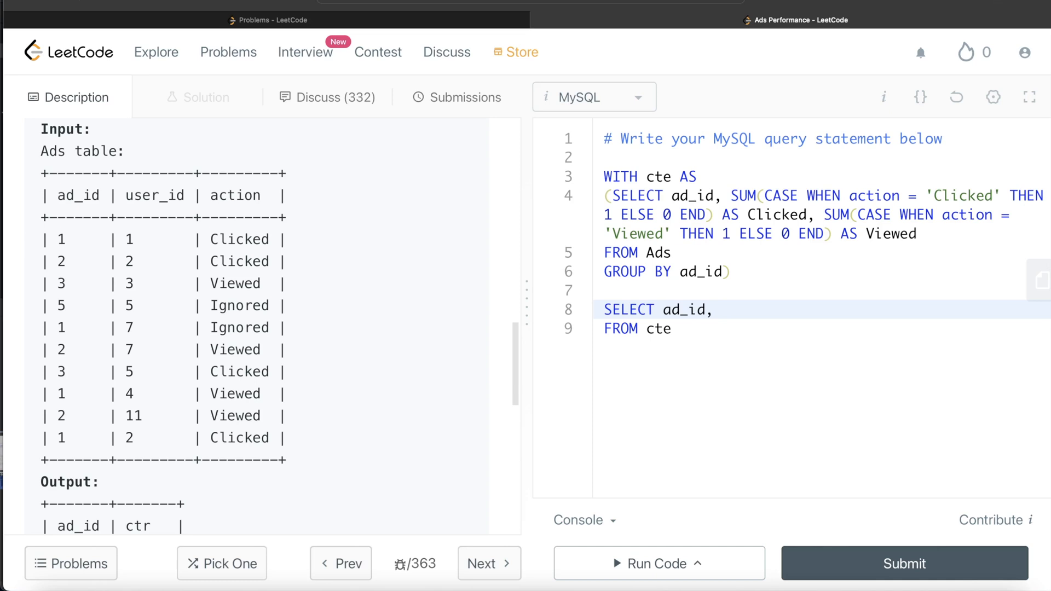
{"action": "type", "text": "CASE"}
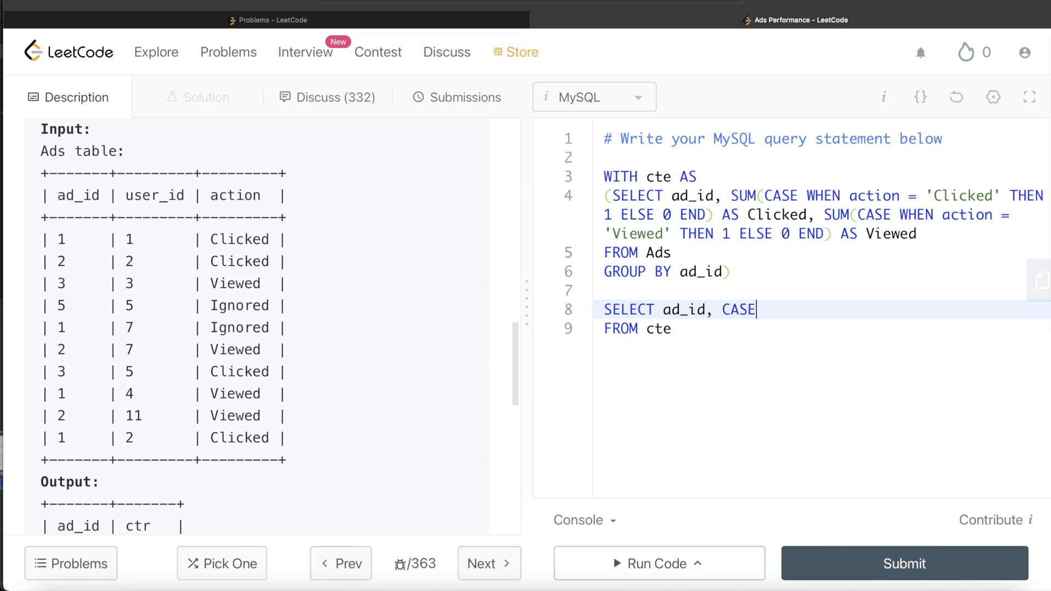
{"action": "type", "text": "WHEN"}
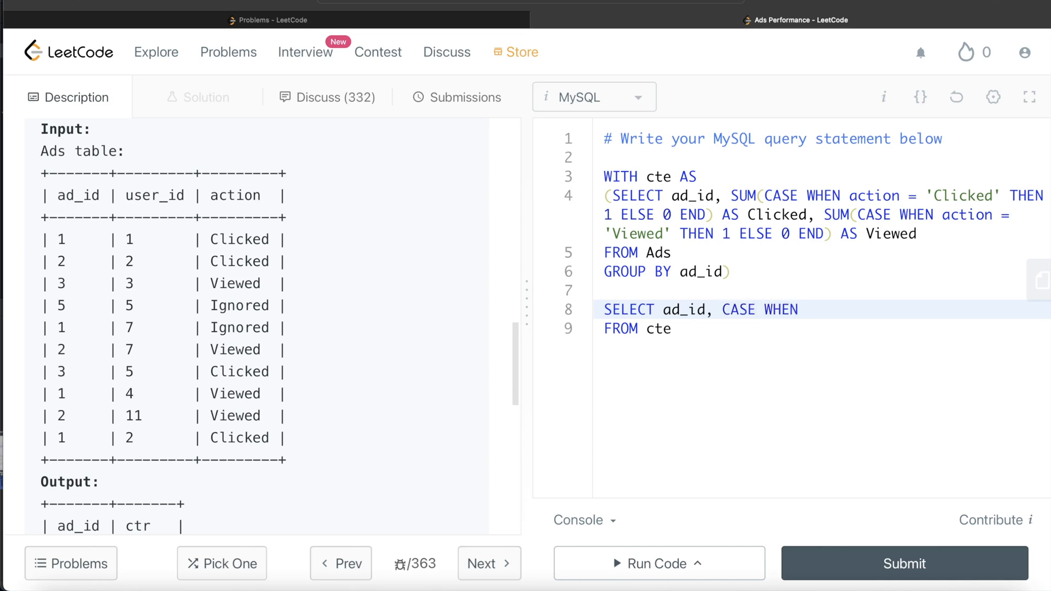
{"action": "type", "text": "Clicked"}
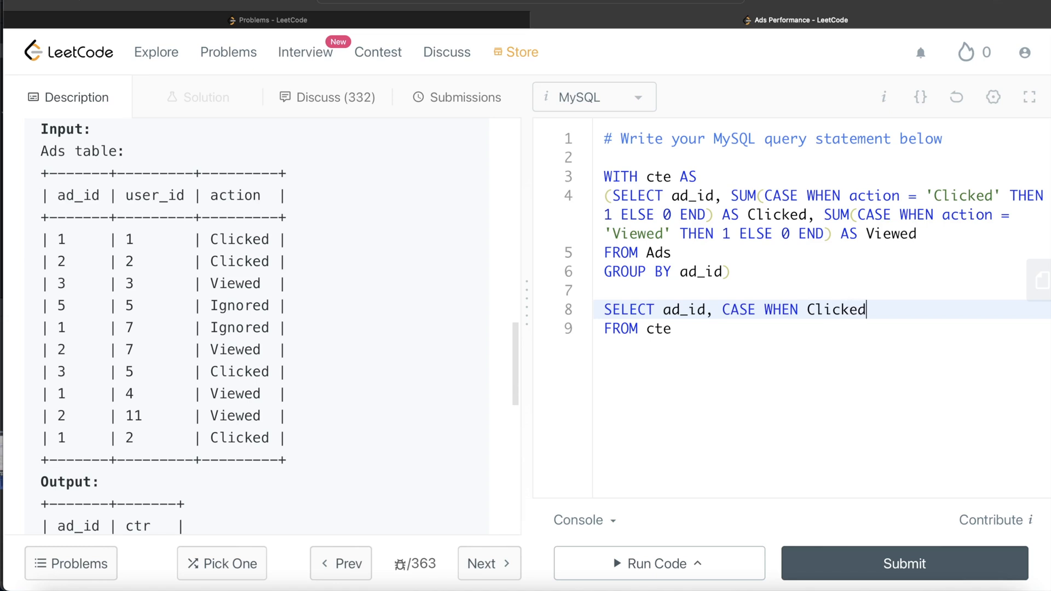
{"action": "type", "text": "+Viewed ="}
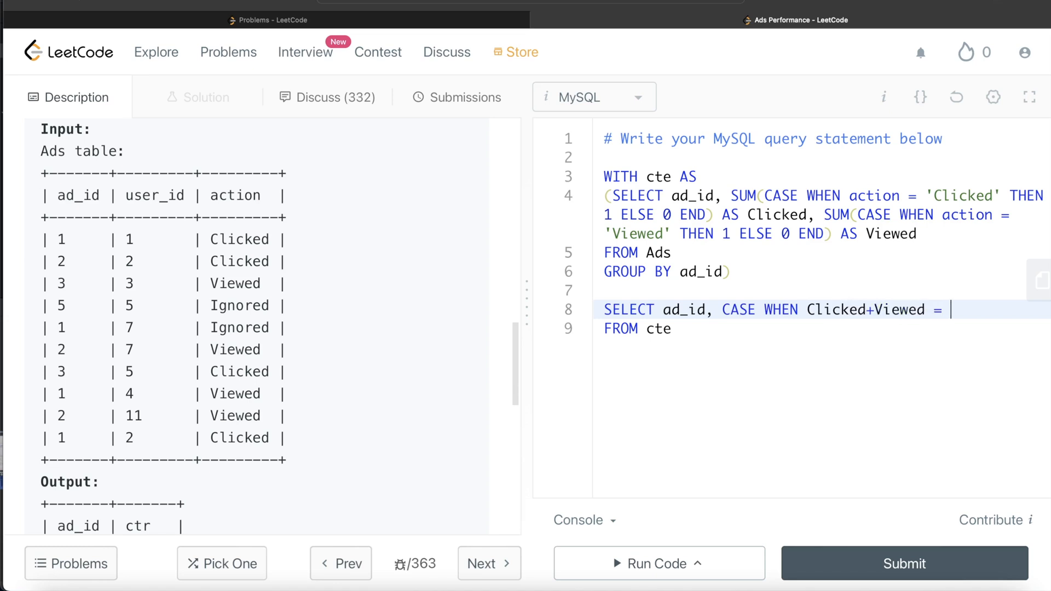
{"action": "type", "text": "0 THEN"}
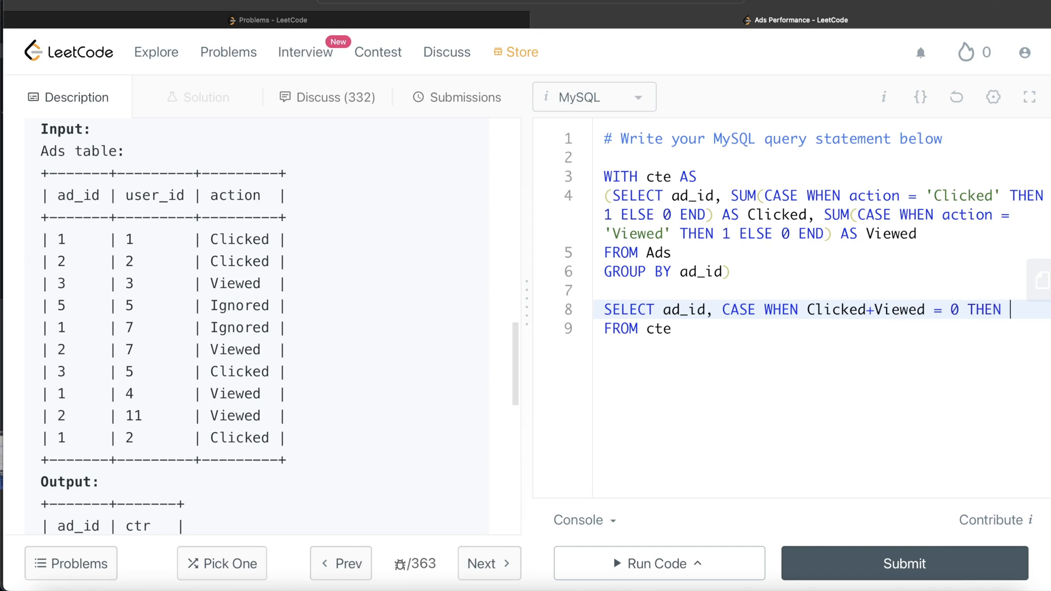
{"action": "type", "text": "0.00"}
{"action": "type", "text": "EL"}
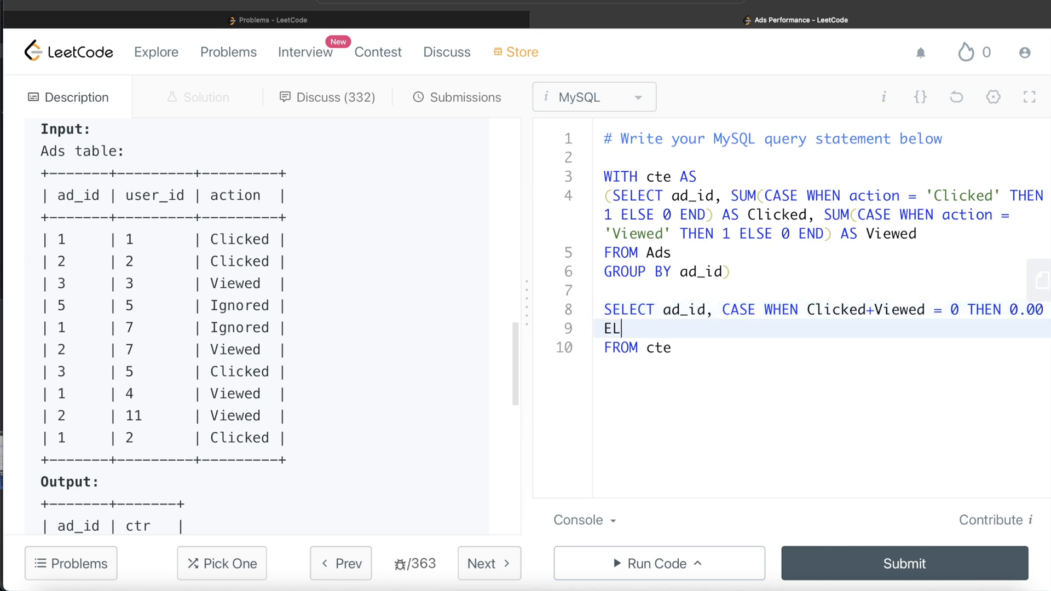
Add ELSE ROUND((Clicked/(Clicked+Viewed))*100, 2) AS ctr to the CASE.
{"action": "type", "text": "SE"}
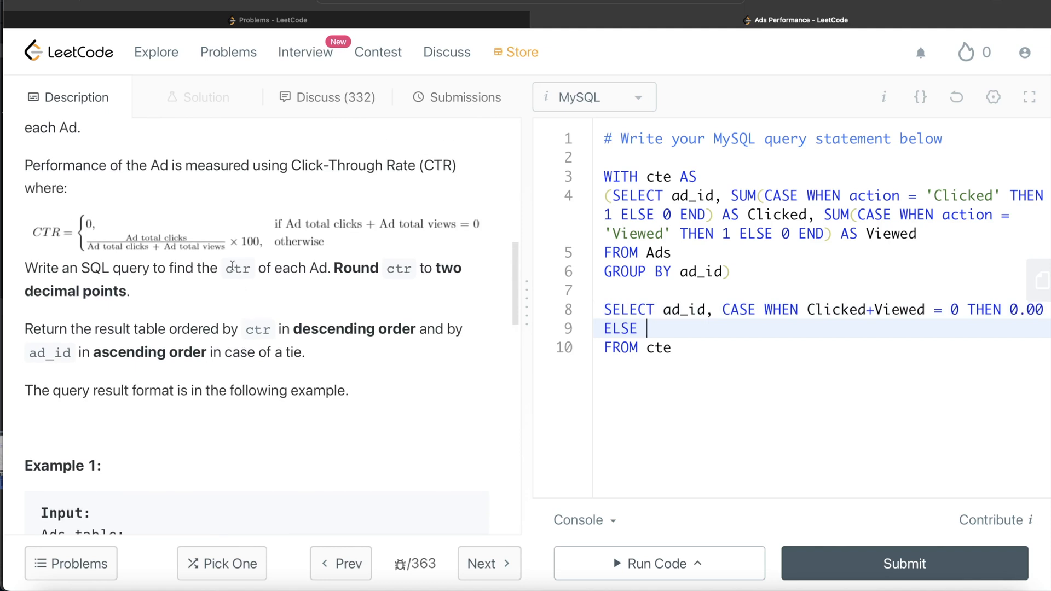
{"action": "type", "text": "()"}
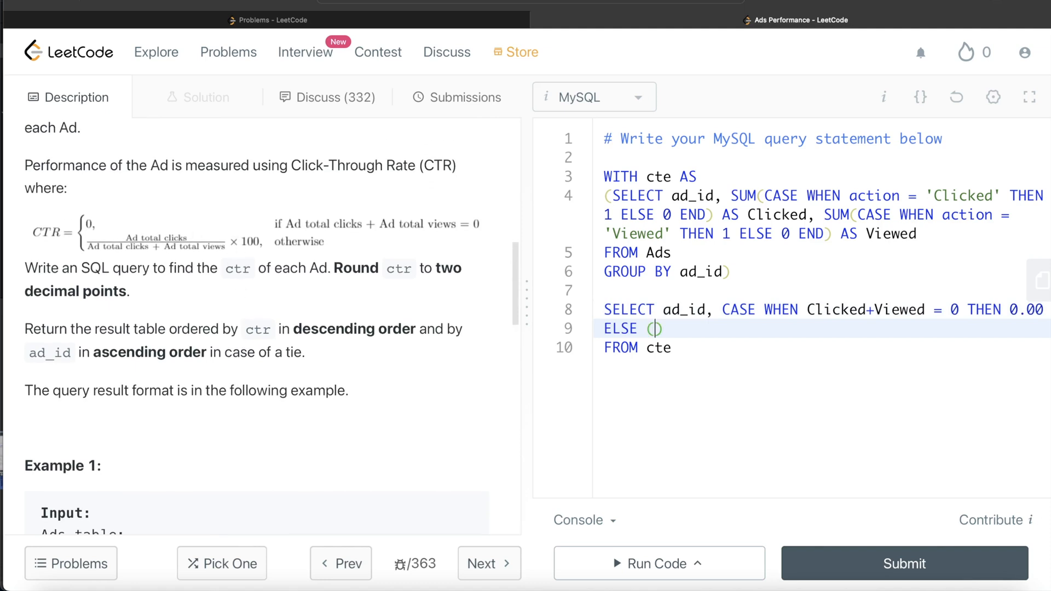
{"action": "type", "text": "CLicked"}
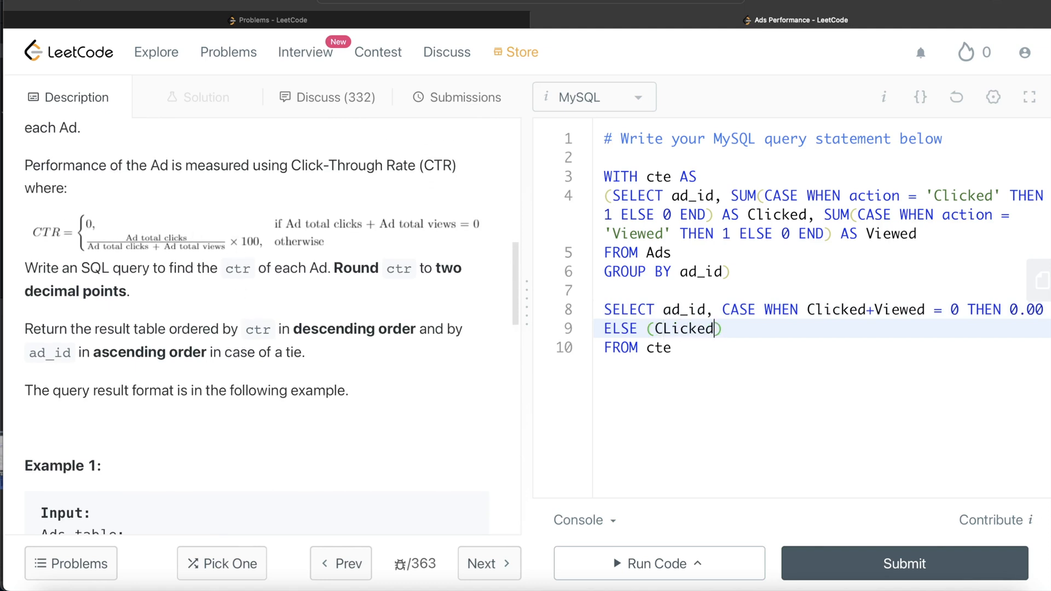
{"action": "type", "text": "/(C"}
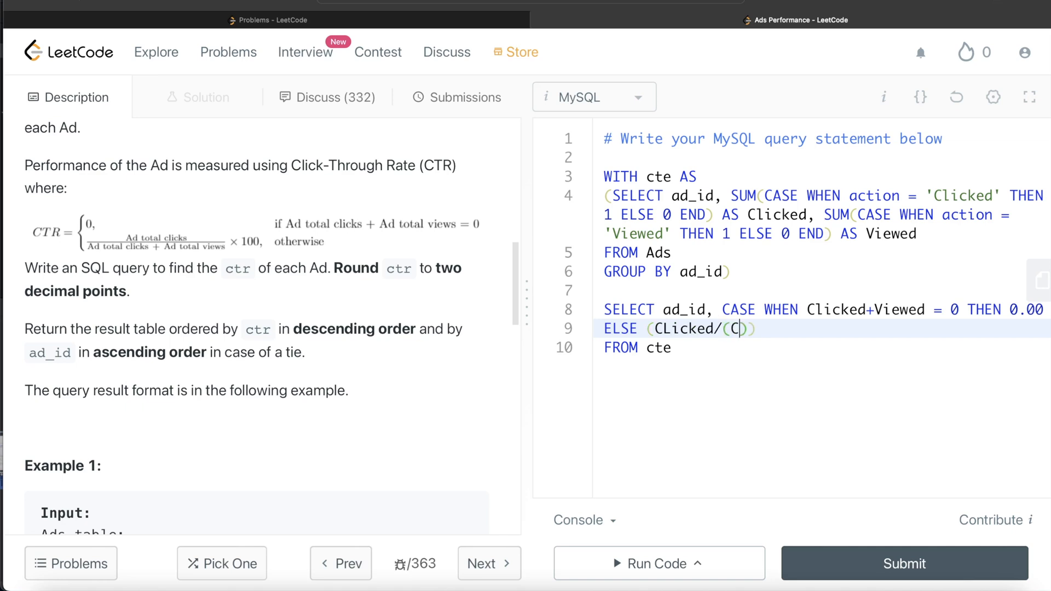
{"action": "type", "text": "licked+"}
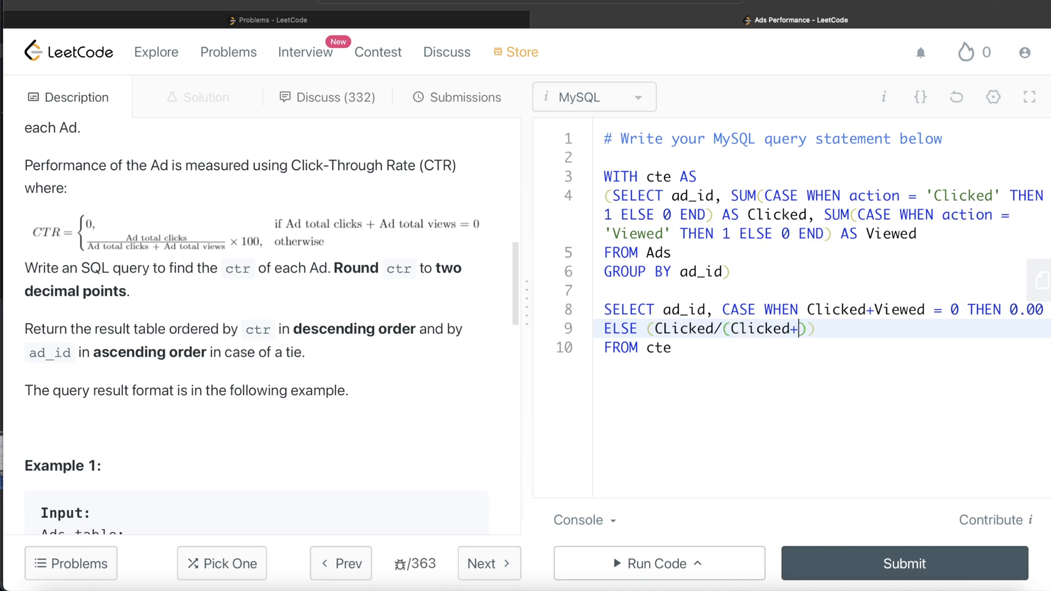
{"action": "type", "text": "Viewed"}
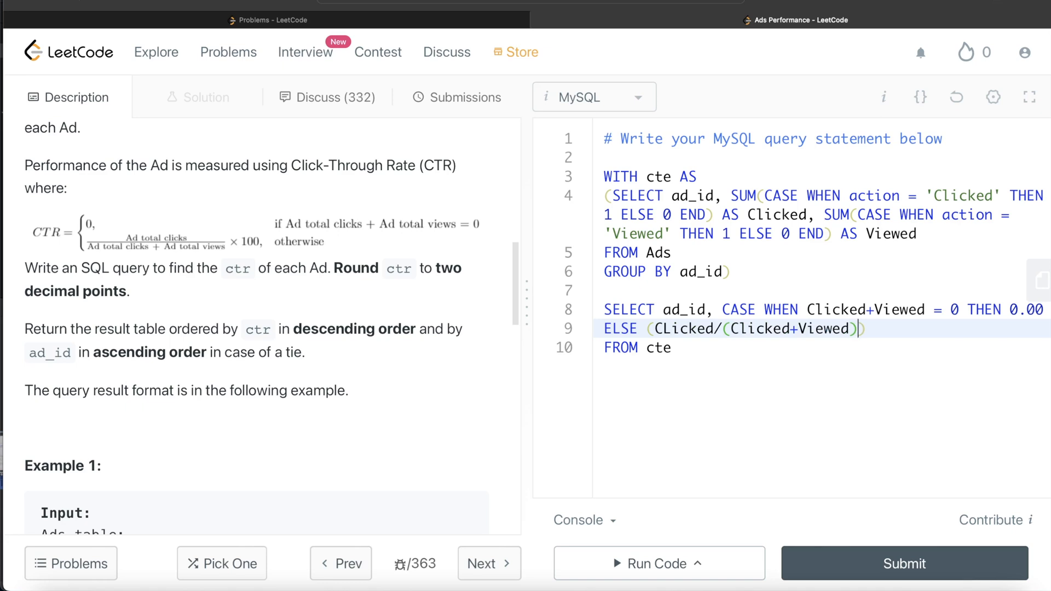
{"action": "type", "text": ")"}
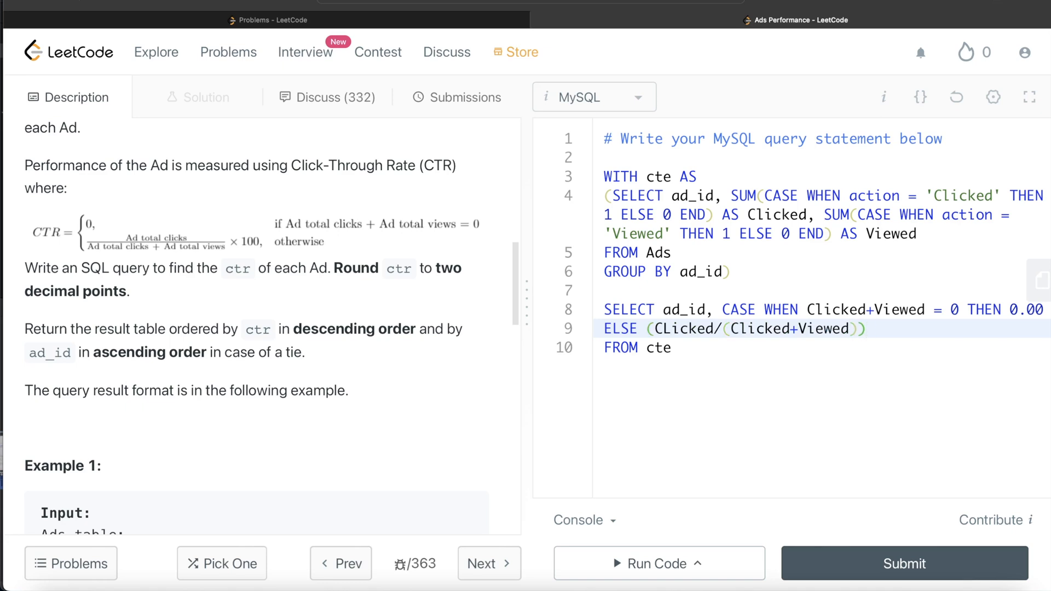
{"action": "type", "text": "*100"}
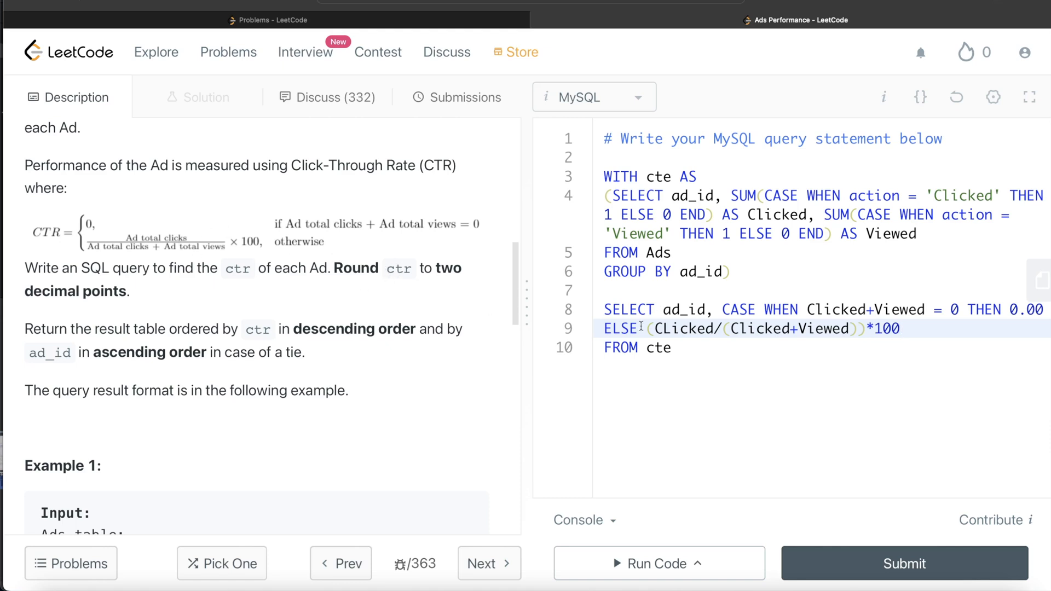
{"action": "type", "text": "ROUND("}
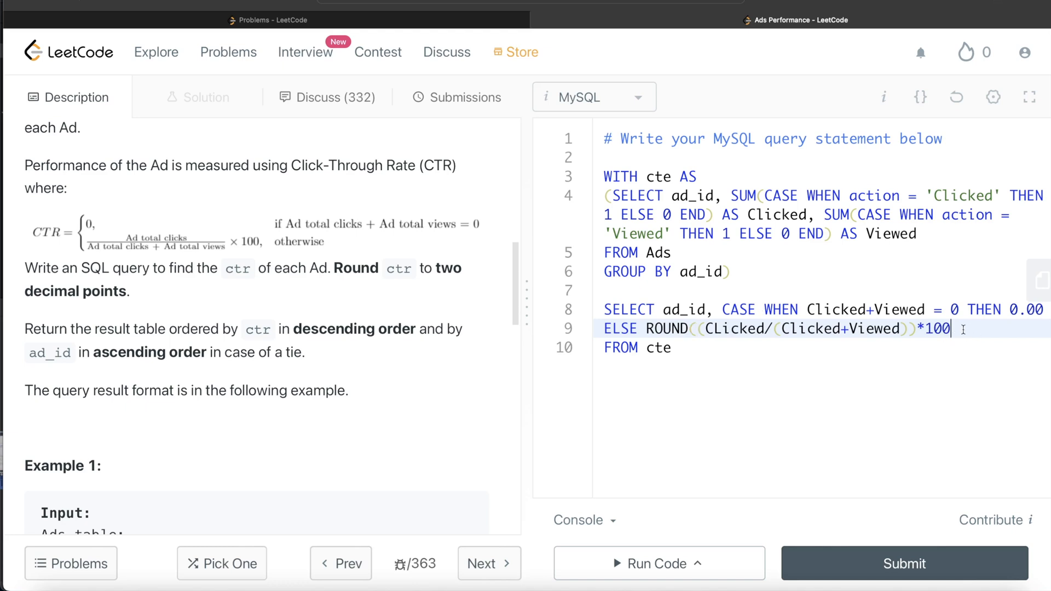
{"action": "type", "text": ",2) AS ctr"}
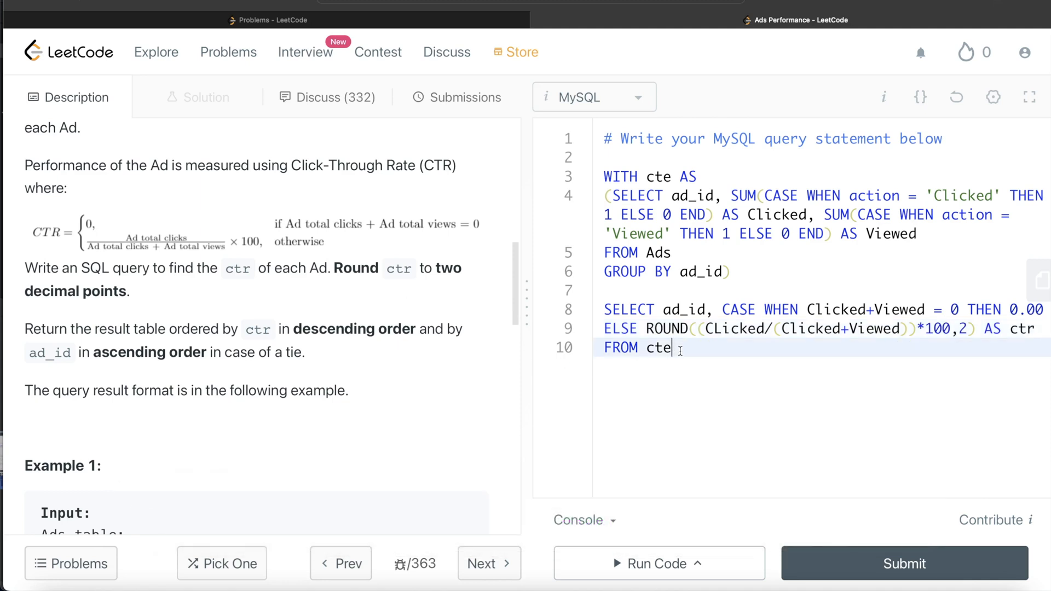
Order results by ctr DESC, ad_id and run the query, getting Accepted.
{"action": "type", "text": "ORDER BY c"}
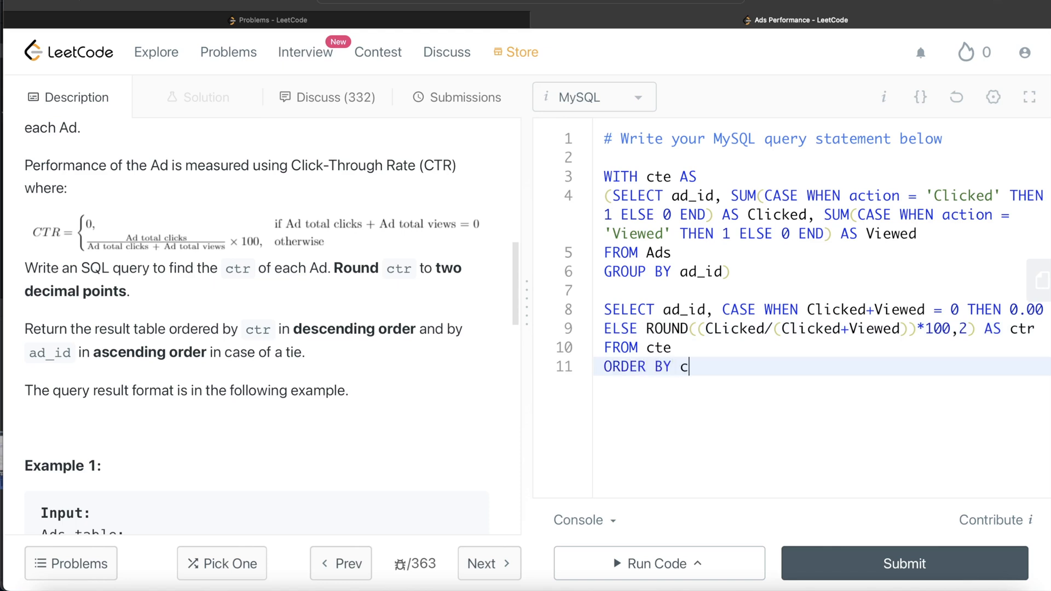
{"action": "type", "text": "tr DESC"}
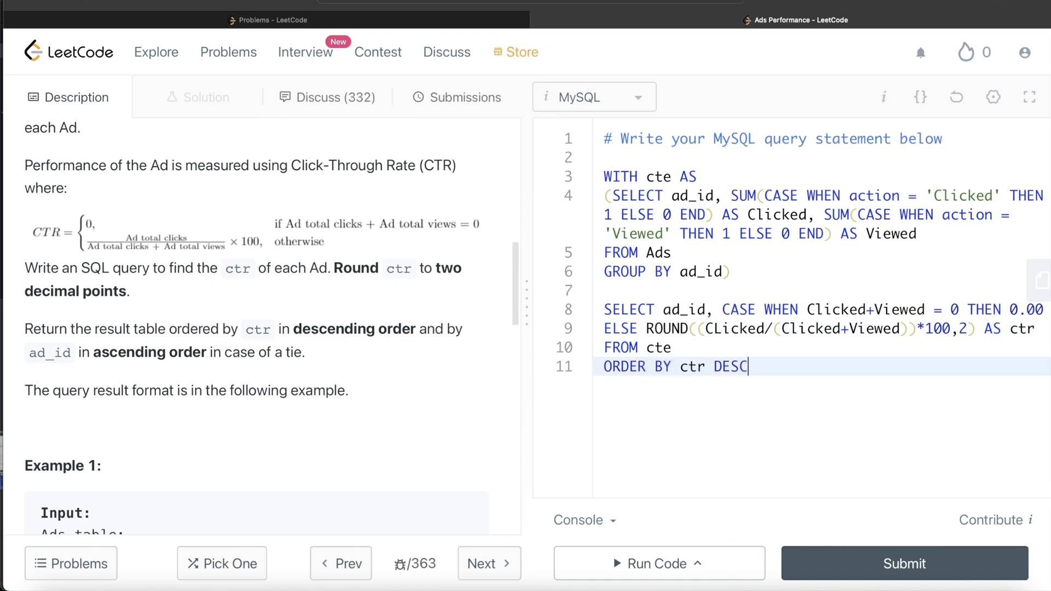
{"action": "type", "text": ", ad_id"}
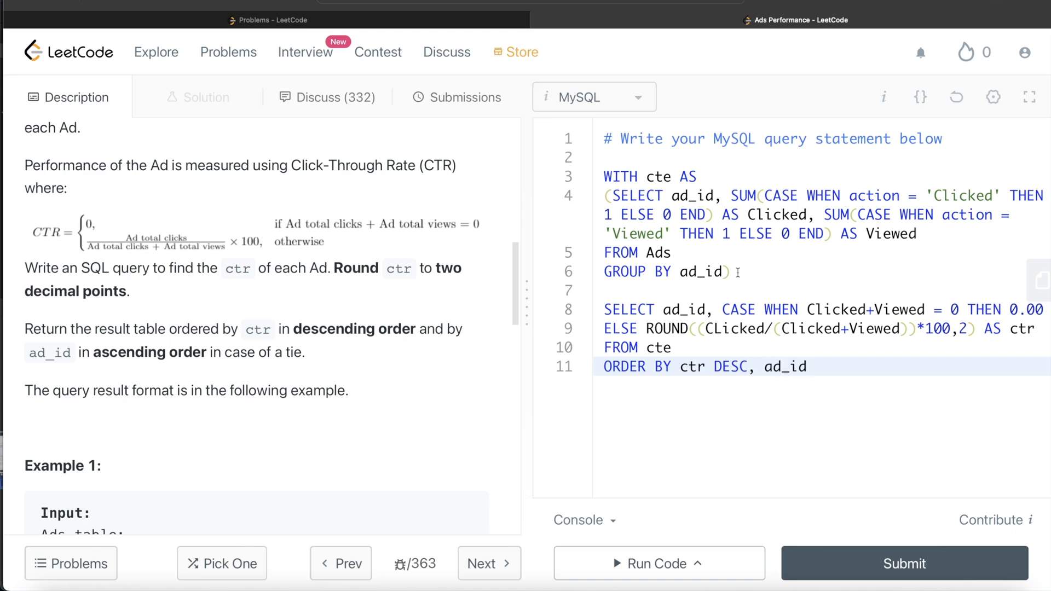
{"action": "mouse_move", "coordinate": [816, 429]}
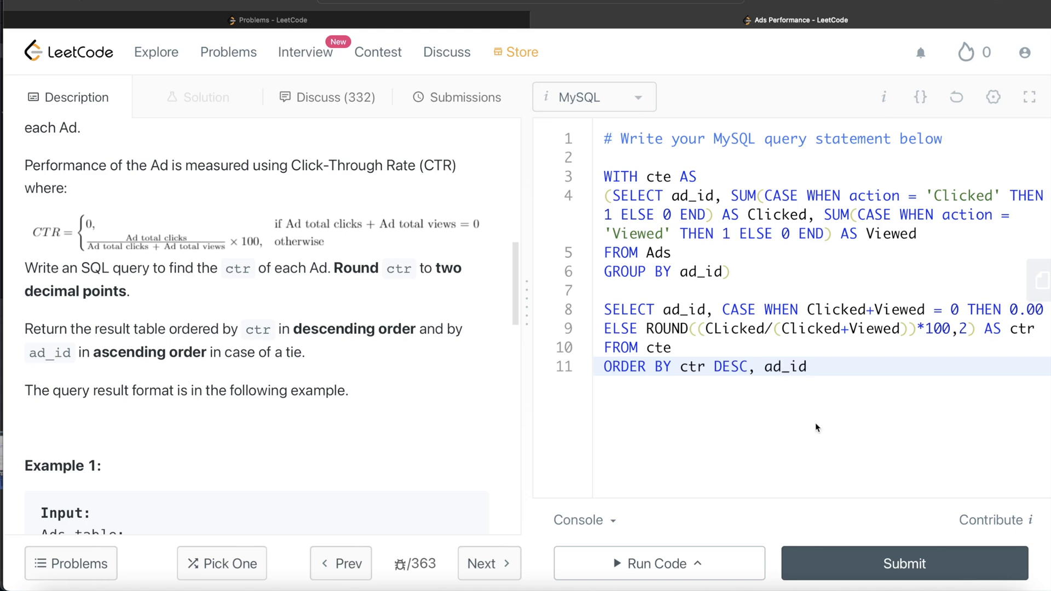
{"action": "left_click", "coordinate": [657, 564]}
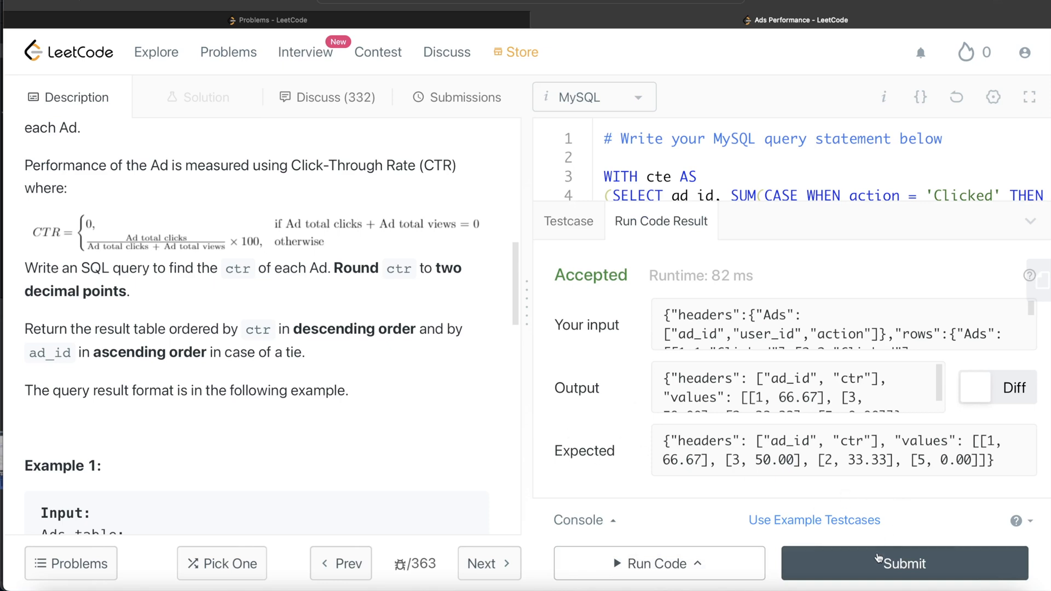
Submit the query and review the Success result: 535 ms, faster than 73.83%.
{"action": "left_click", "coordinate": [904, 563]}
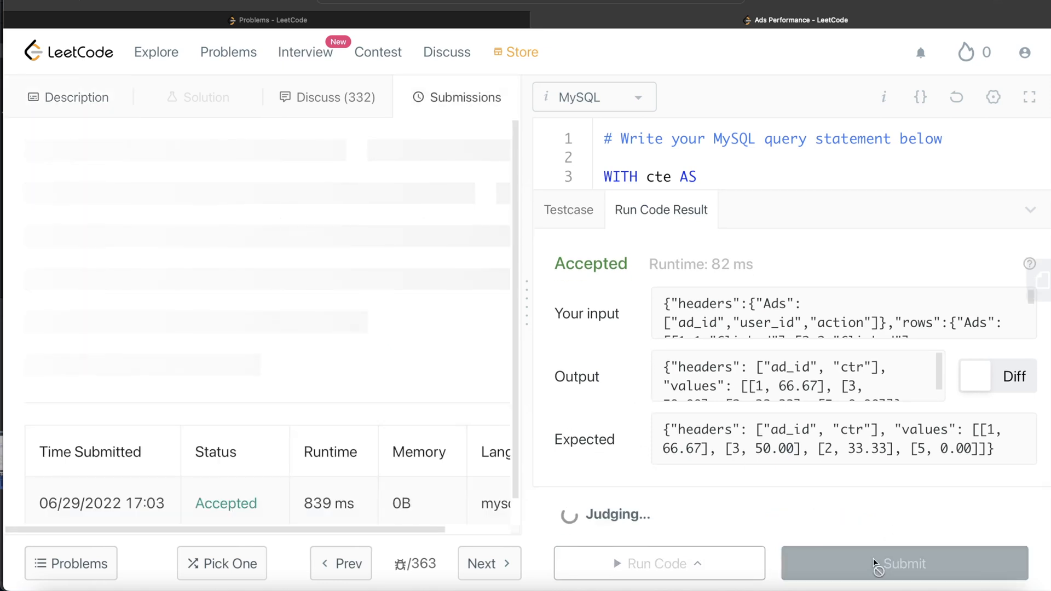
{"action": "left_click", "coordinate": [903, 563]}
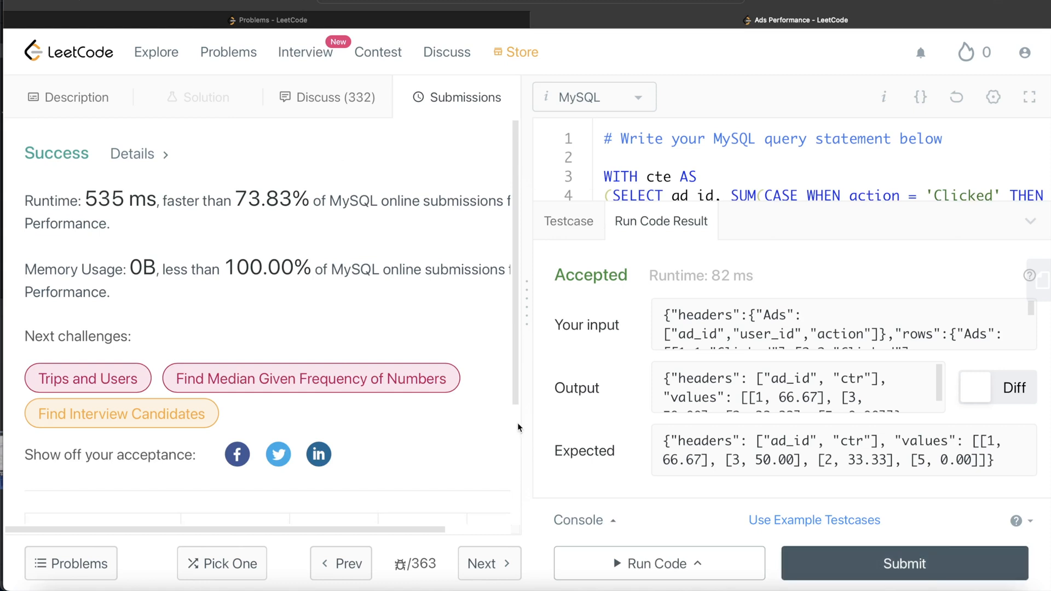
{"action": "mouse_move", "coordinate": [425, 427]}
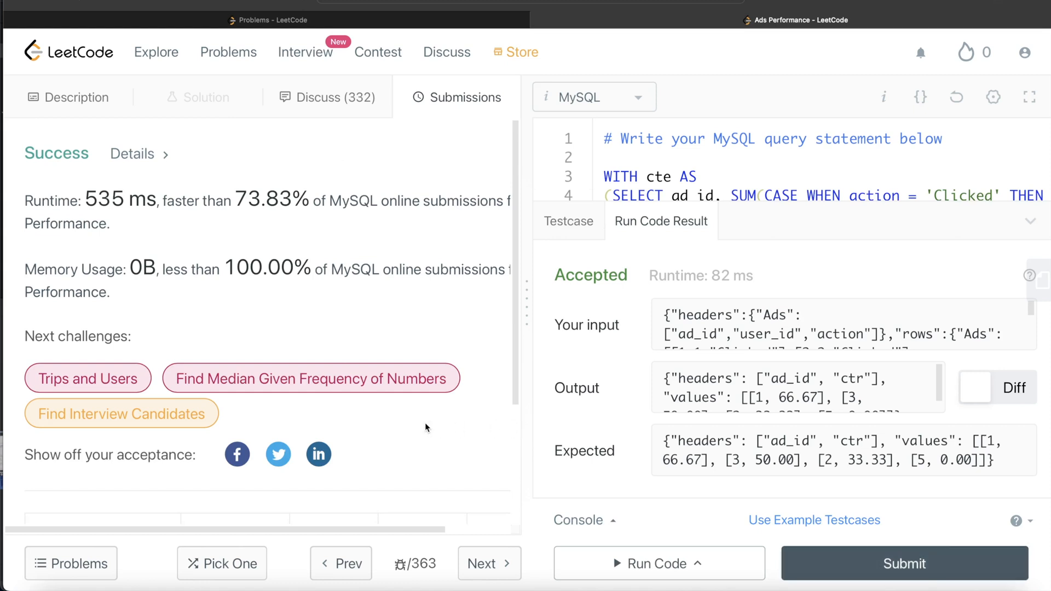
{"action": "scroll", "scroll_direction": "down", "scroll_amount": 3}
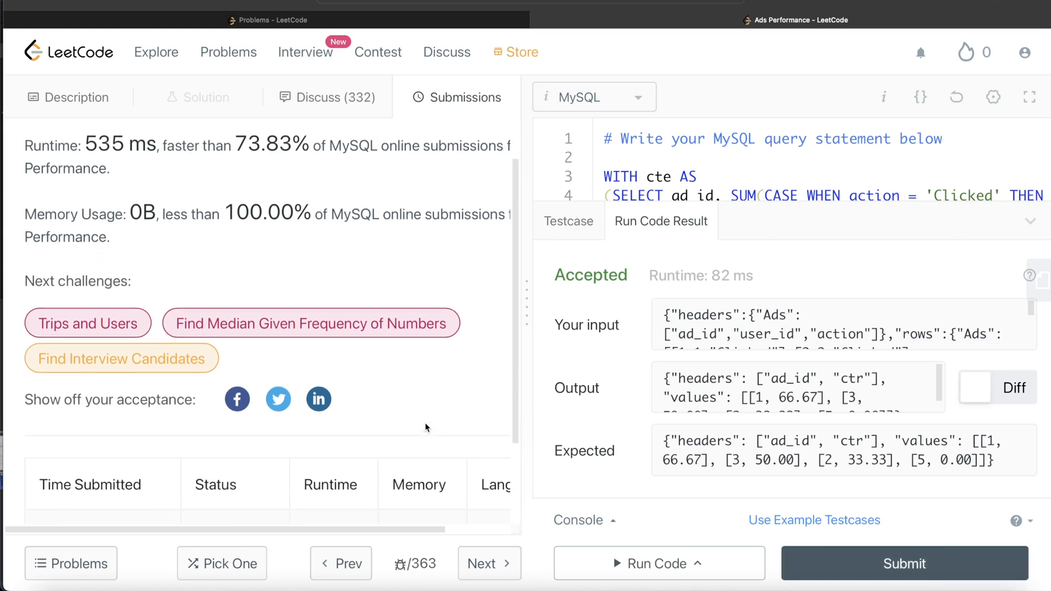
{"action": "scroll", "scroll_direction": "down", "scroll_amount": 3}
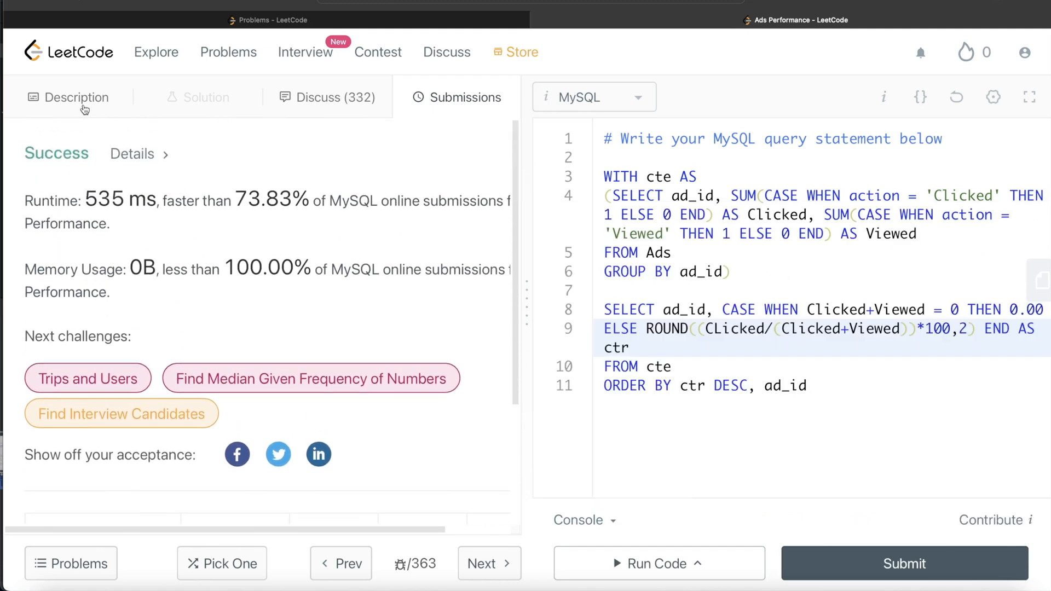
Return to the Description tab beside the final query.
{"action": "left_click", "coordinate": [76, 97]}
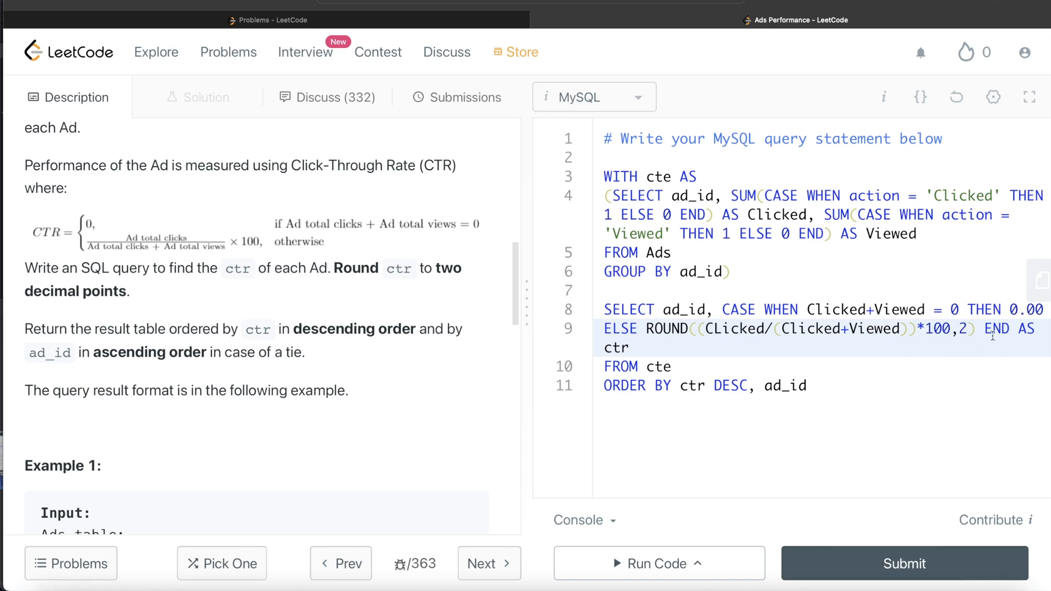
{"action": "mouse_move", "coordinate": [677, 393]}
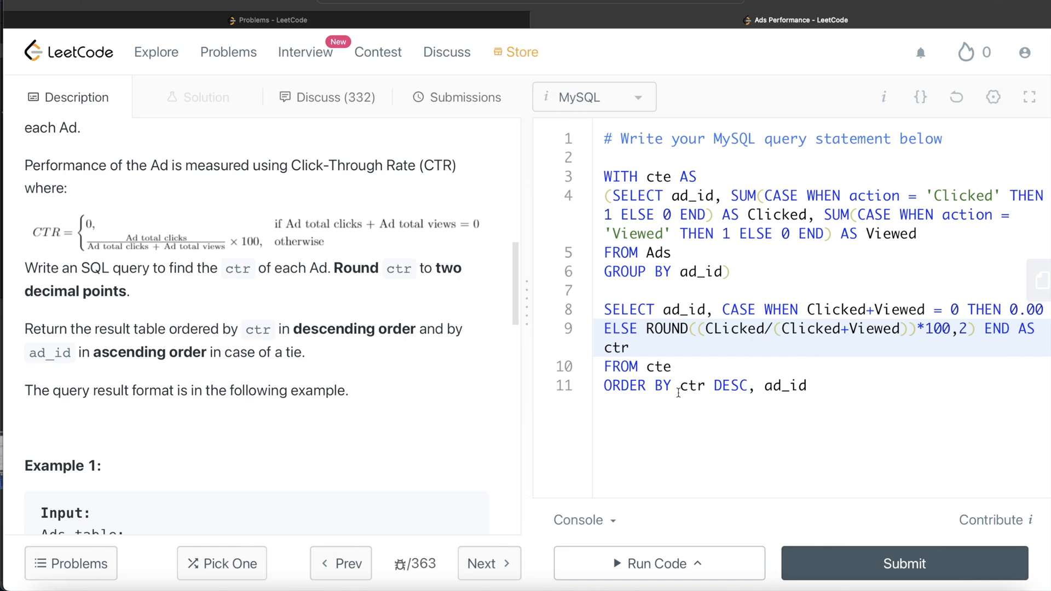